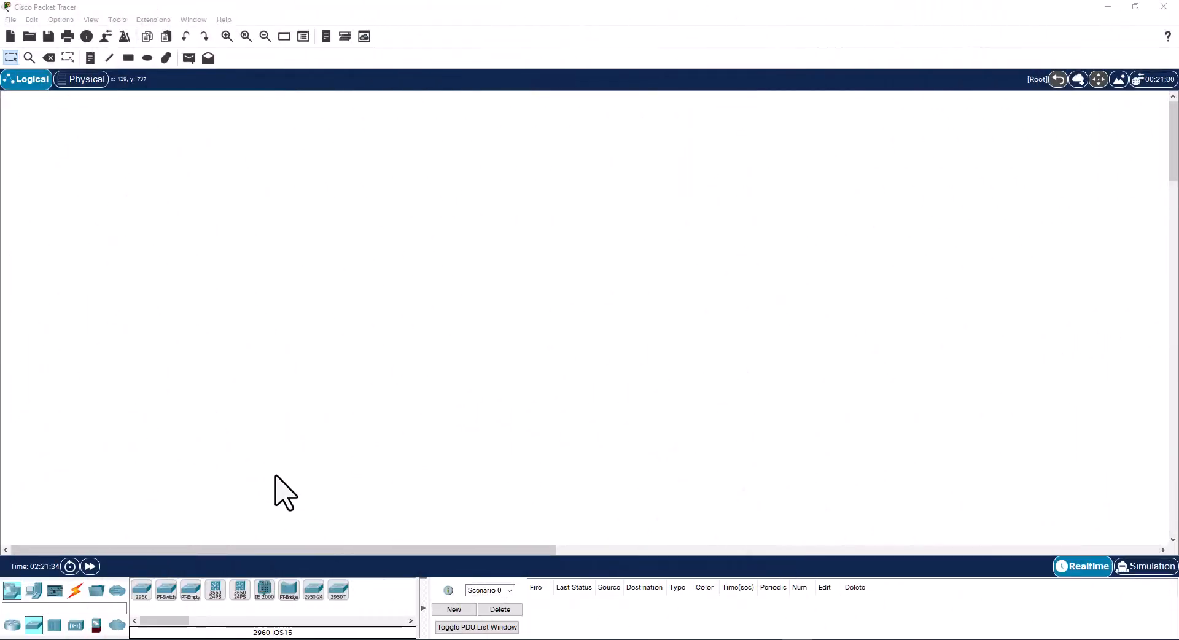
mouse_move(159, 605)
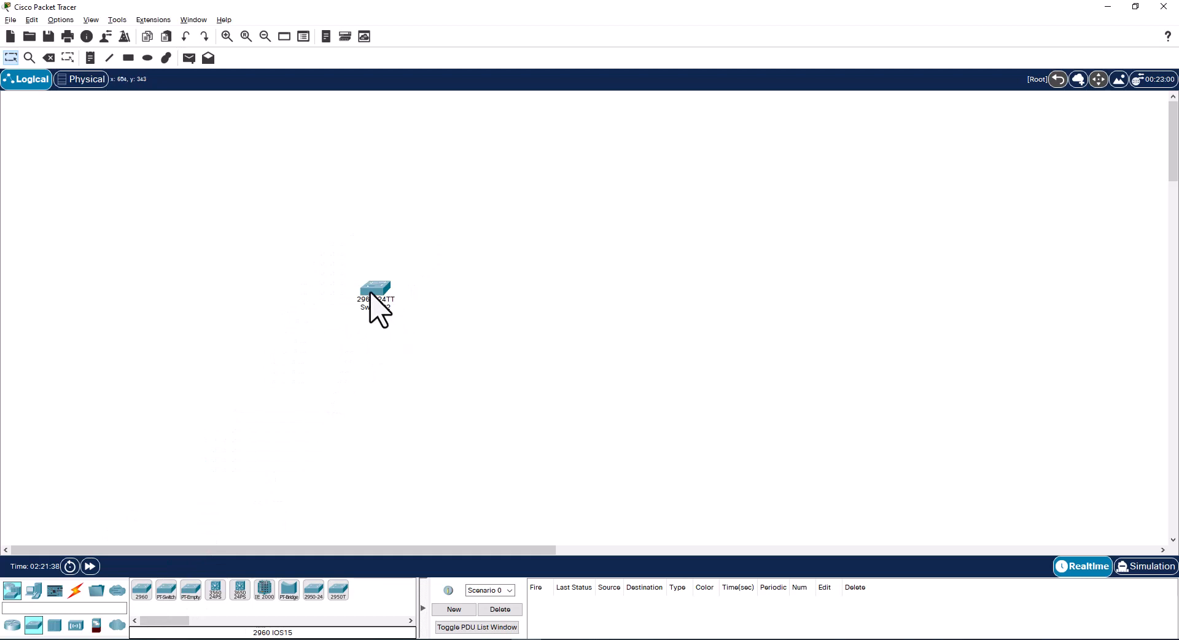
Step: List the 2960 switch's VLANs, showing default VLAN 1 with all ports and VLANs 1002-1005
left_click(376, 287)
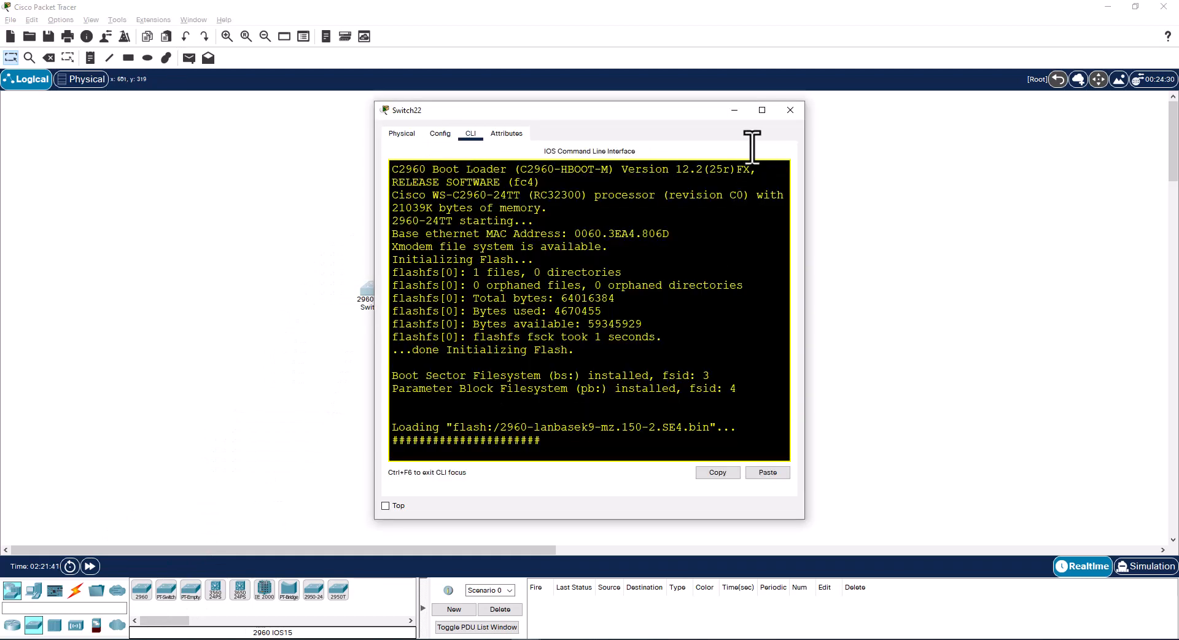
left_click(762, 109)
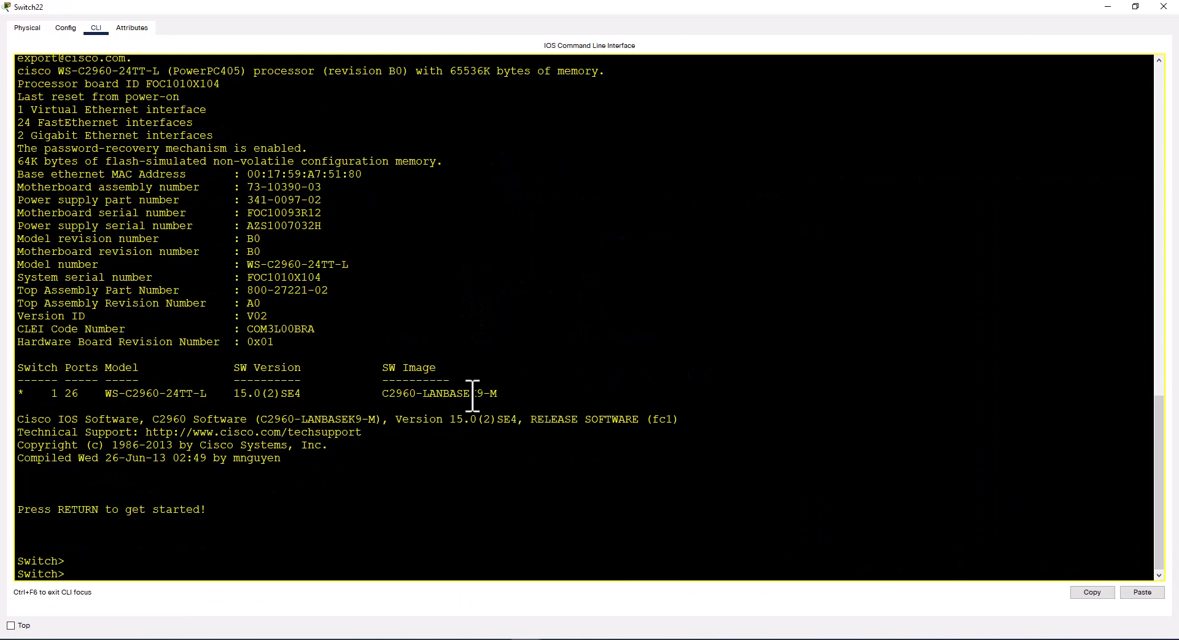
type("en")
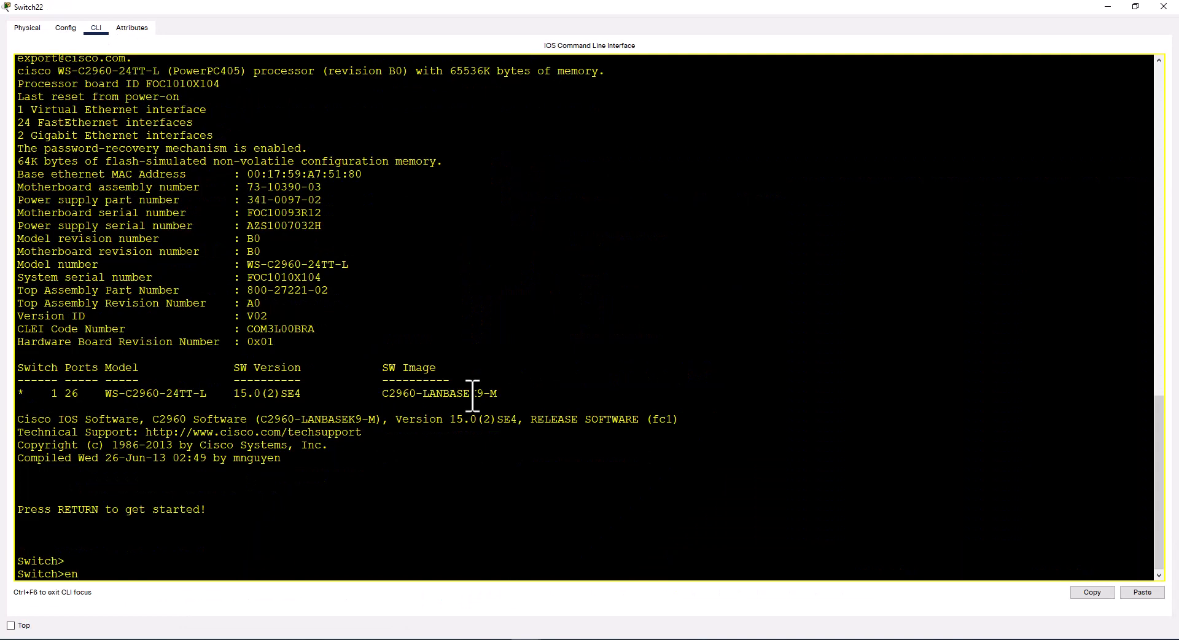
type("sh vlan")
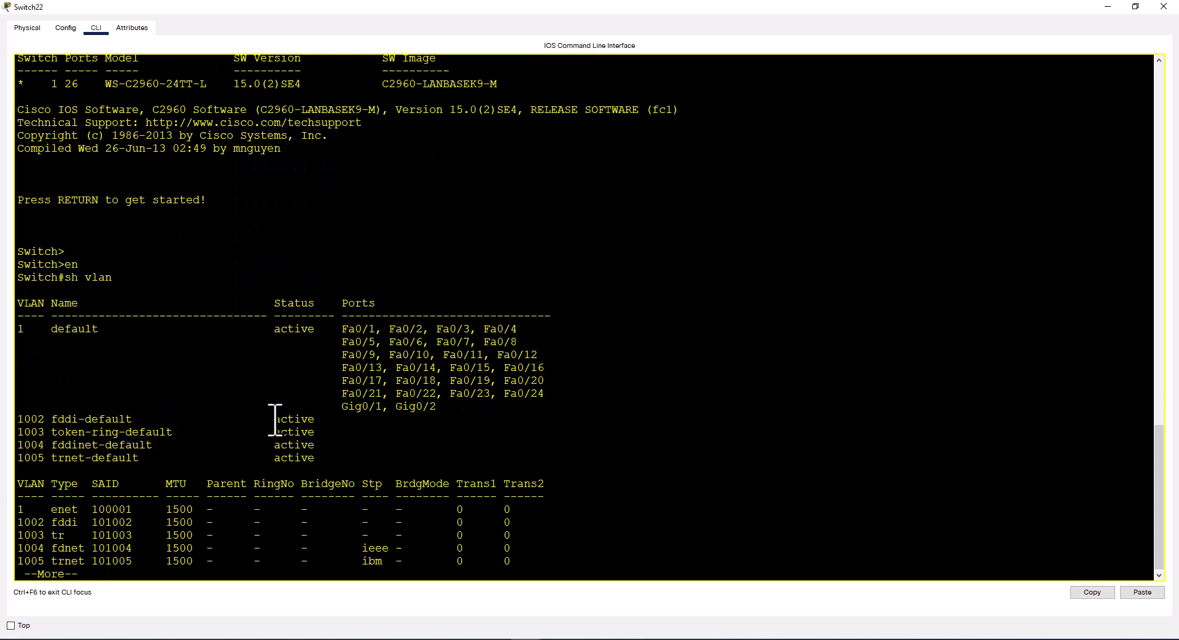
key("space")
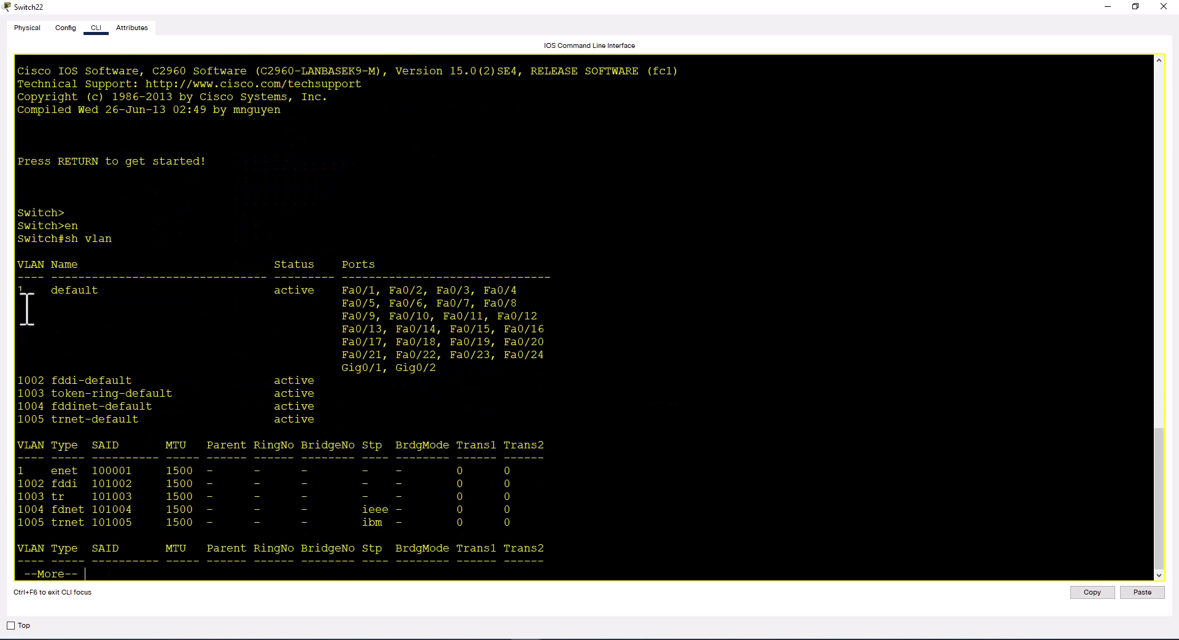
mouse_move(18, 383)
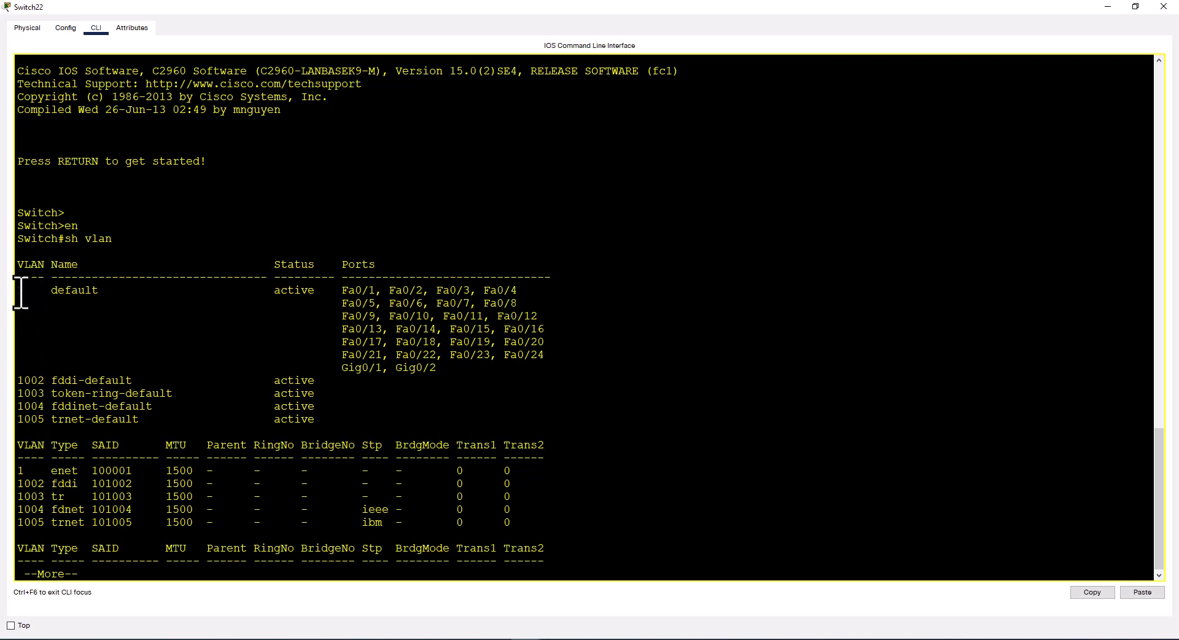
left_click_drag(21, 290, 514, 380)
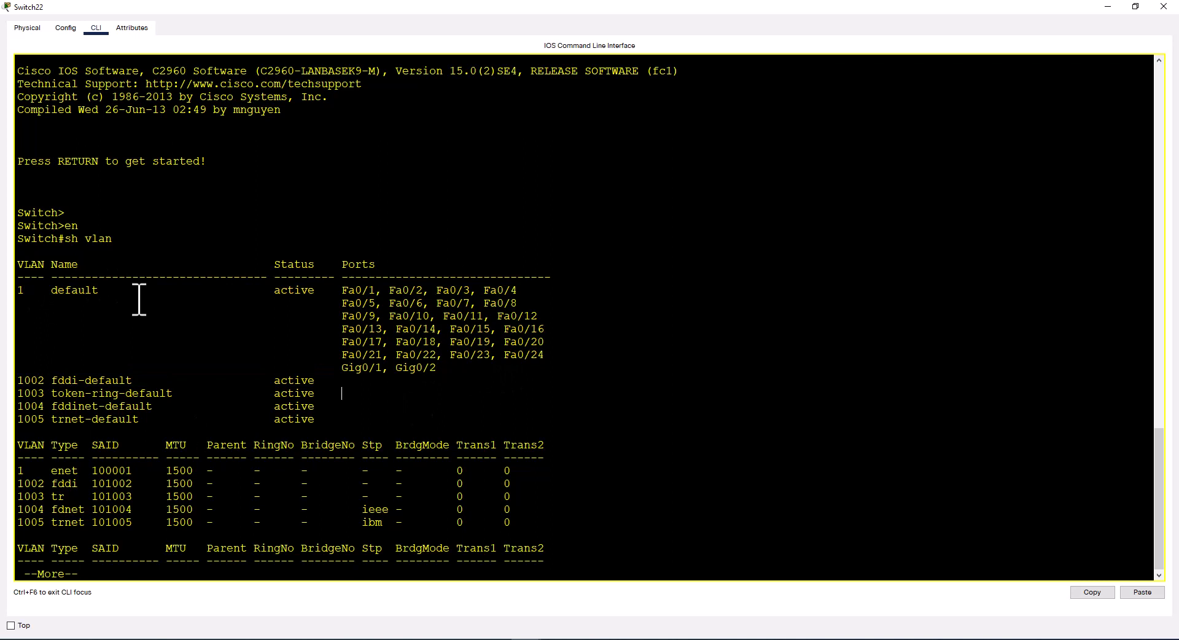
mouse_move(152, 420)
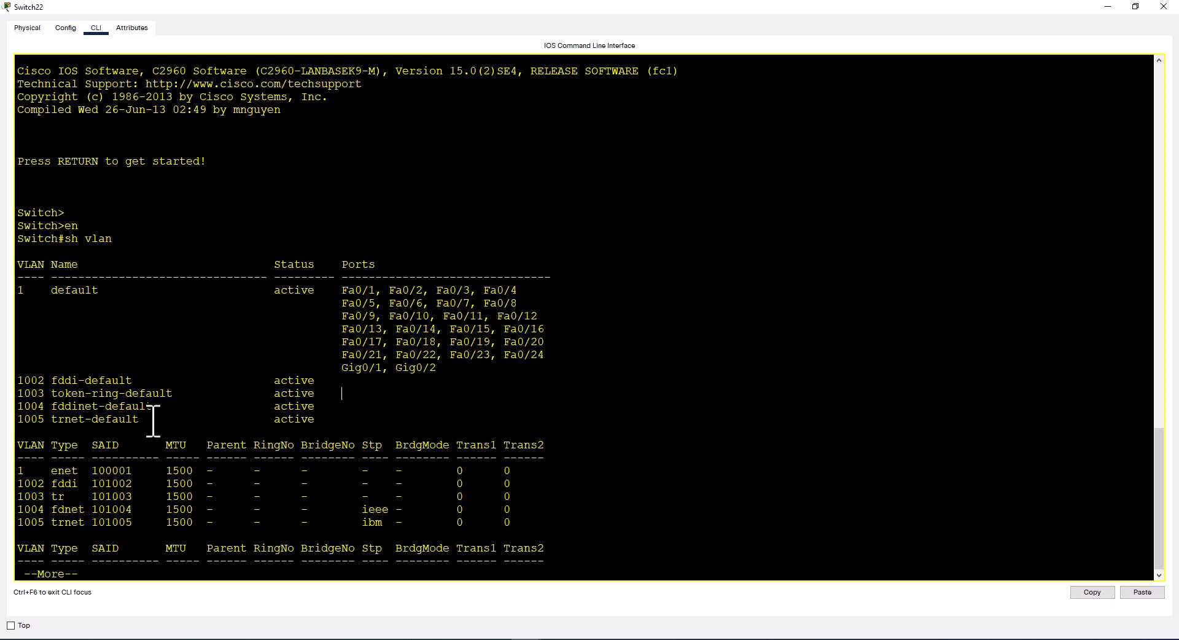
mouse_move(450, 412)
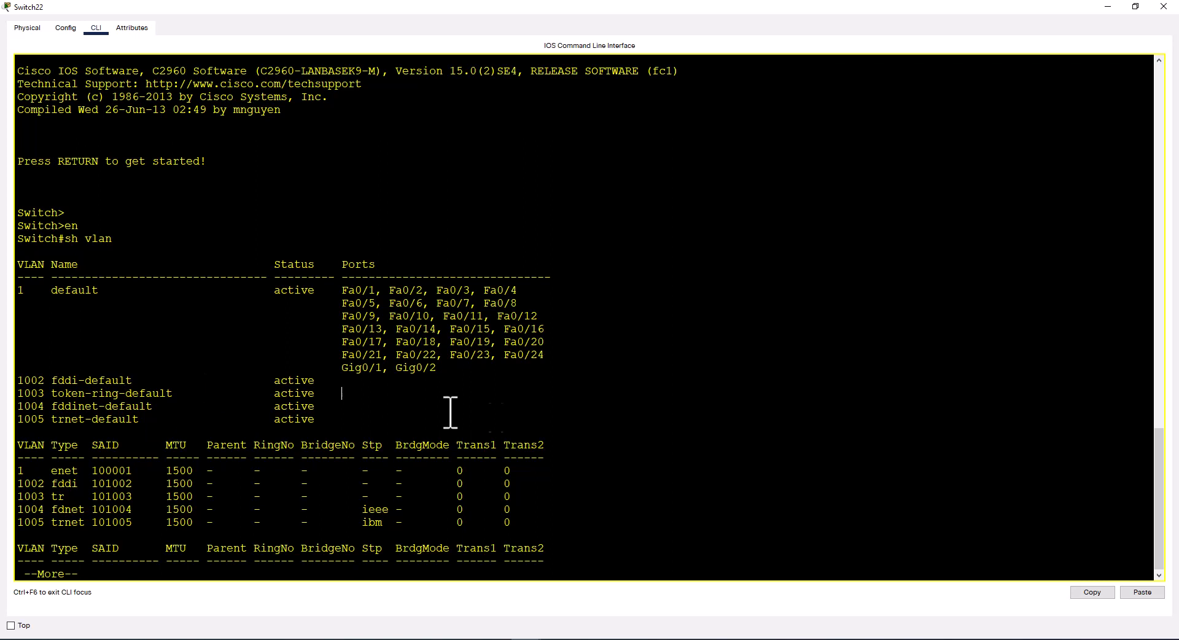
mouse_move(547, 399)
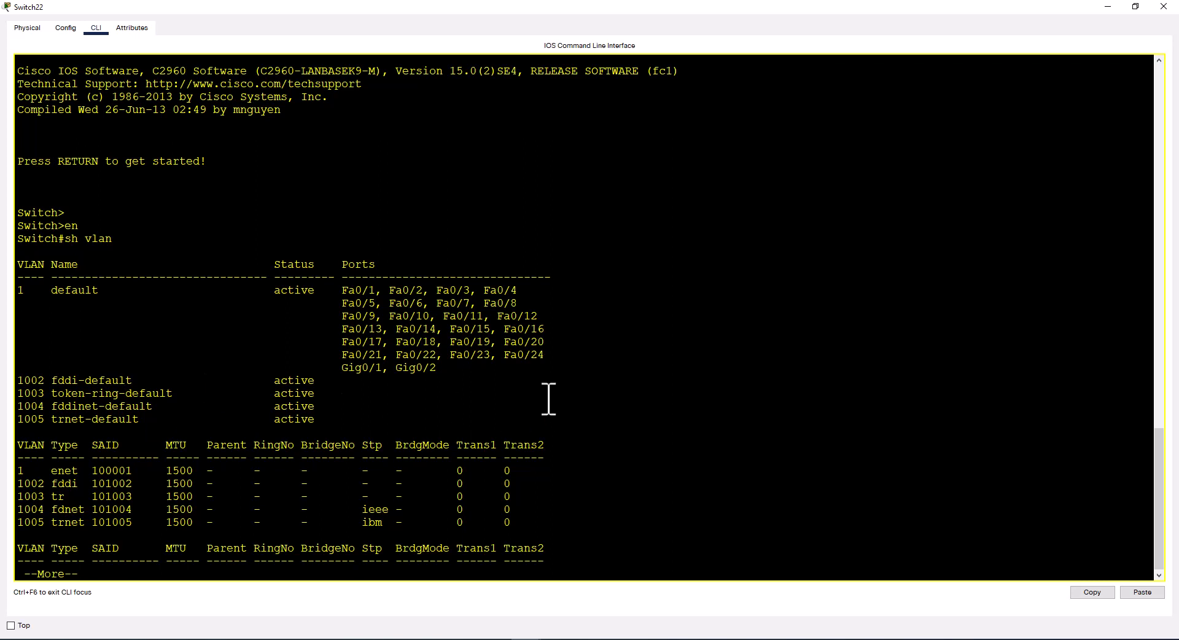
mouse_move(332, 512)
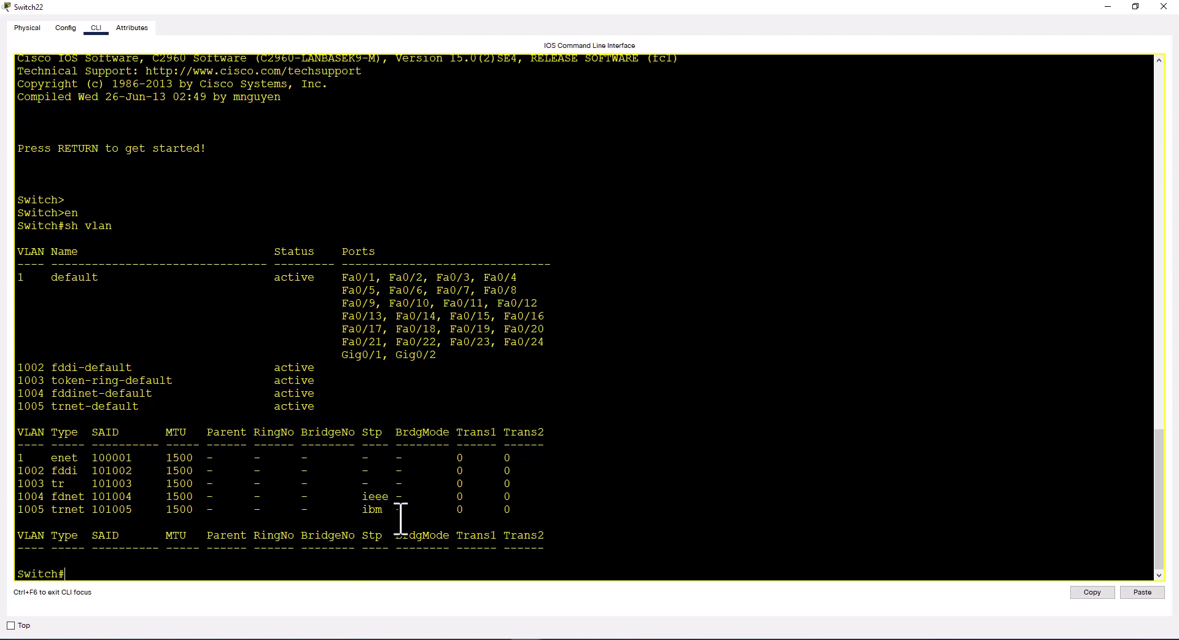
Step: Try naming VLAN 1 and VLAN 1003 Sales in config mode; both rejected as default VLANs
type("conf")
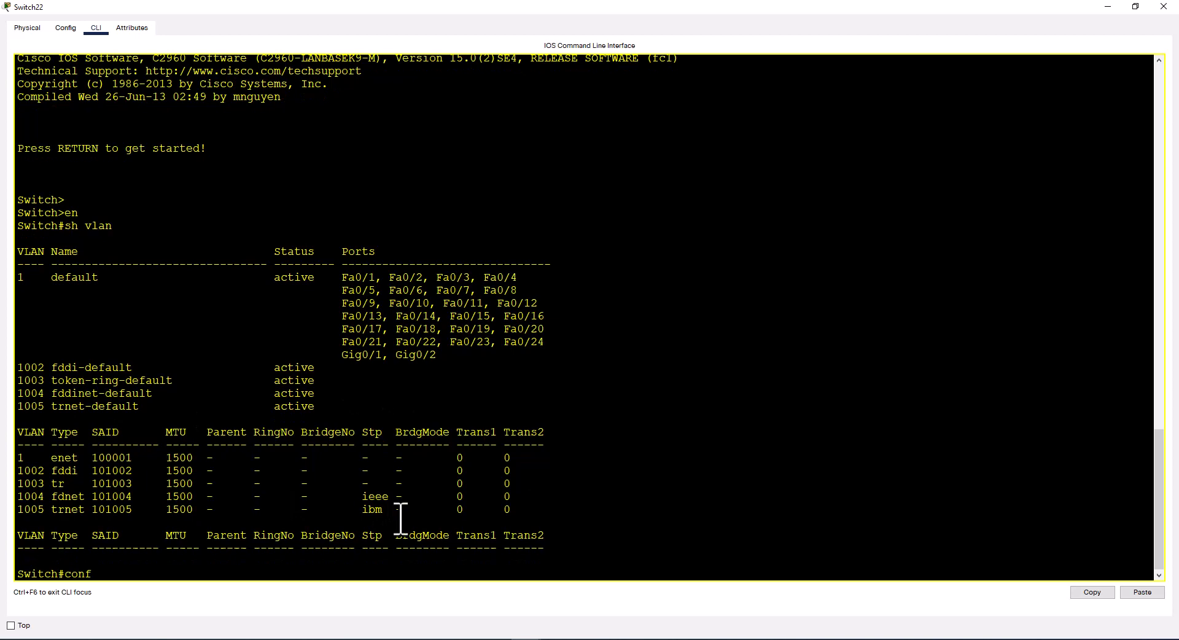
type("conf t")
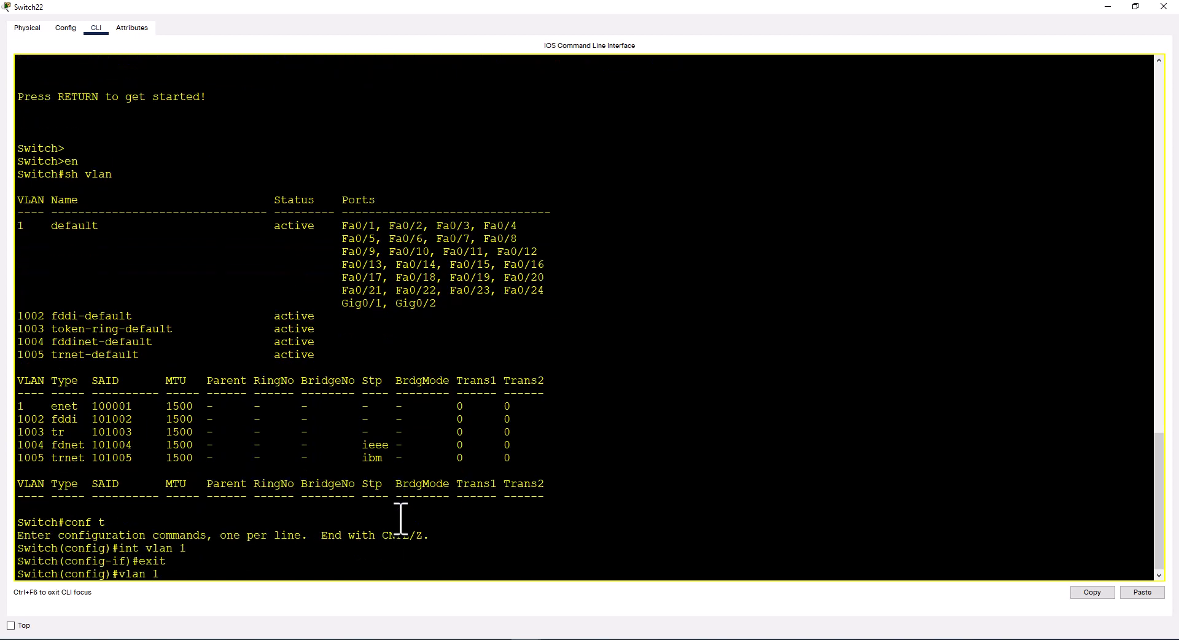
type("name Sales")
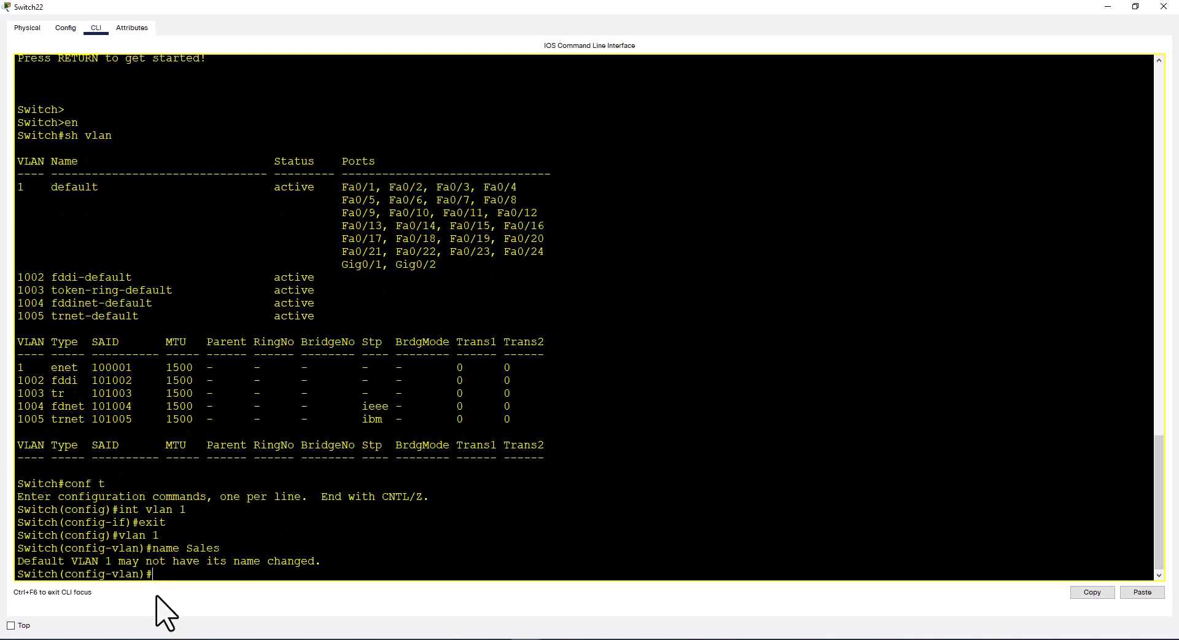
mouse_move(238, 582)
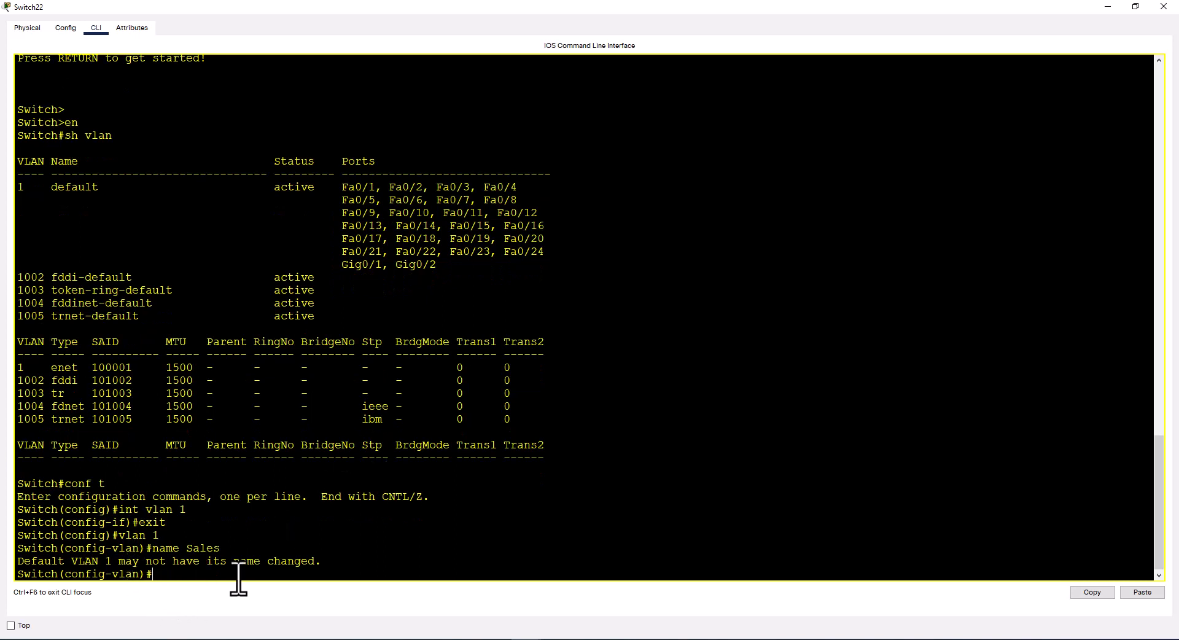
mouse_move(351, 574)
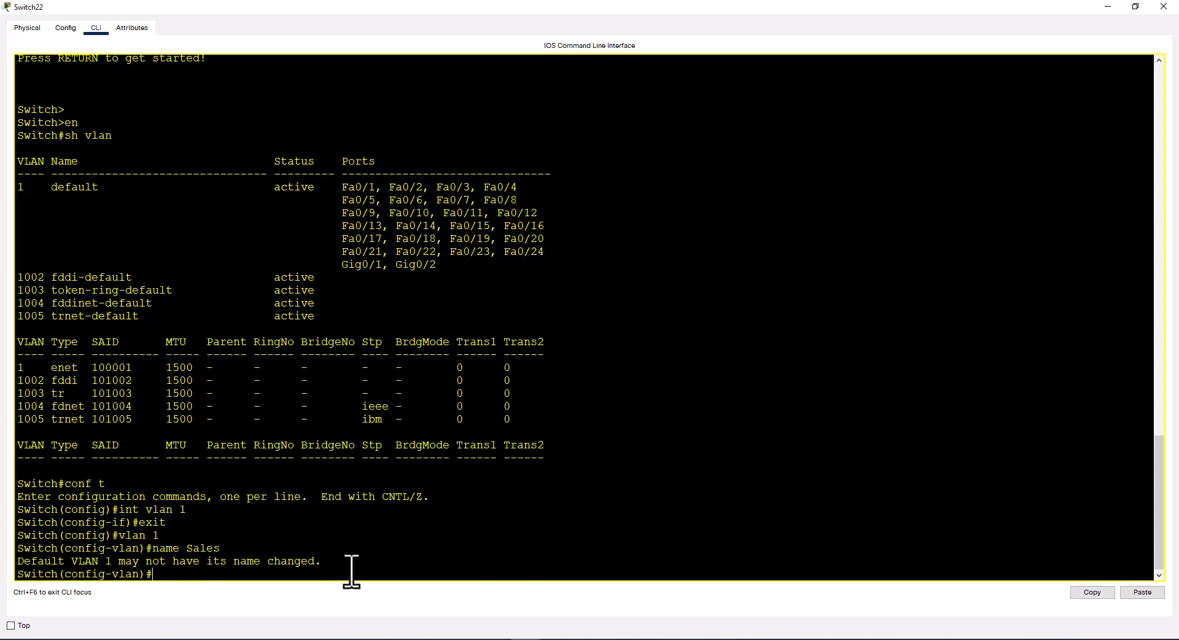
type("vlan 1003")
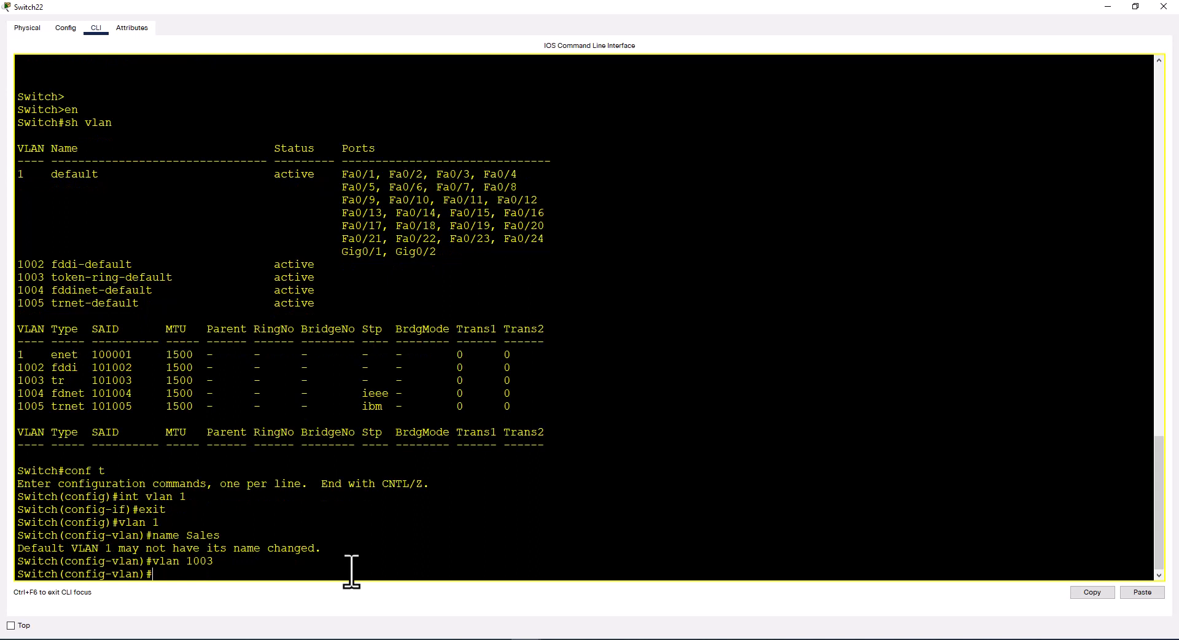
type("name Sales")
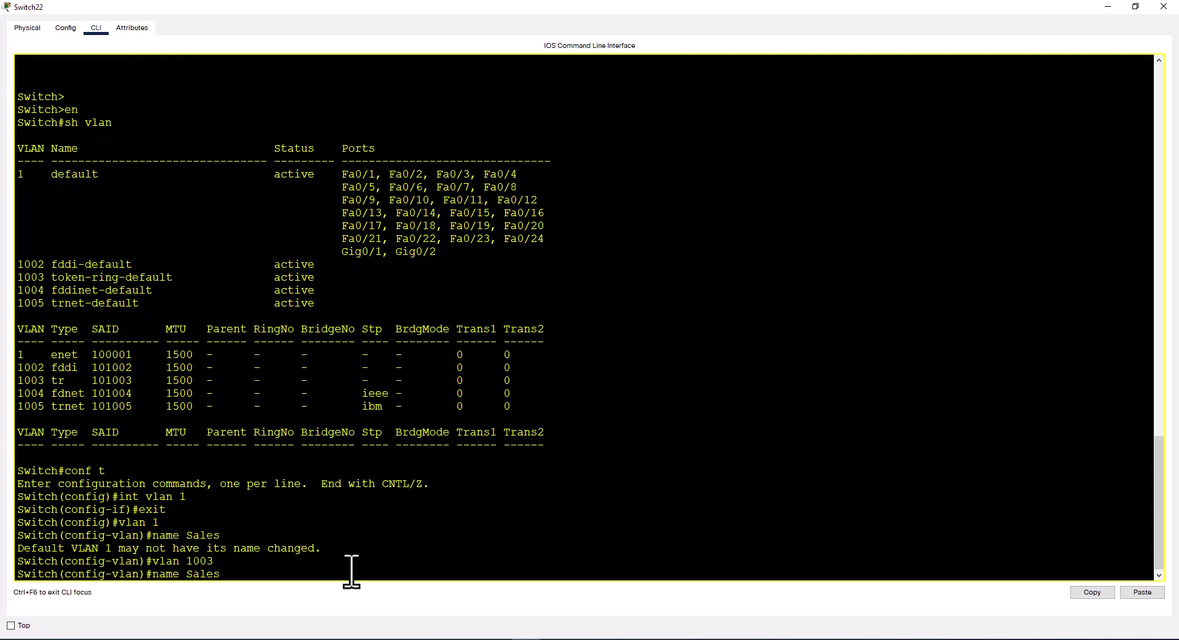
key("enter")
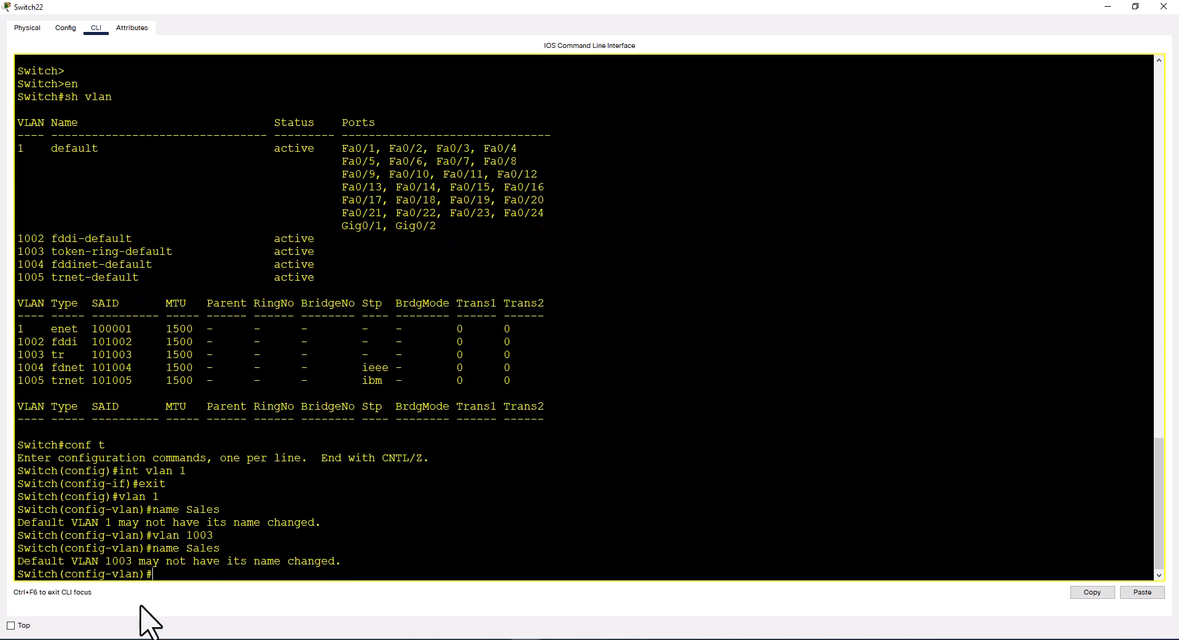
mouse_move(125, 574)
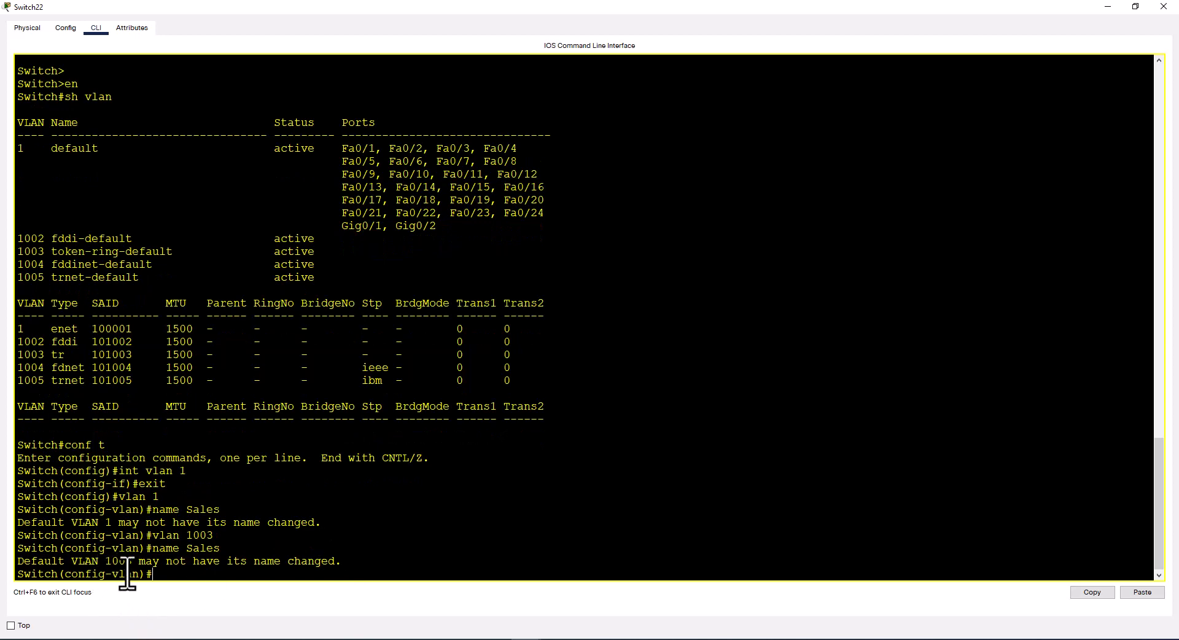
mouse_move(393, 564)
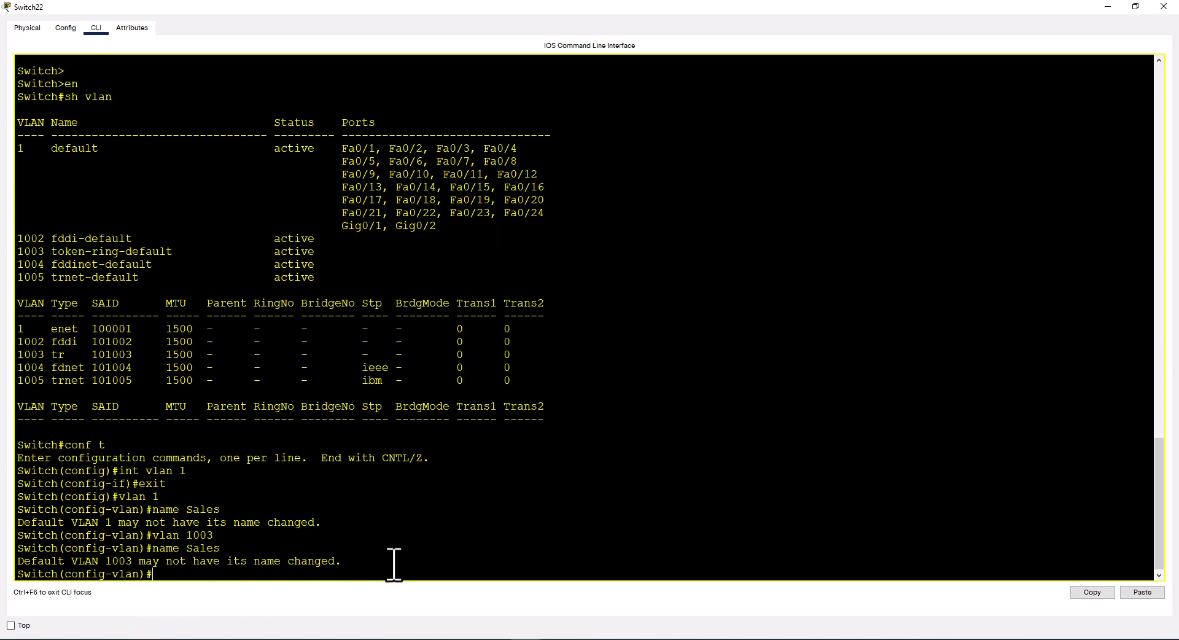
Step: Attempt no vlan 1 and no vlan 1004; both refused since default VLANs may not be deleted
type("exit")
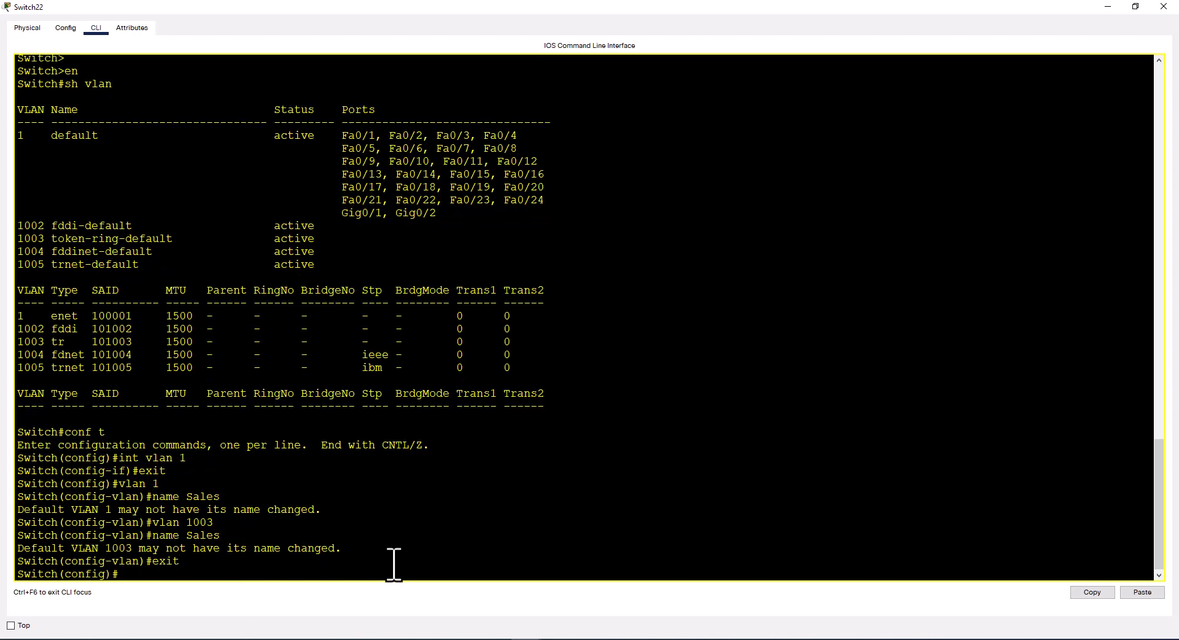
type("no vlan 1")
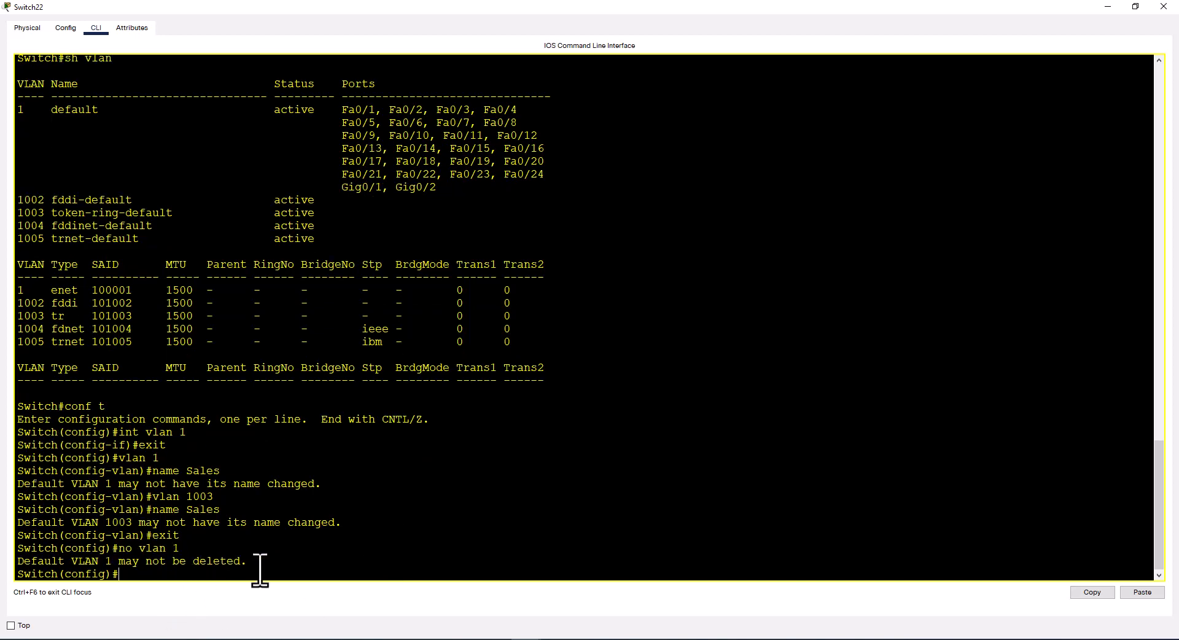
type("exit")
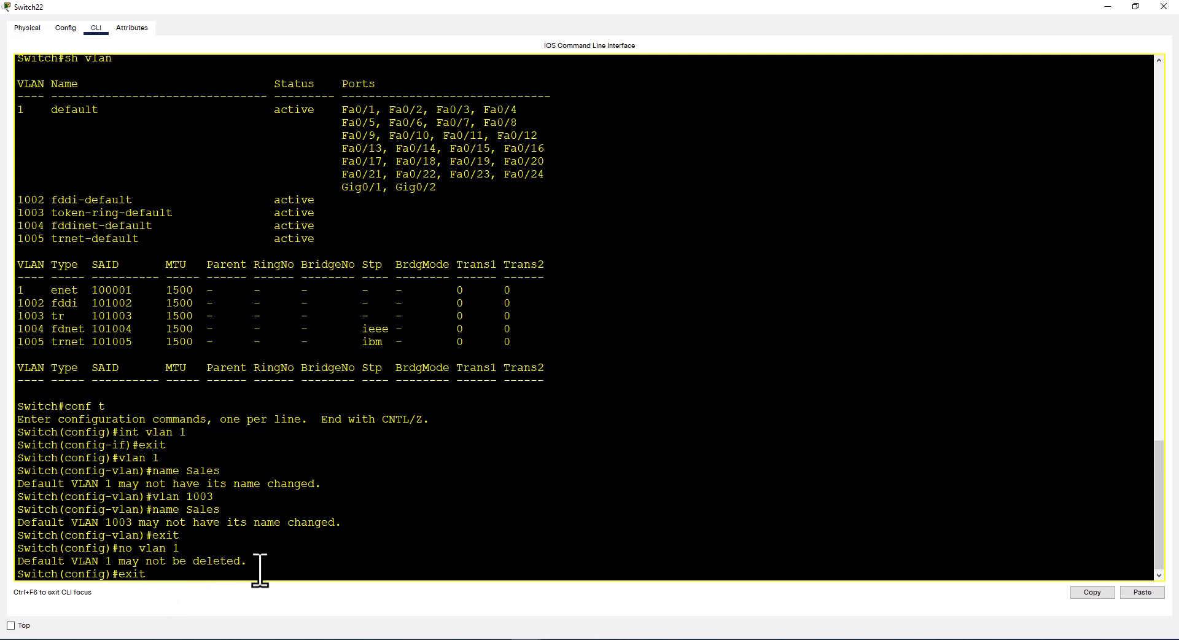
type("no vlan 1")
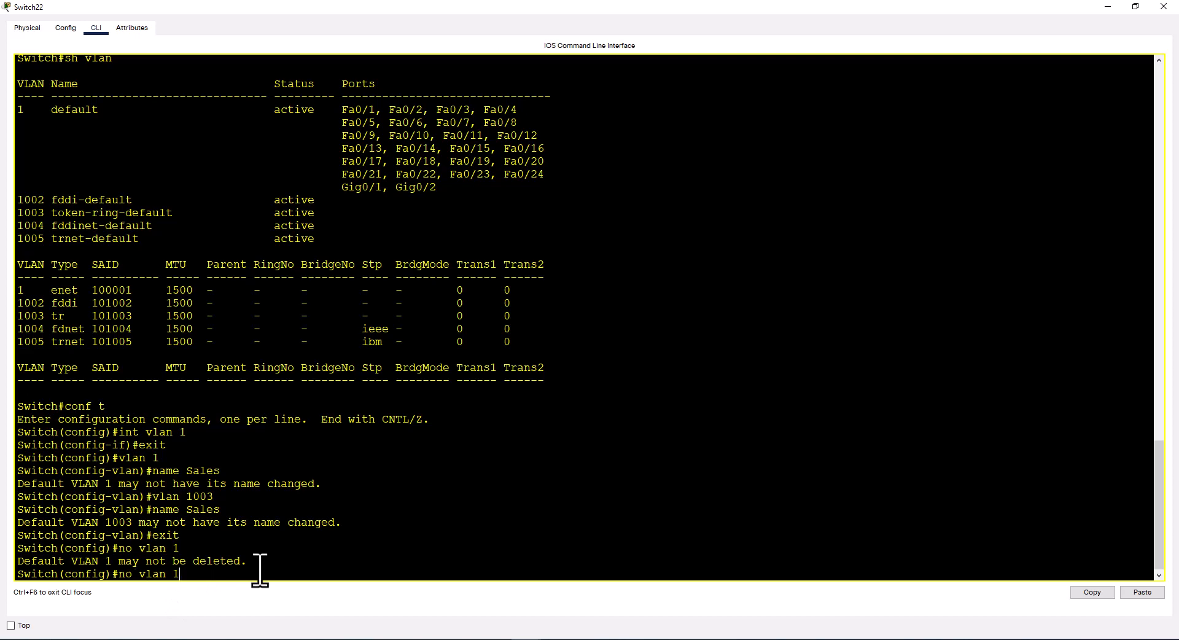
type("00")
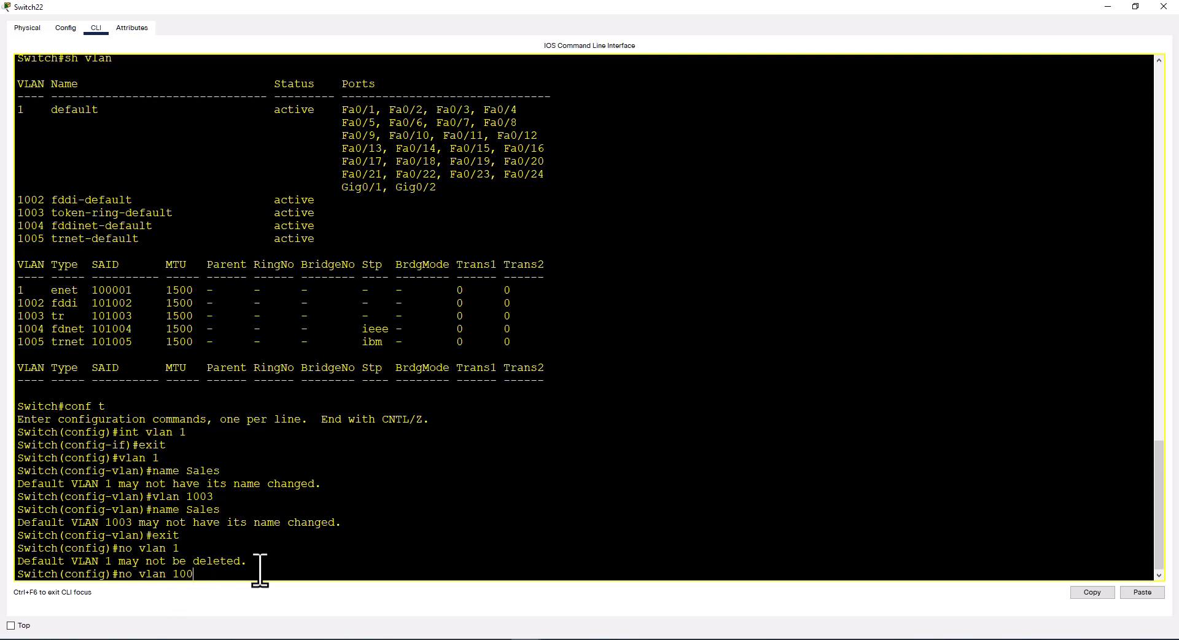
type("4")
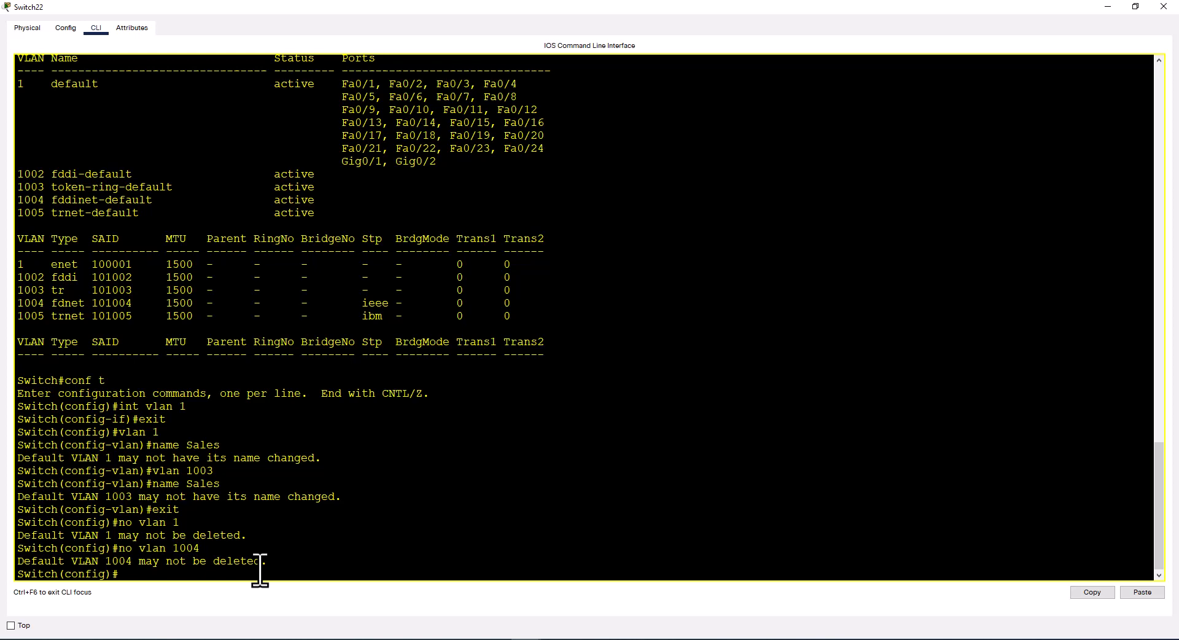
mouse_move(95, 172)
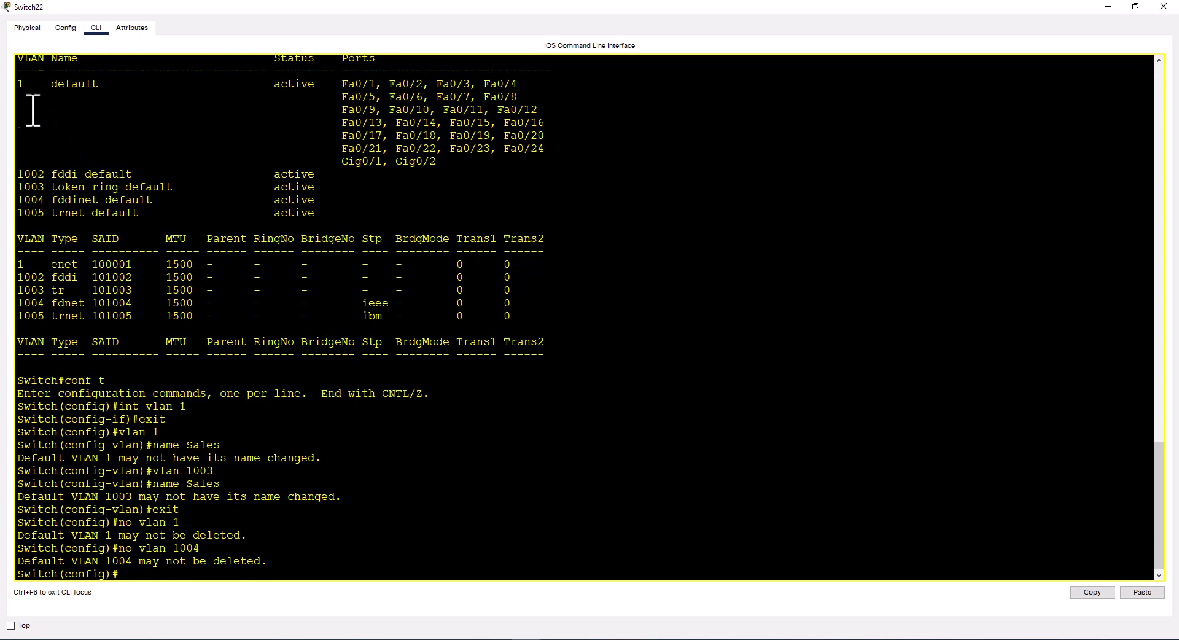
mouse_move(7, 178)
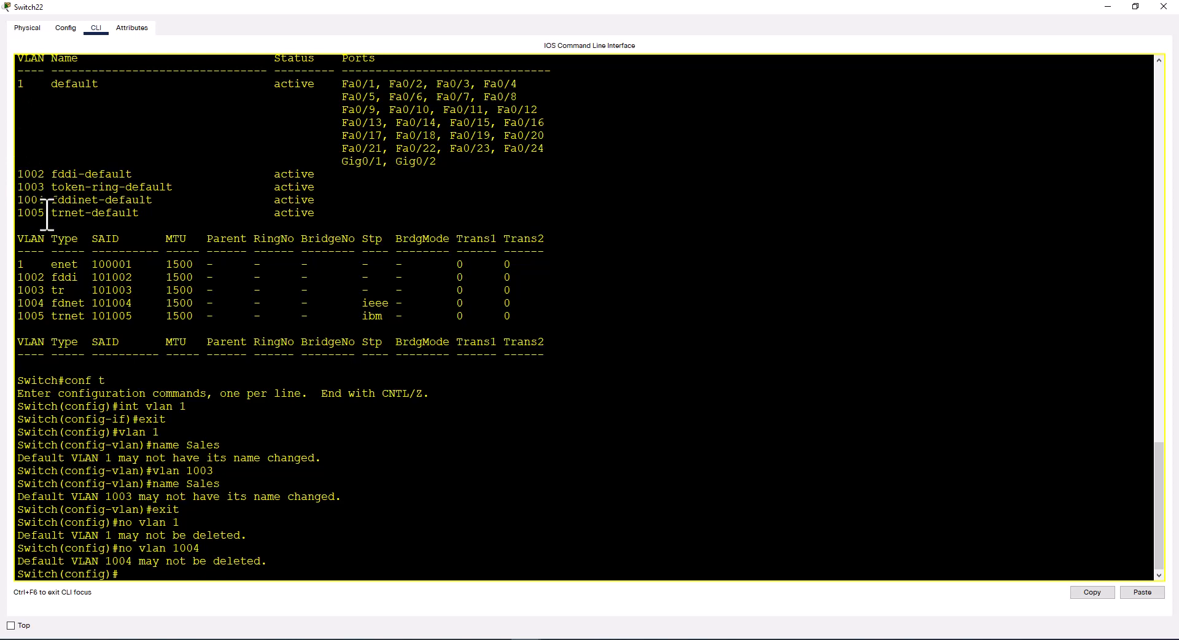
left_click_drag(45, 173, 294, 203)
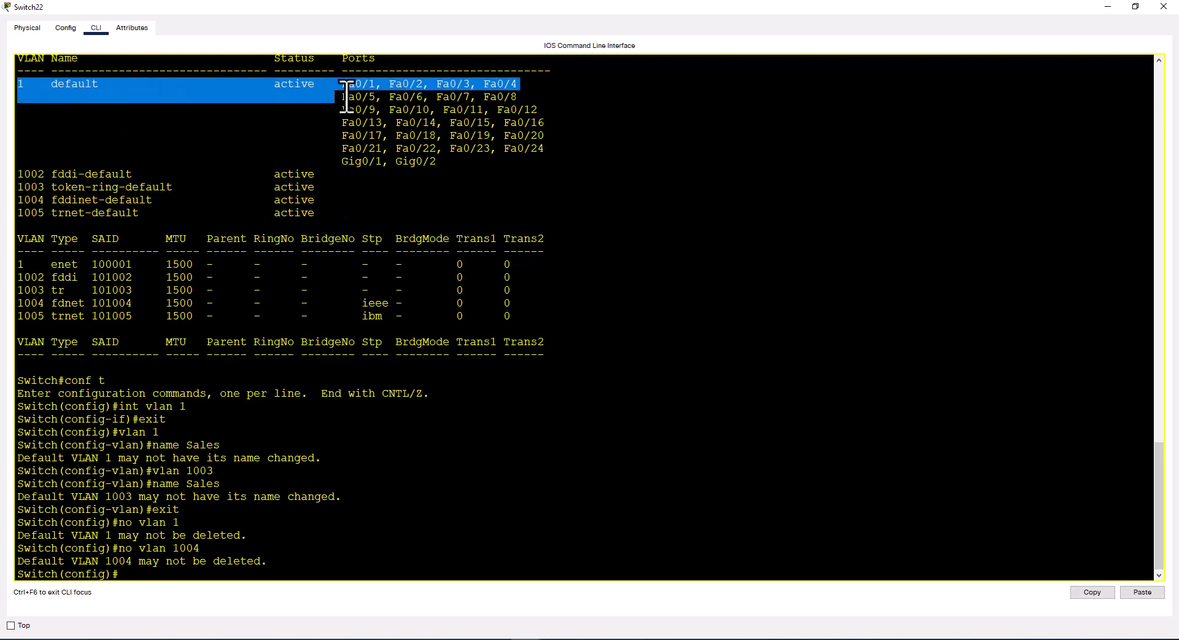
left_click_drag(344, 83, 514, 161)
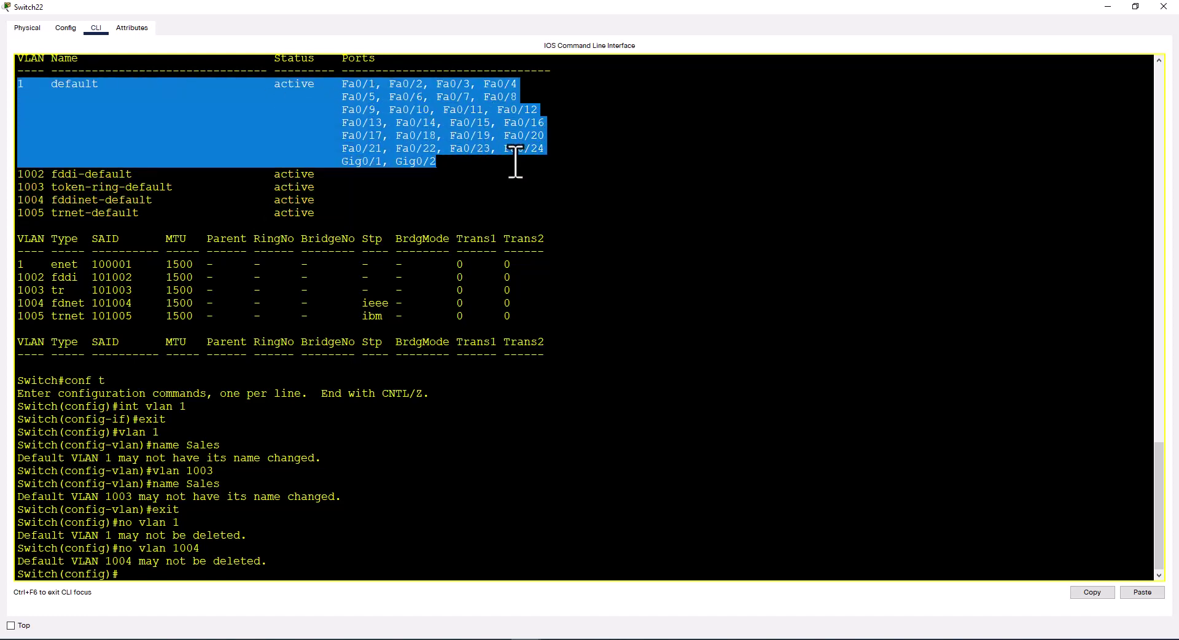
mouse_move(241, 195)
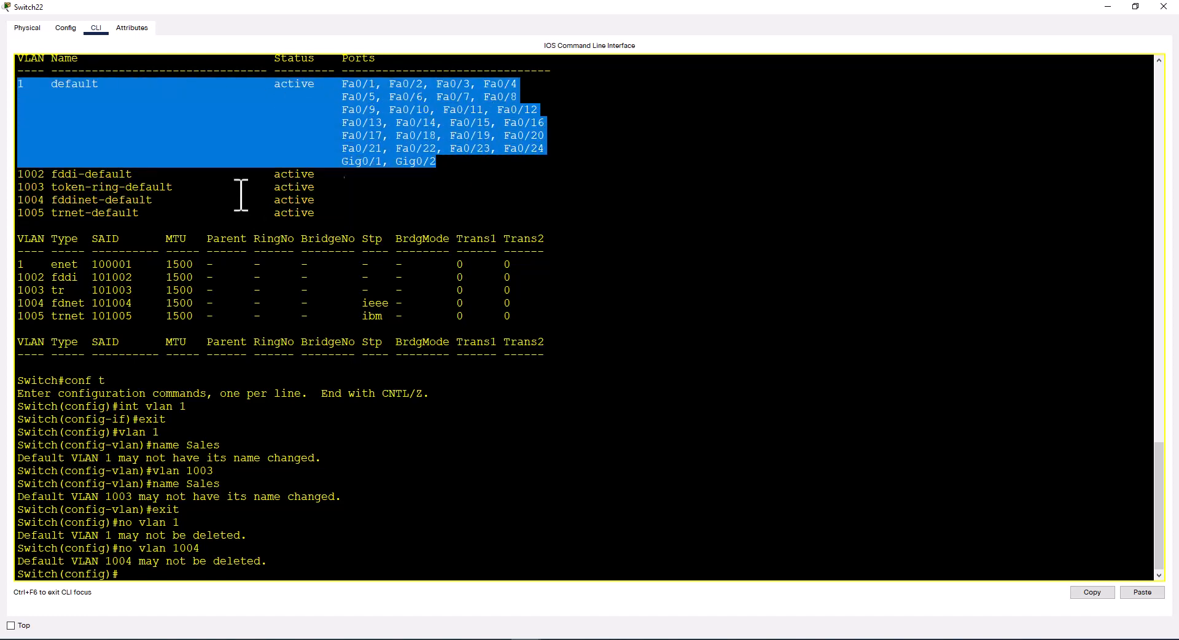
mouse_move(373, 120)
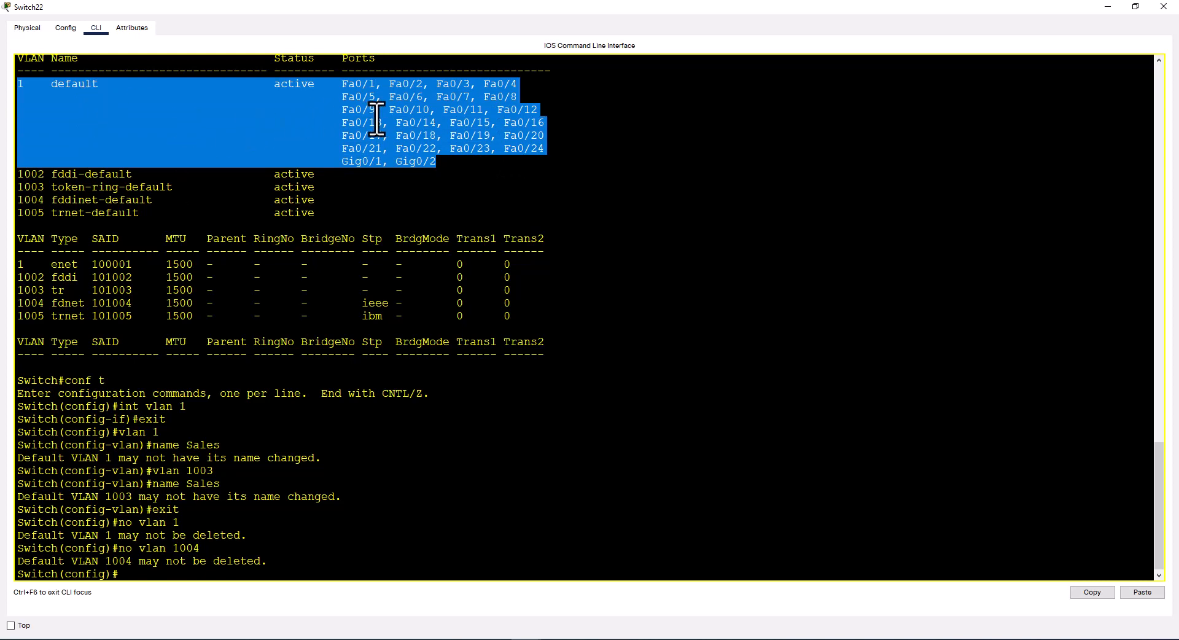
mouse_move(74, 107)
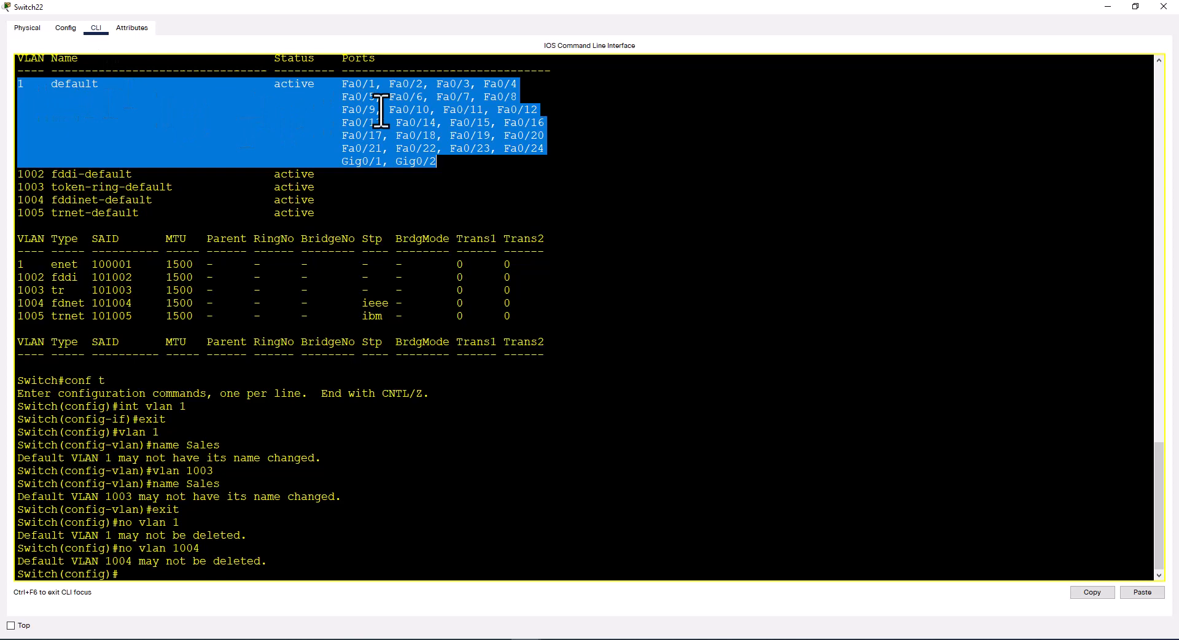
mouse_move(376, 87)
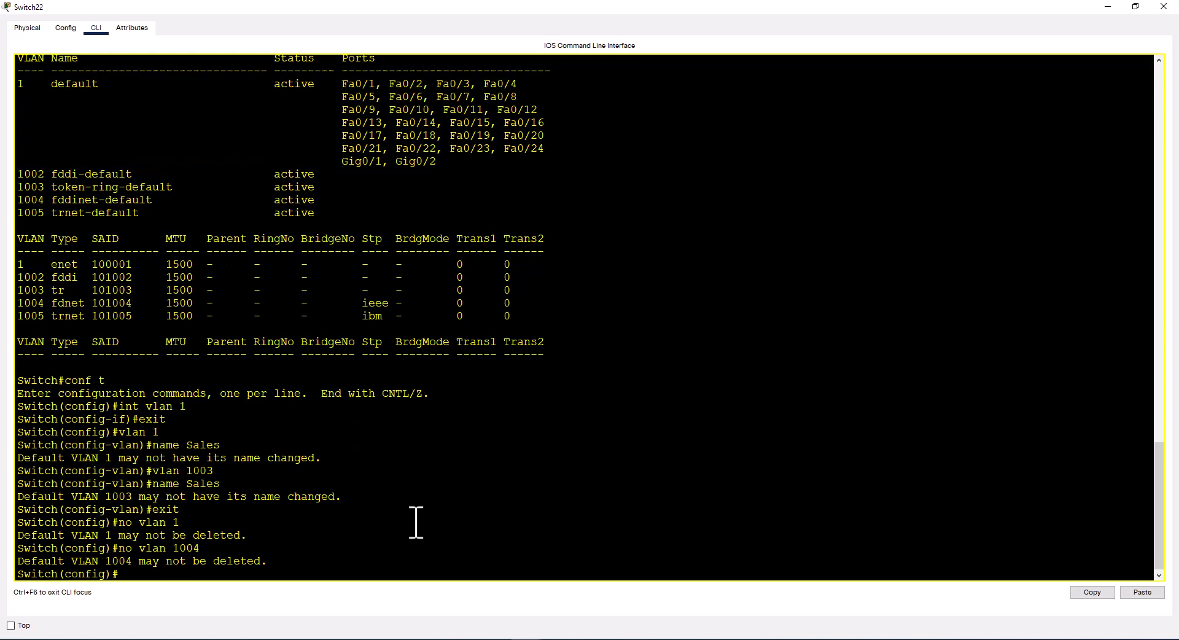
mouse_move(334, 486)
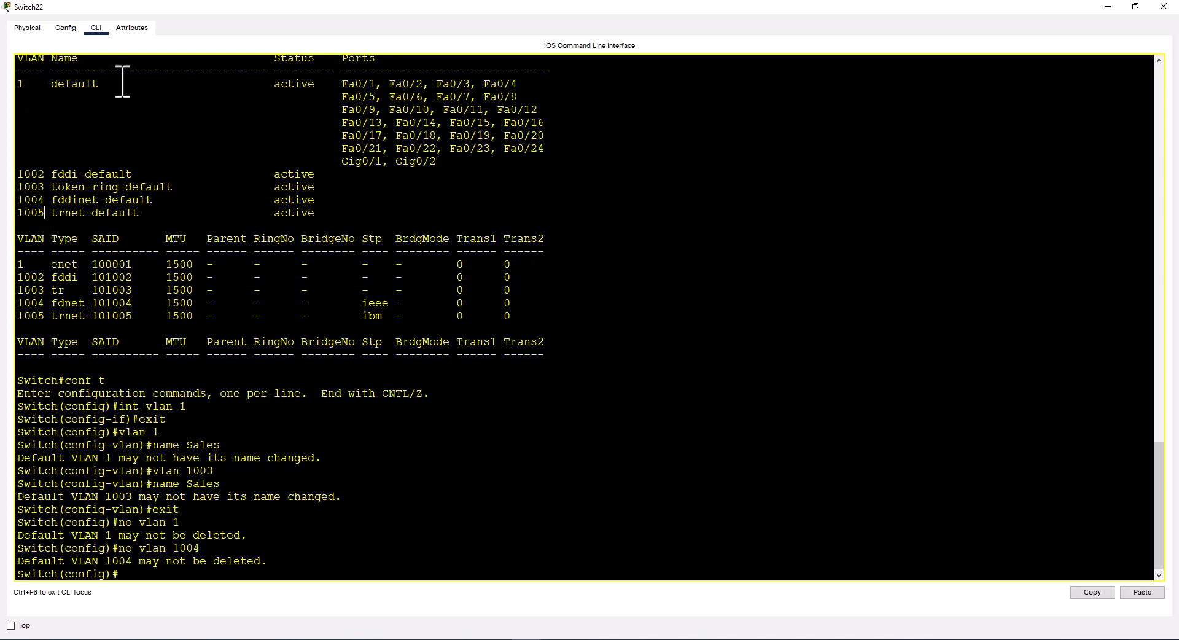
mouse_move(50, 220)
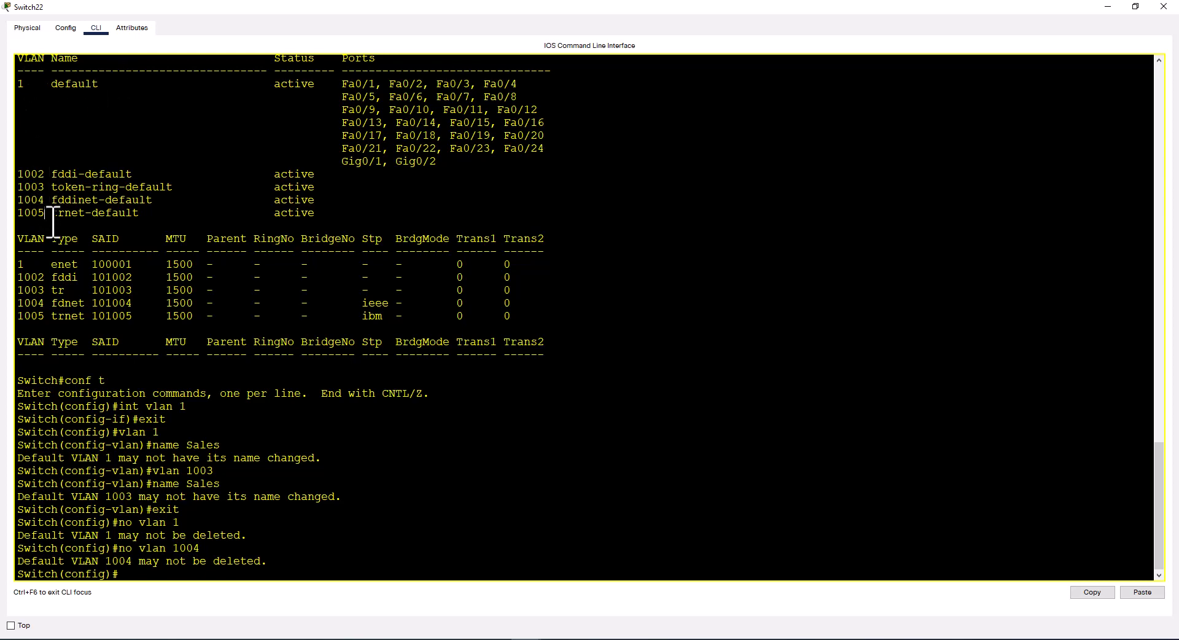
mouse_move(69, 94)
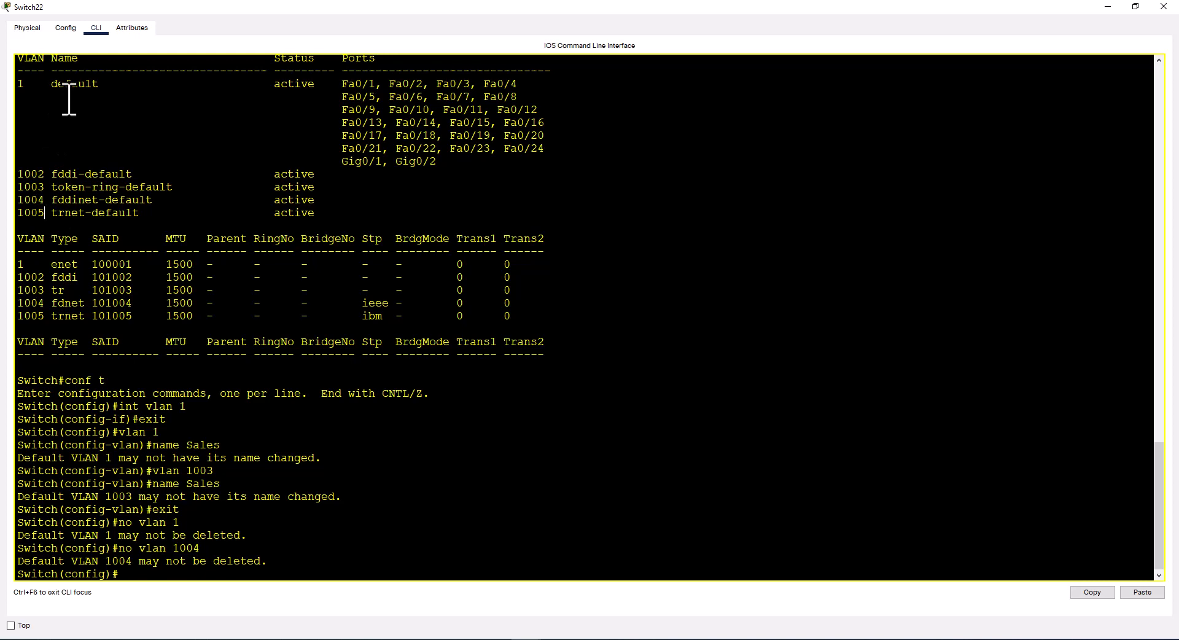
mouse_move(74, 174)
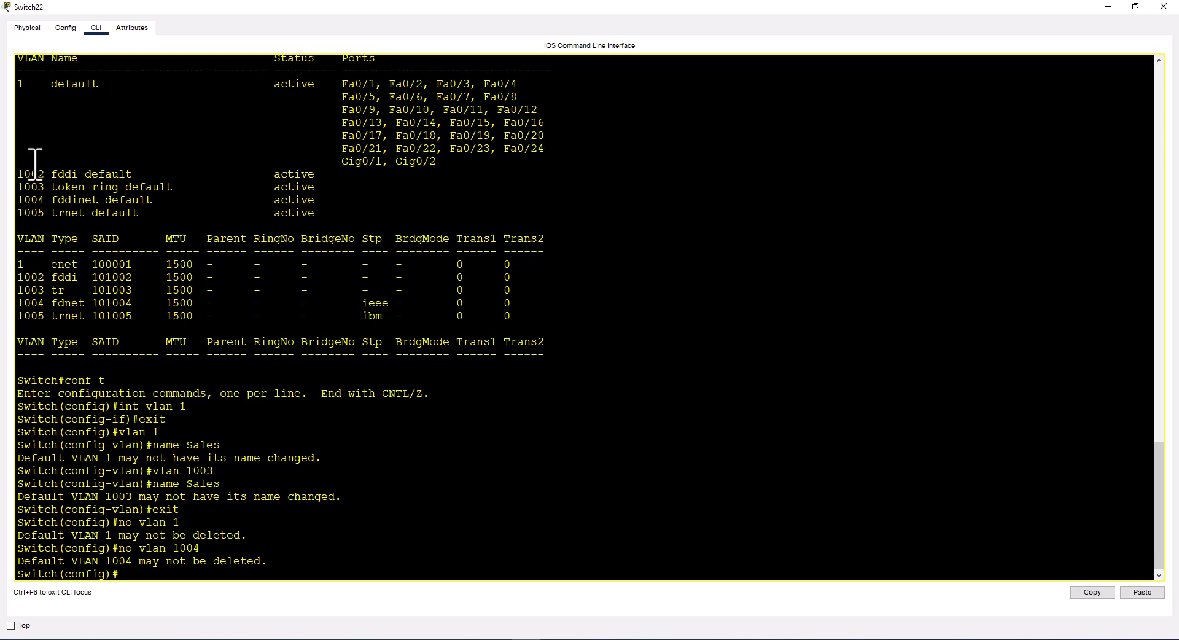
mouse_move(265, 319)
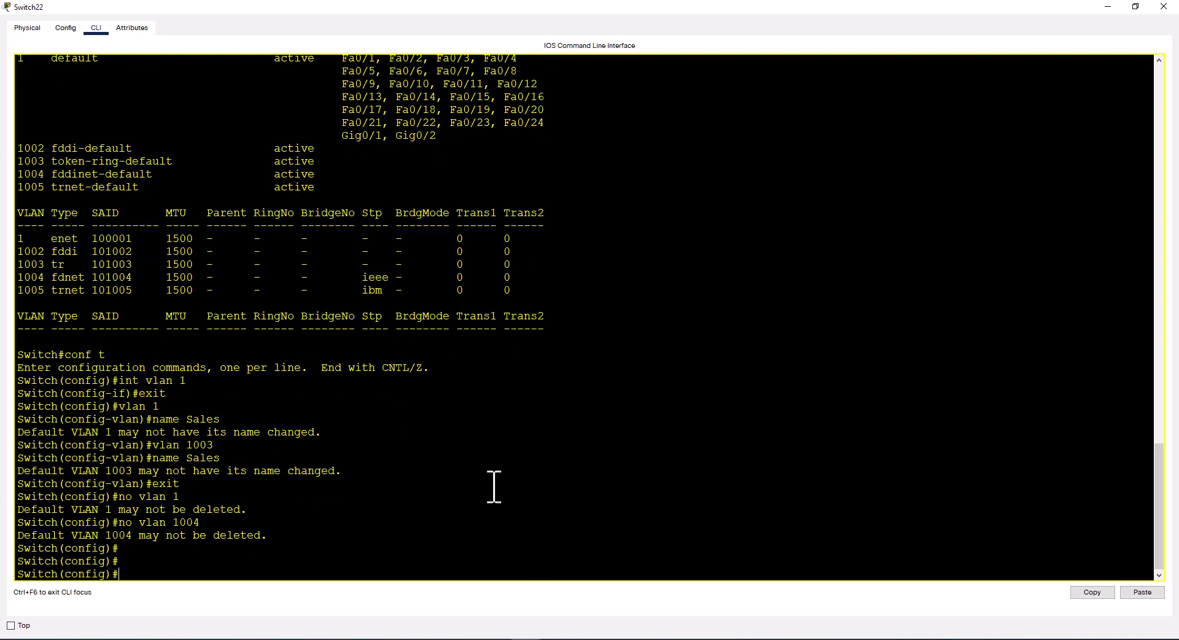
Step: Create VLAN 100 named Sales and VLAN 200 named Marketing, then leave VLAN config
type("vlan 100")
type("vlan 200")
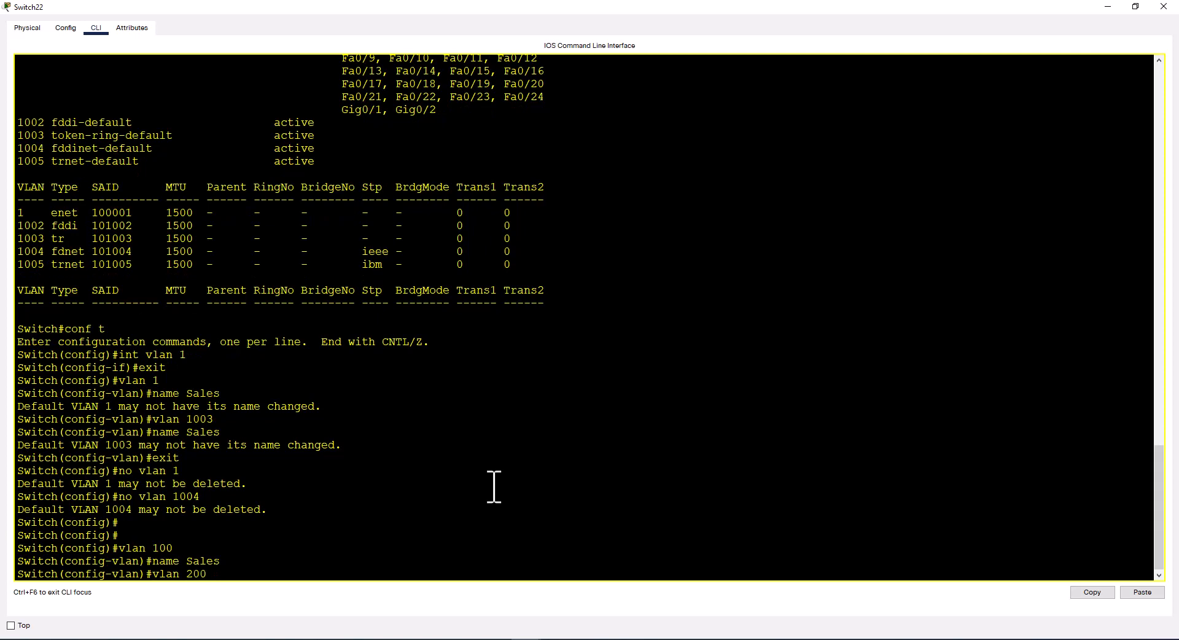
type("name")
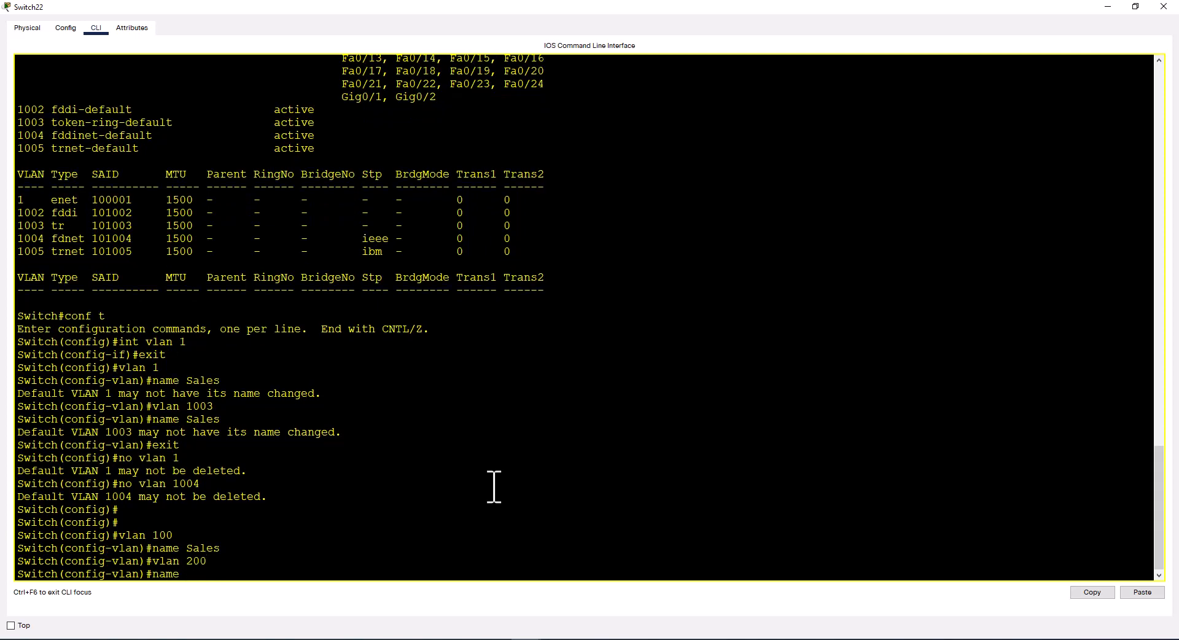
type("Marketing")
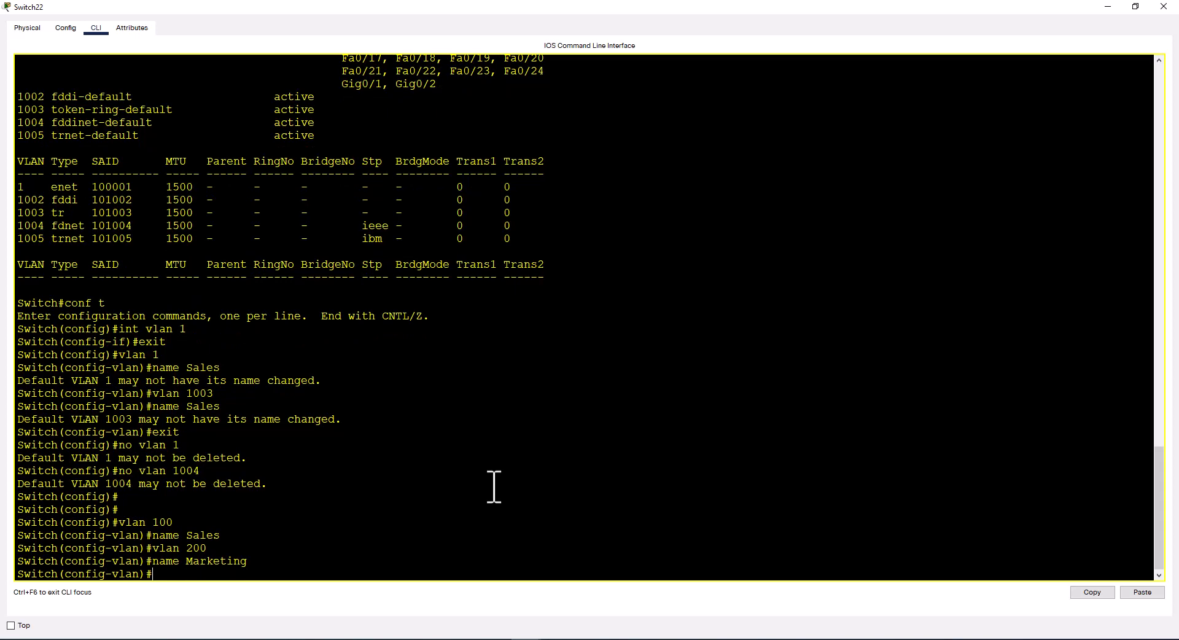
type("exit")
type("vlan")
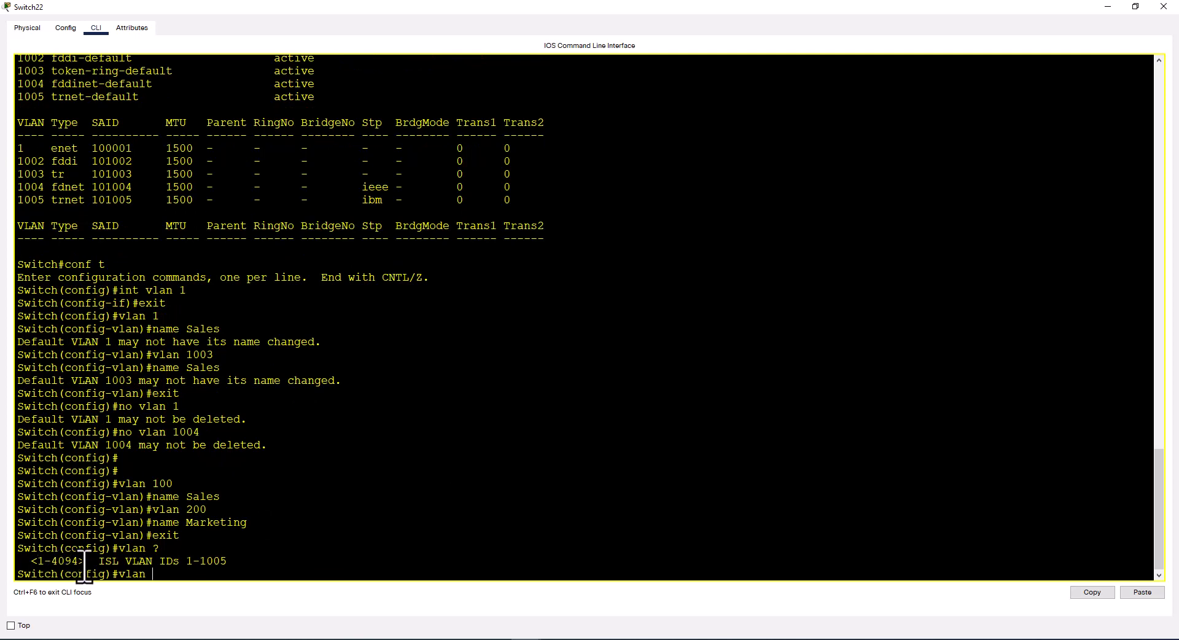
mouse_move(67, 578)
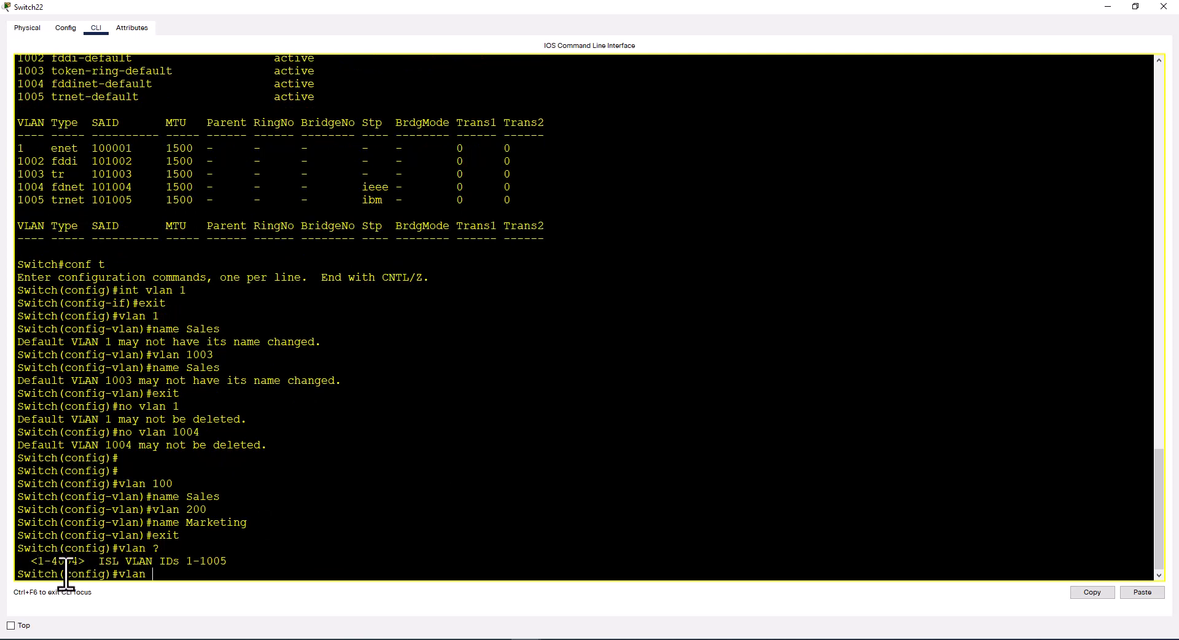
mouse_move(133, 608)
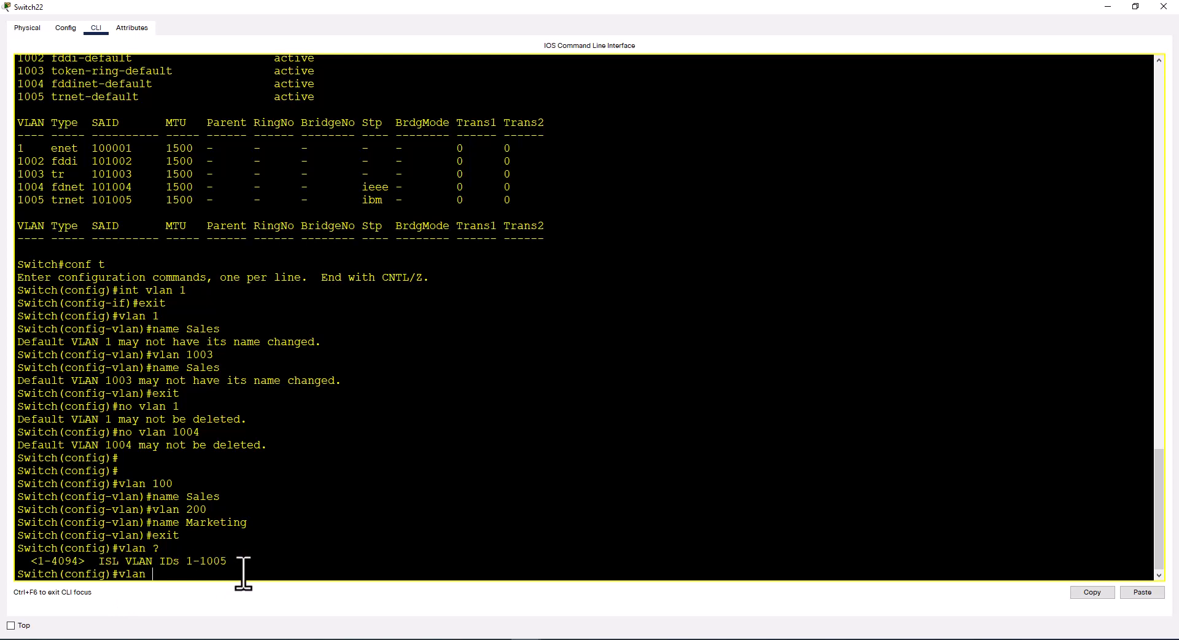
mouse_move(307, 568)
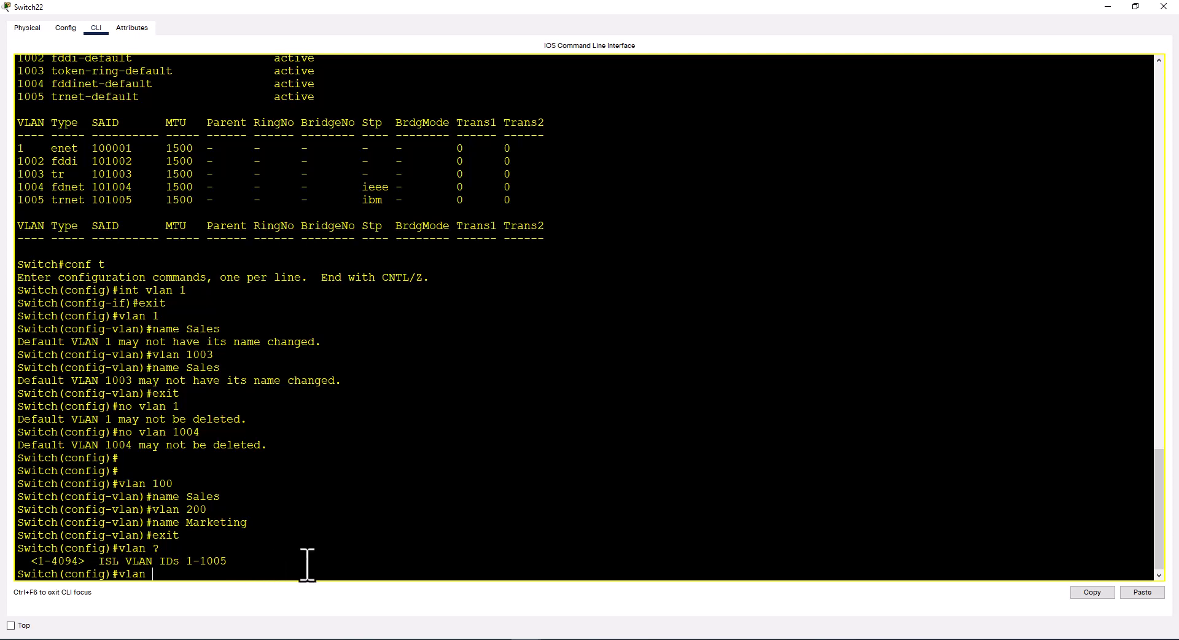
Step: Try vlan 120-150 and get the invalid input error for a VLAN range
type("1")
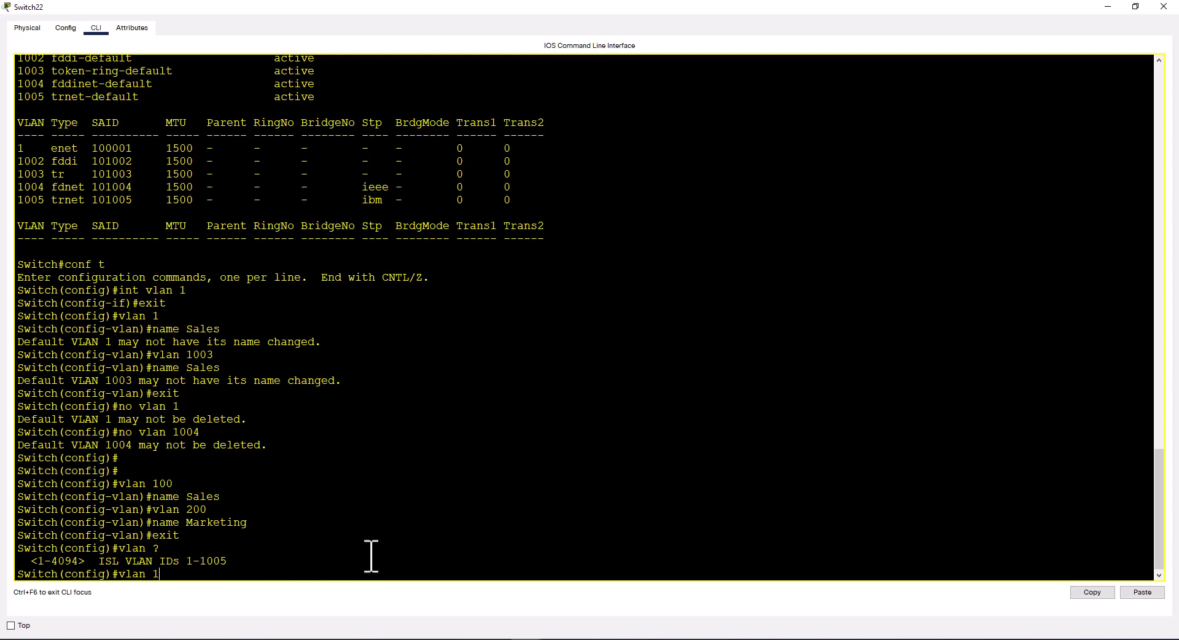
type("20-150")
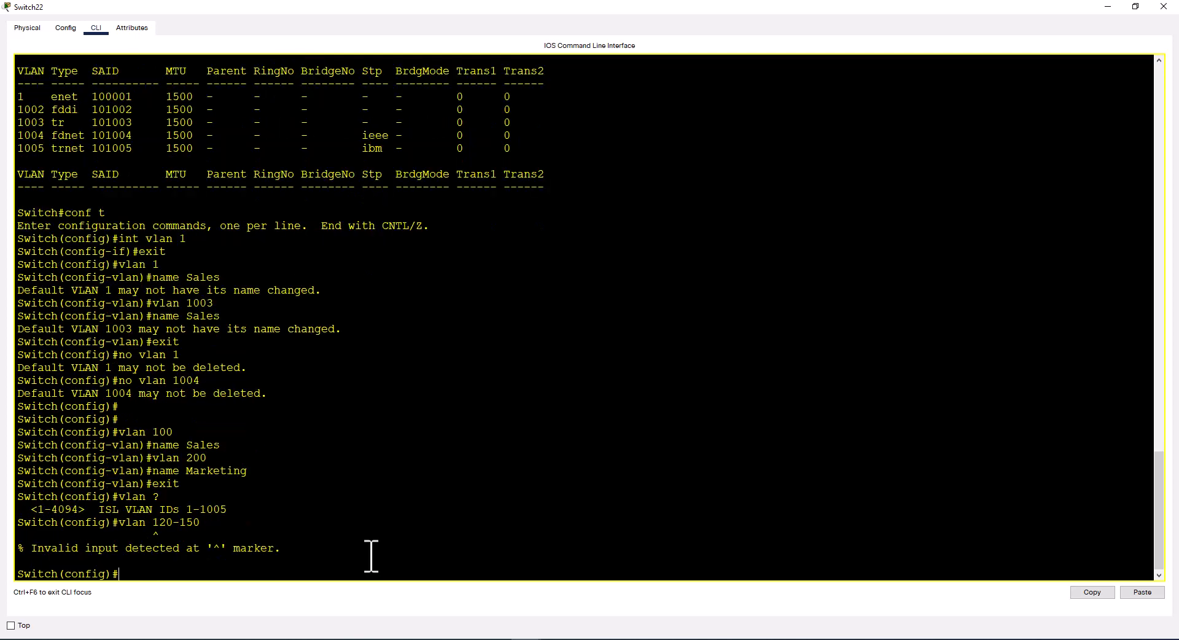
mouse_move(218, 571)
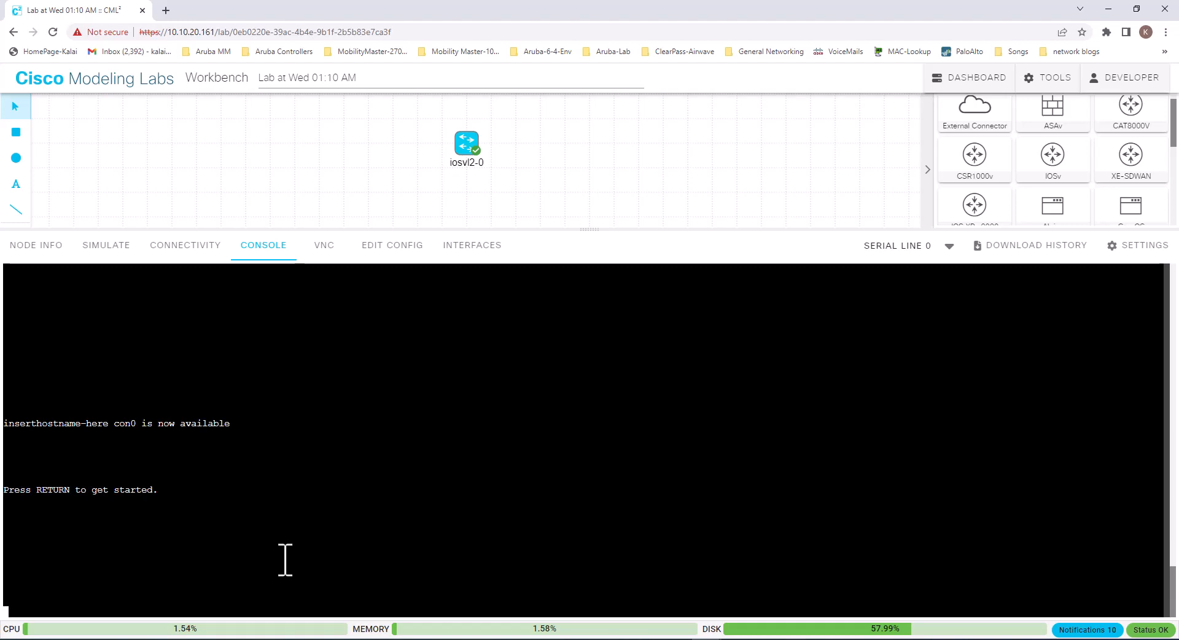
Step: On the Modeling Labs switch console, create the VLAN range 100-200 in one command
type("vlan")
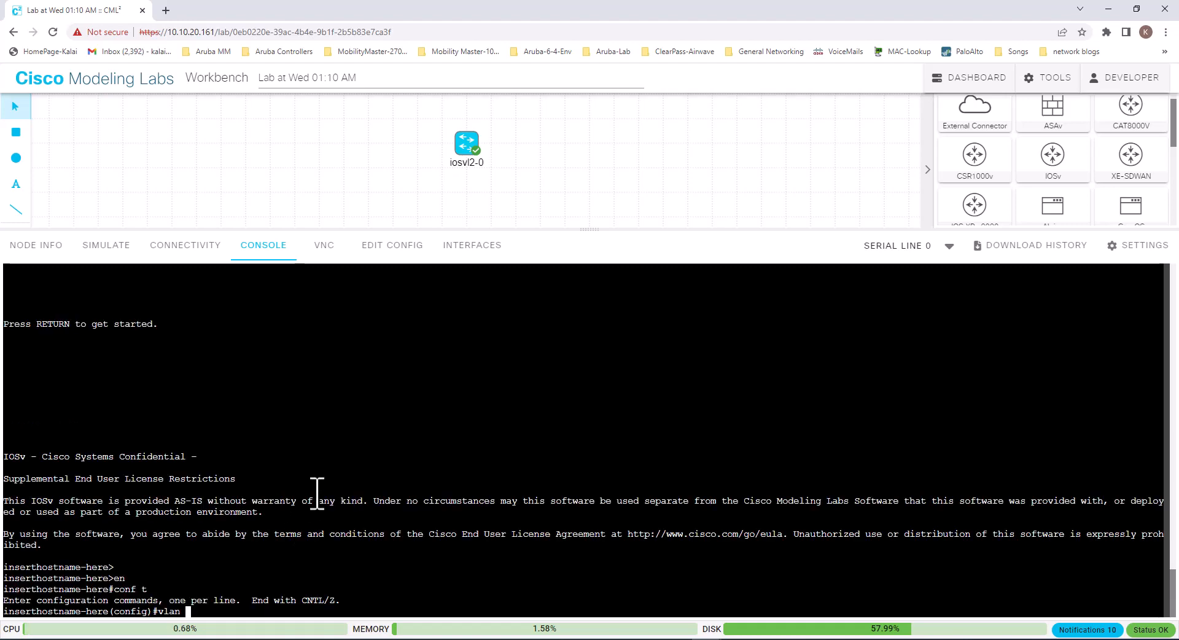
type("100")
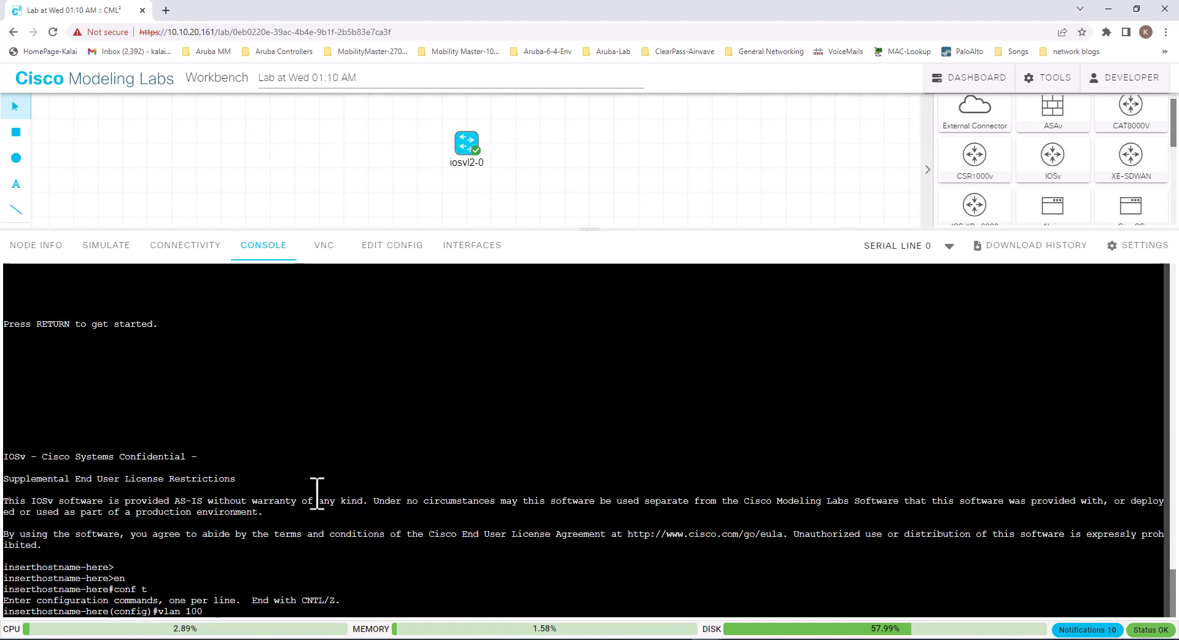
type("-200")
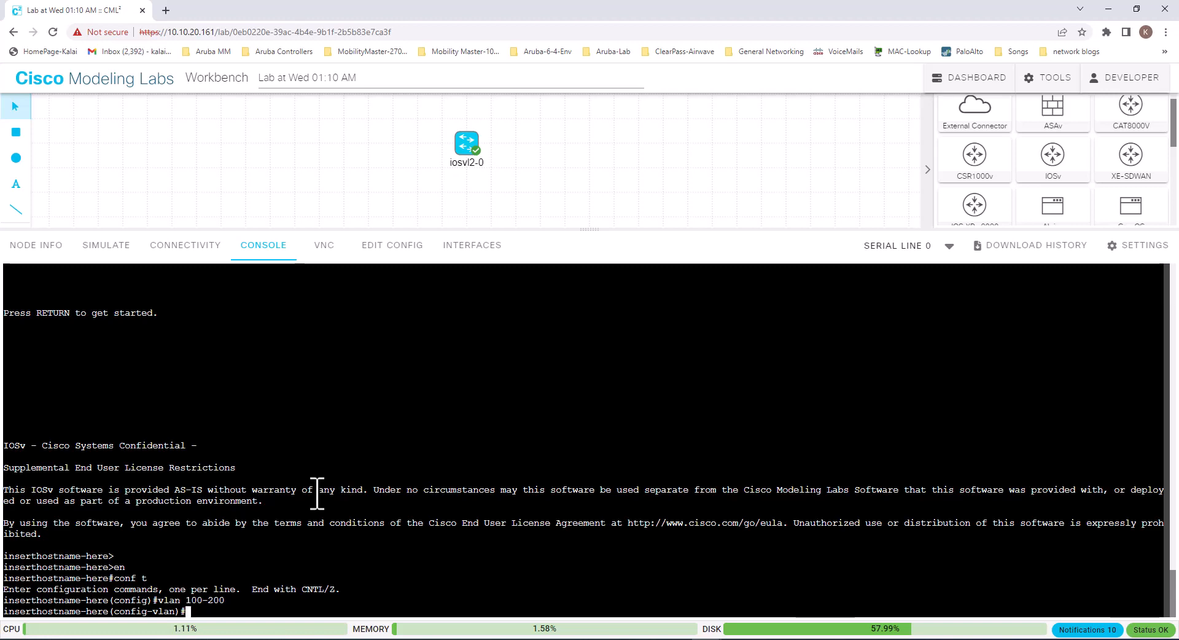
type("exit")
type("end")
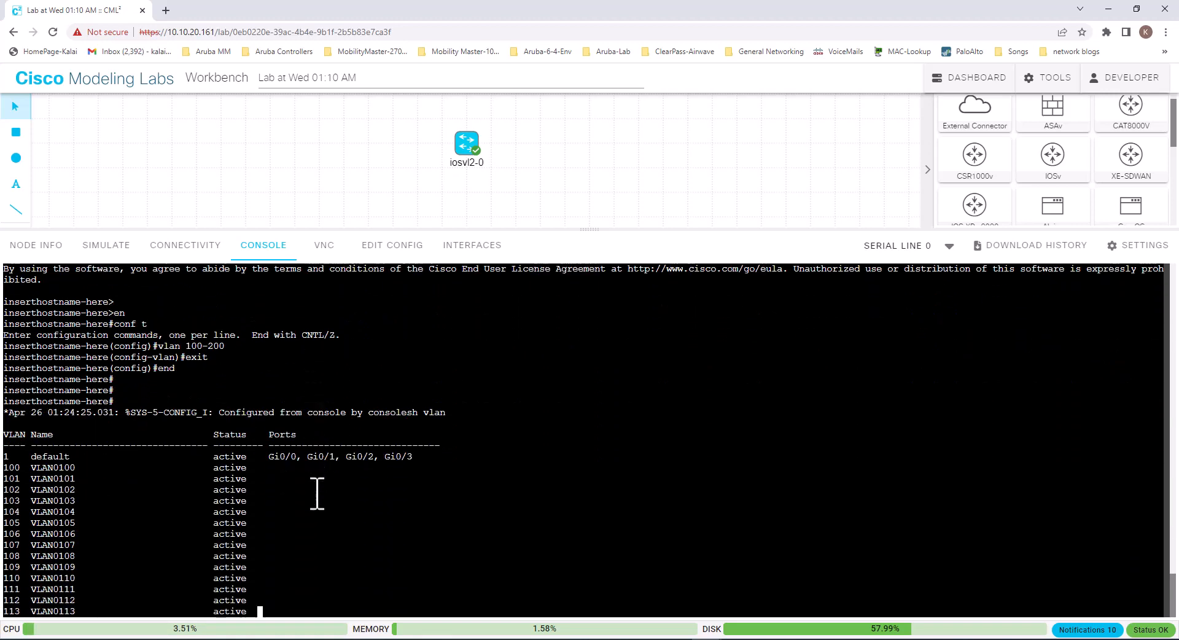
scroll("down", 3)
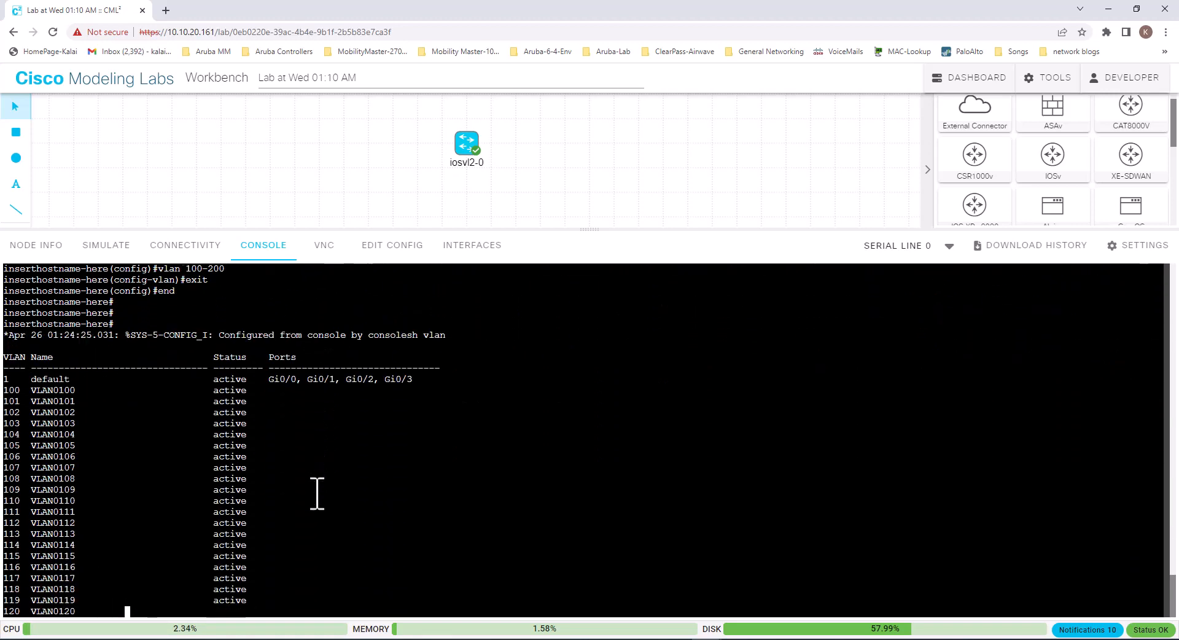
scroll("down", 3)
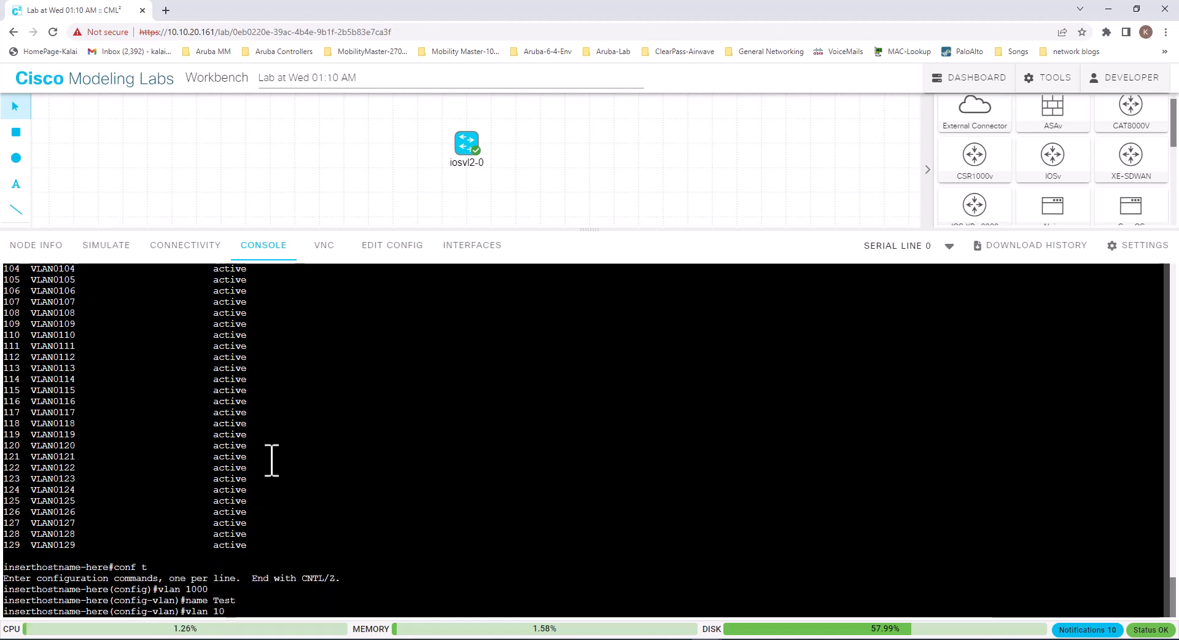
Step: Name VLAN 100 Sales and VLAN 101 Marketing, then page through the VLAN brief listing
type("vlan 100")
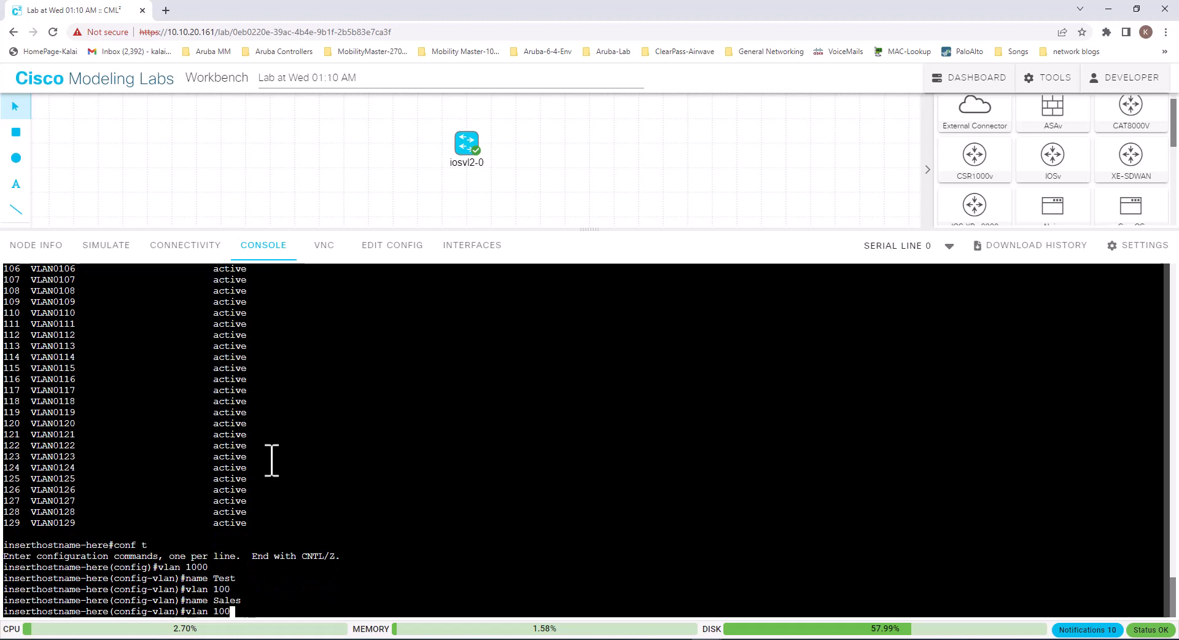
type("vlan 101")
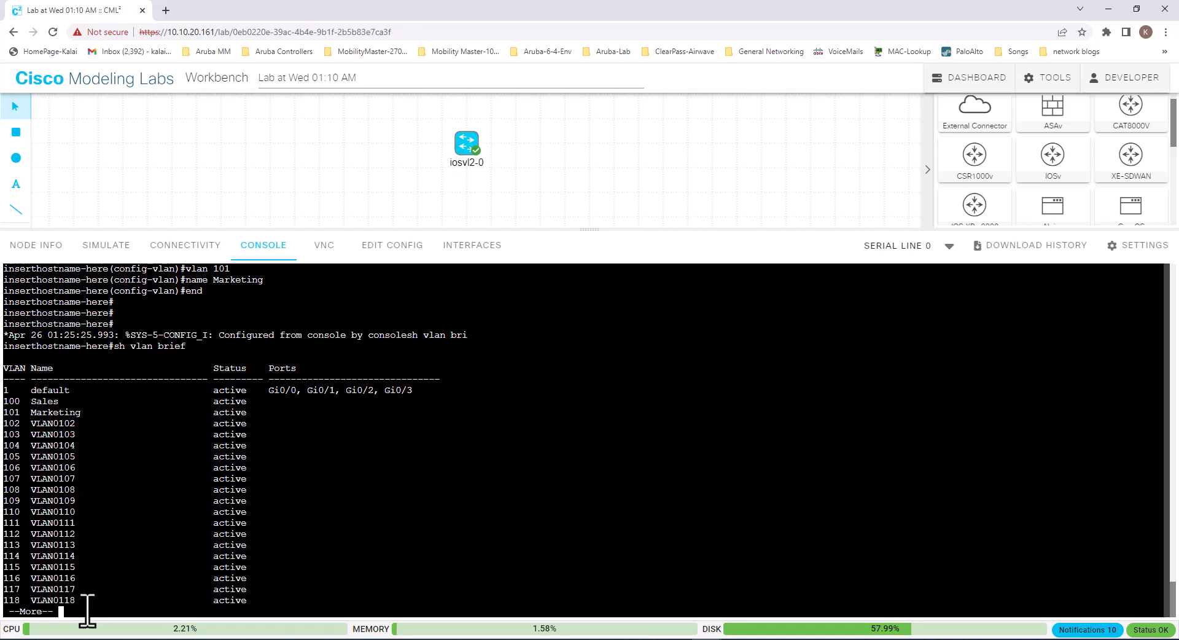
key("Space")
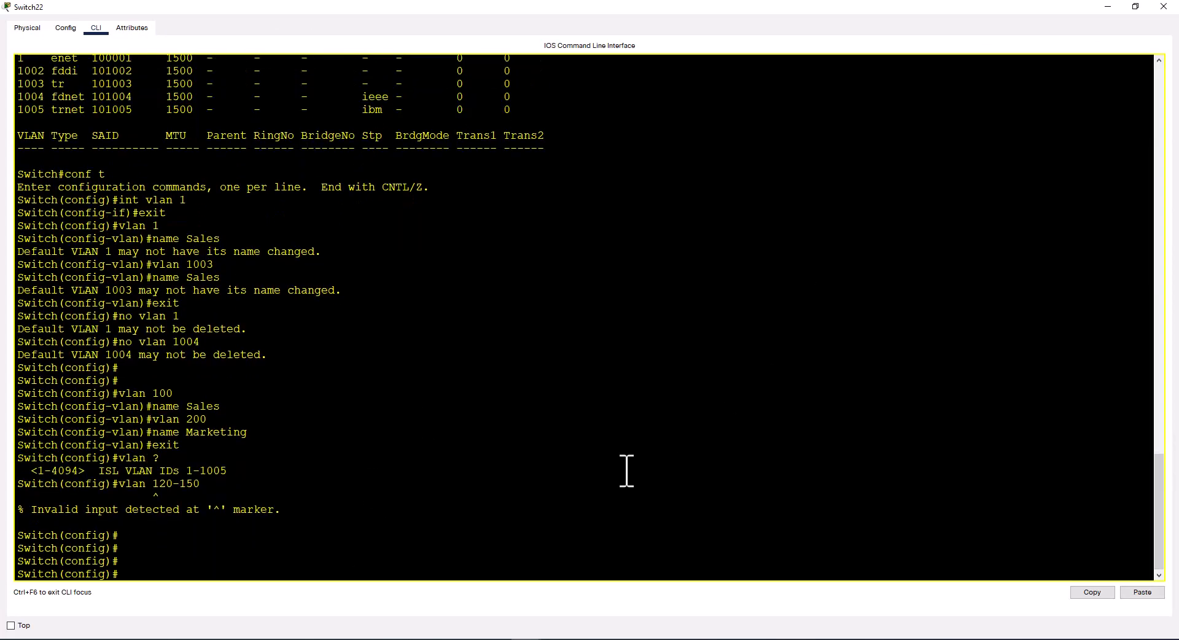
Step: Try vlan 4000 and get the extended-VLAN create failure in the current VTP mode
type("vlan 4000")
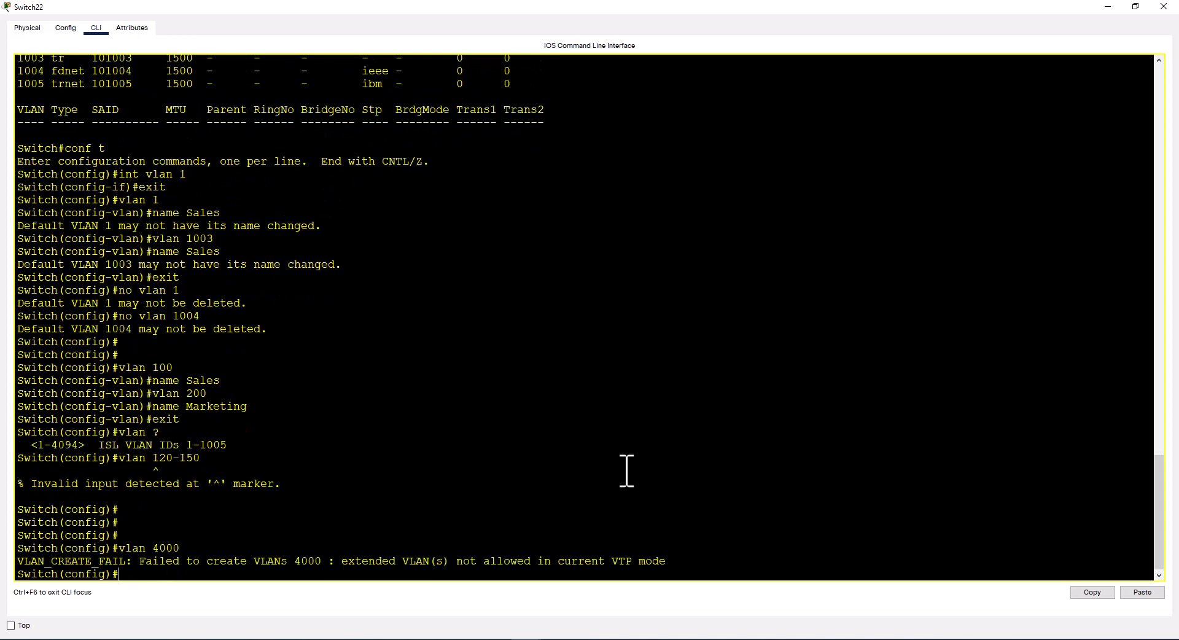
mouse_move(129, 634)
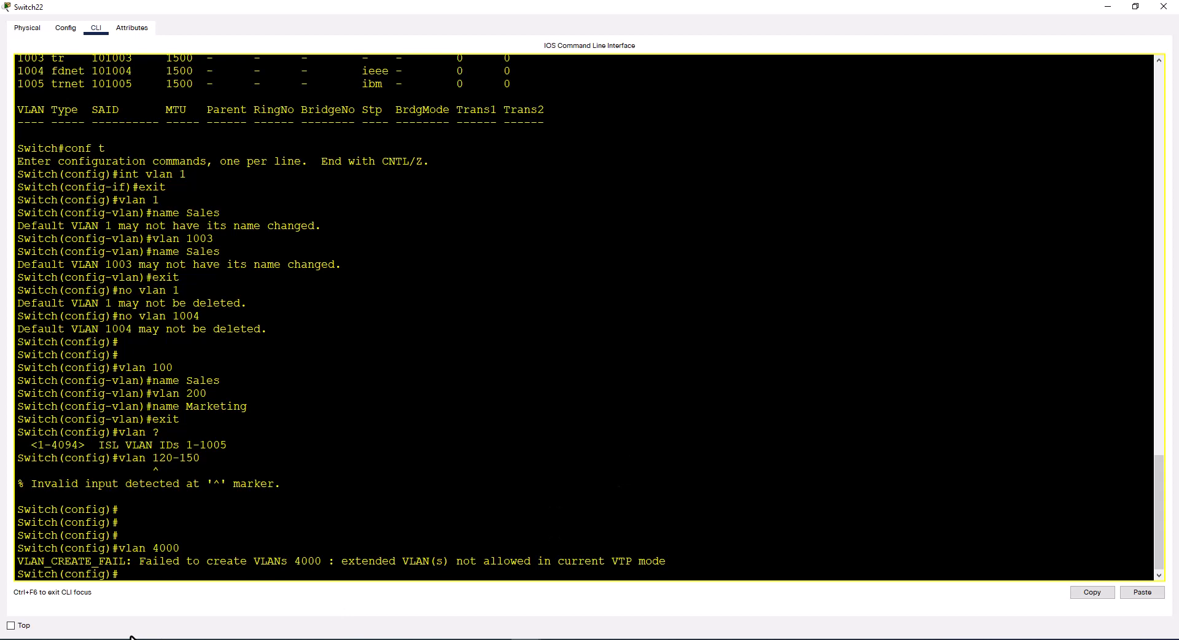
mouse_move(237, 608)
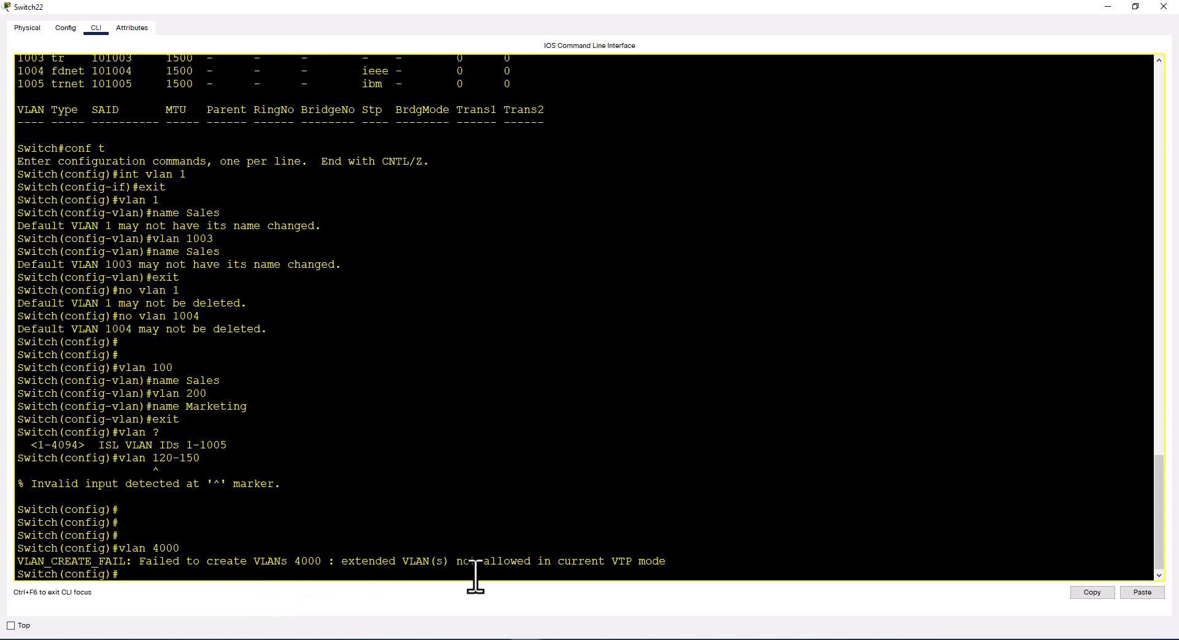
mouse_move(742, 547)
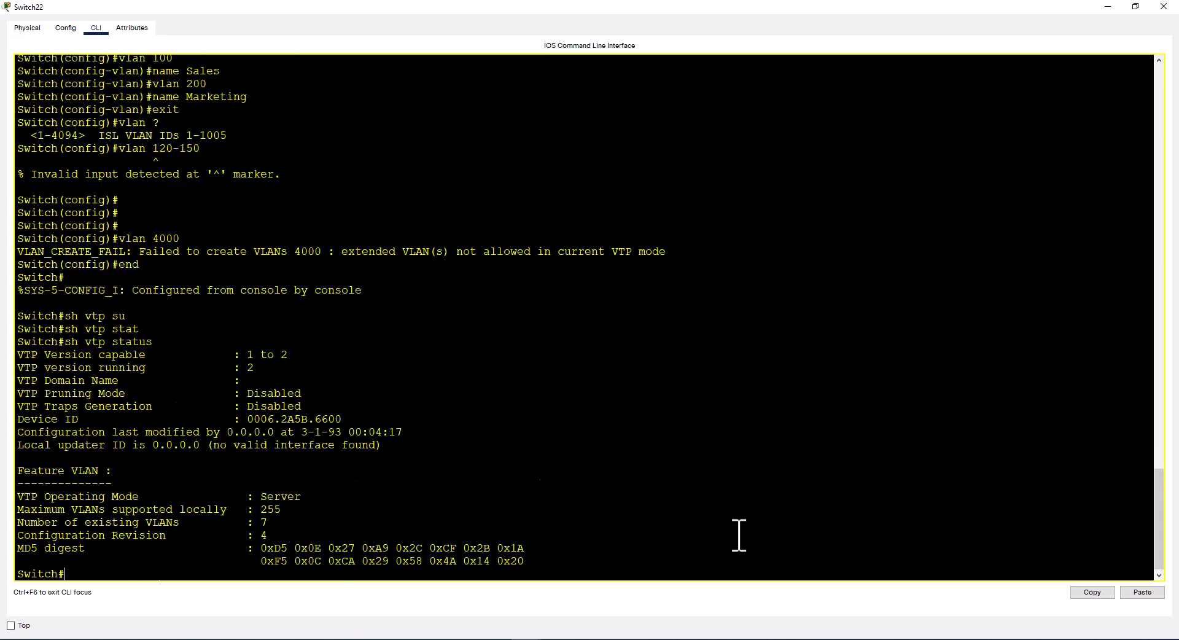
mouse_move(145, 602)
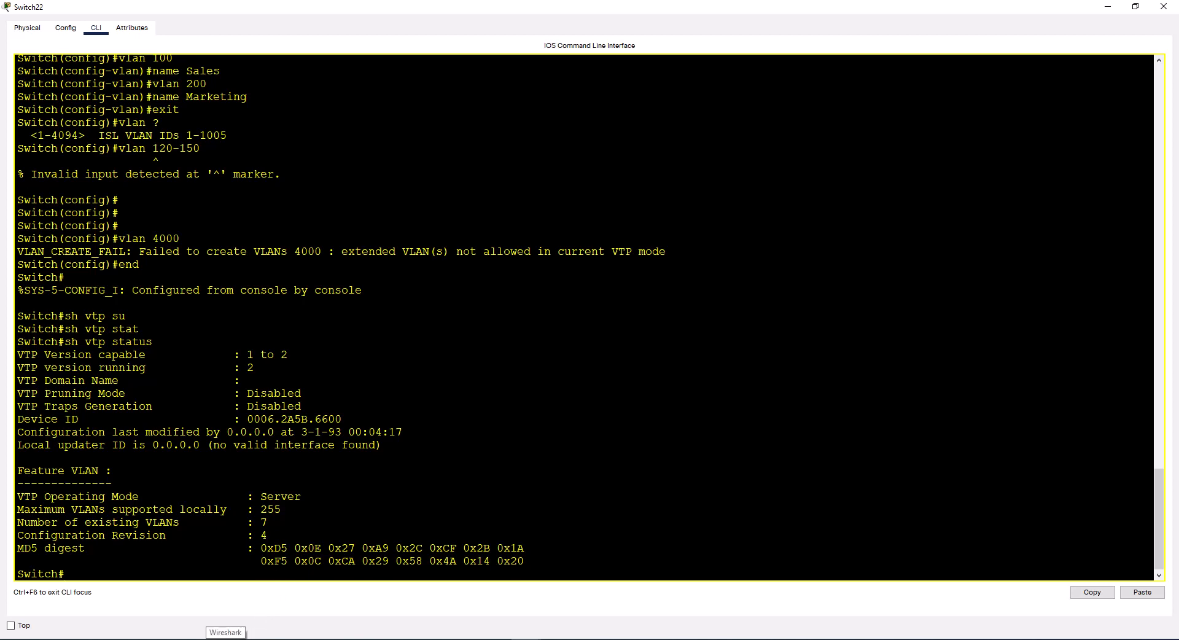
Step: Set VTP domain Apple, confirm domain Apple in show vtp status, and begin the vtp mode change
type("conf t")
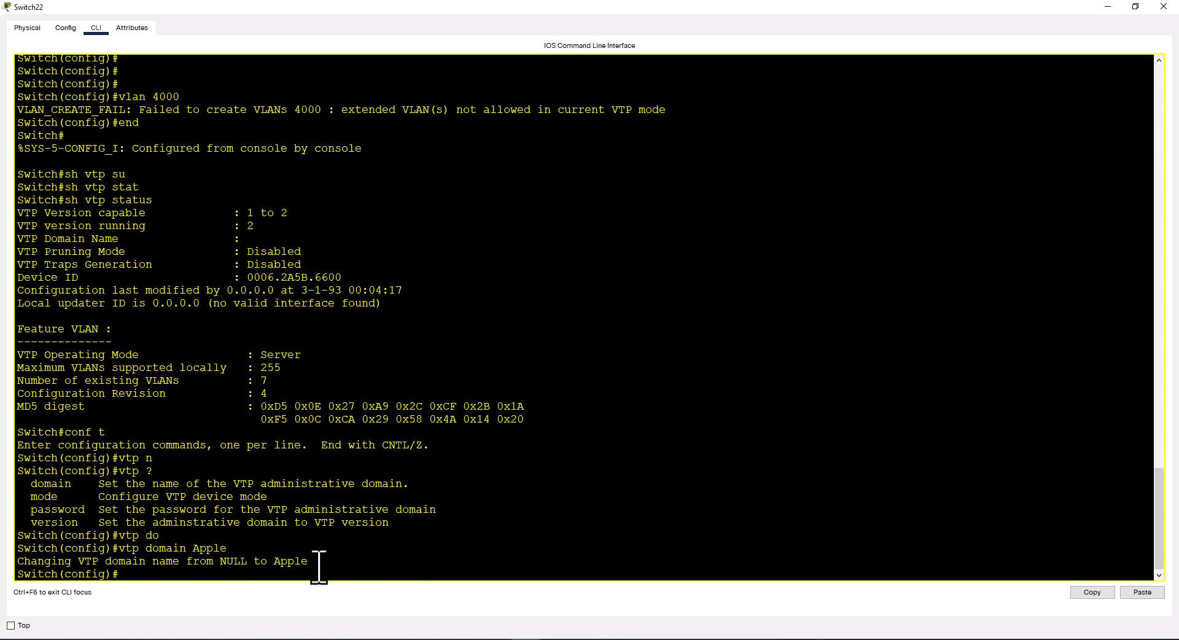
type("end")
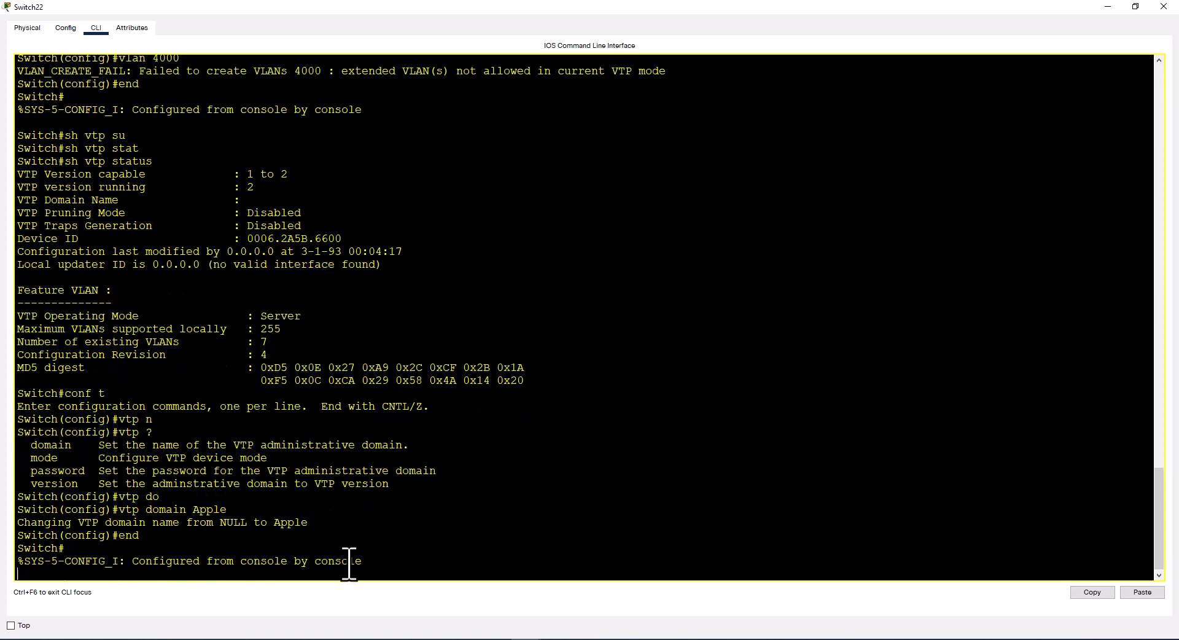
type("sh vtp status")
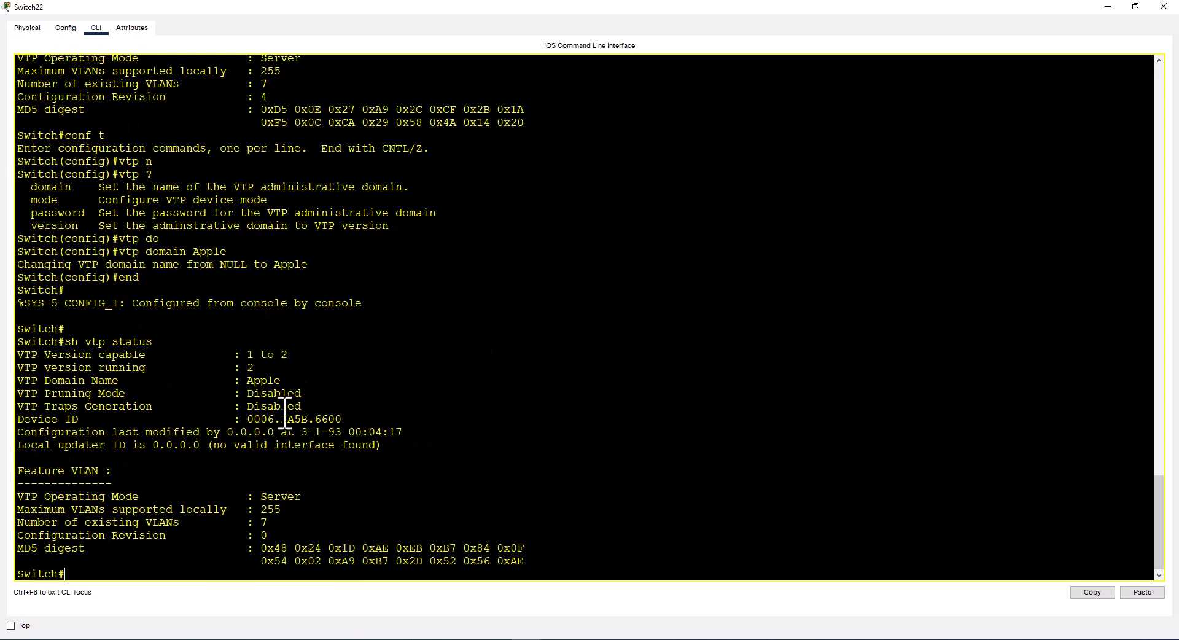
triple_click(123, 380)
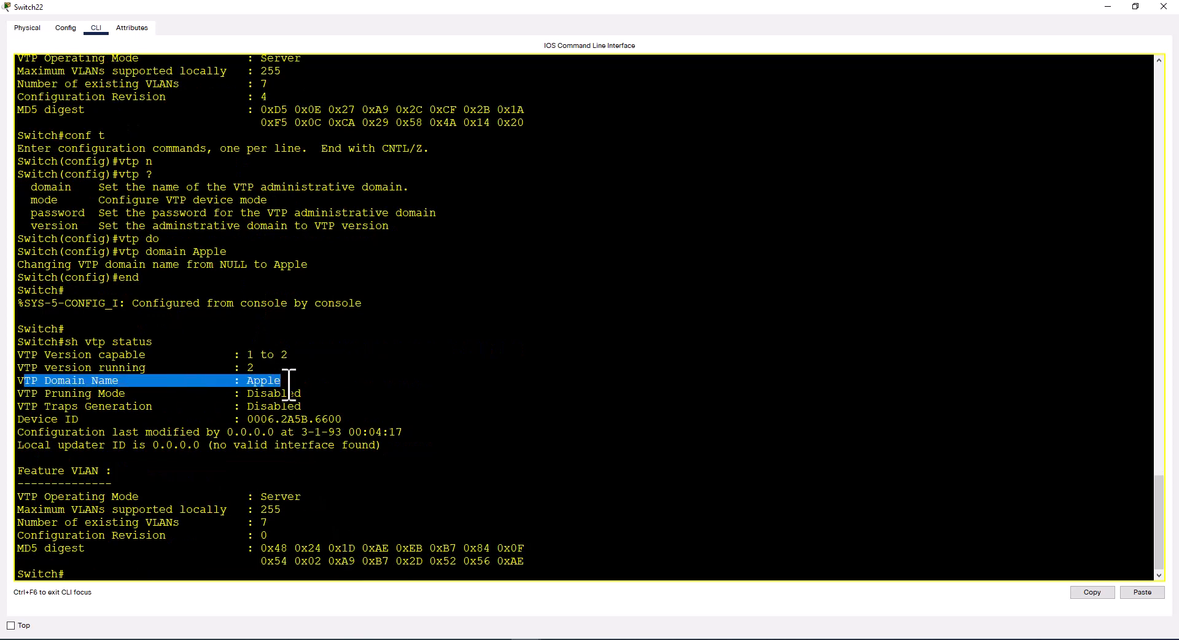
mouse_move(151, 508)
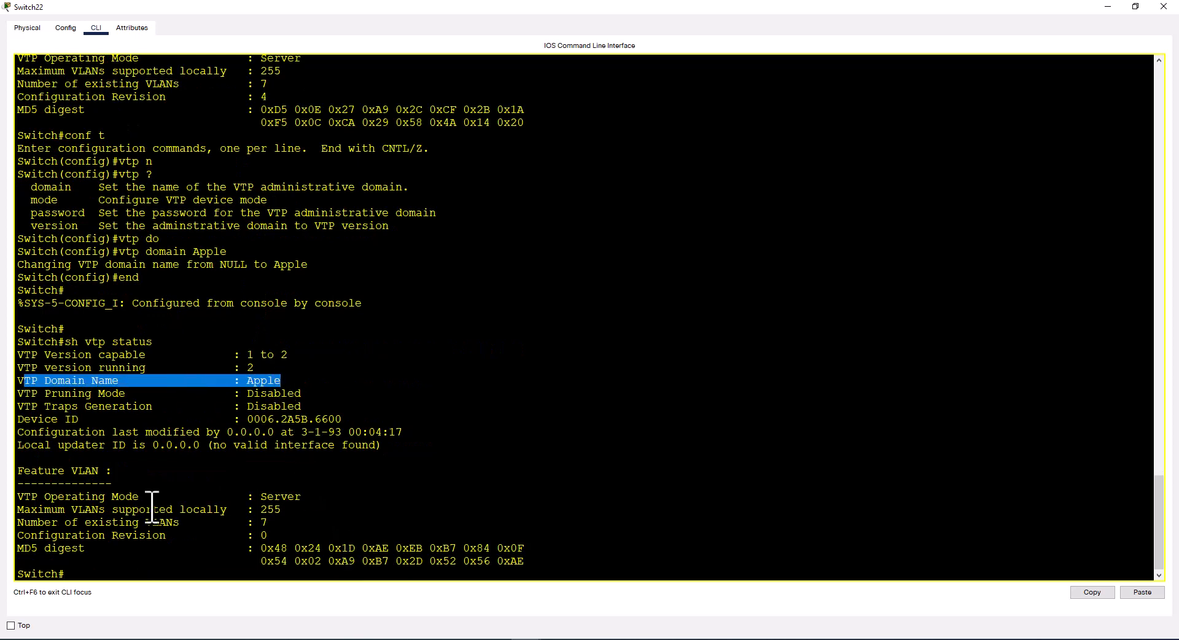
mouse_move(273, 496)
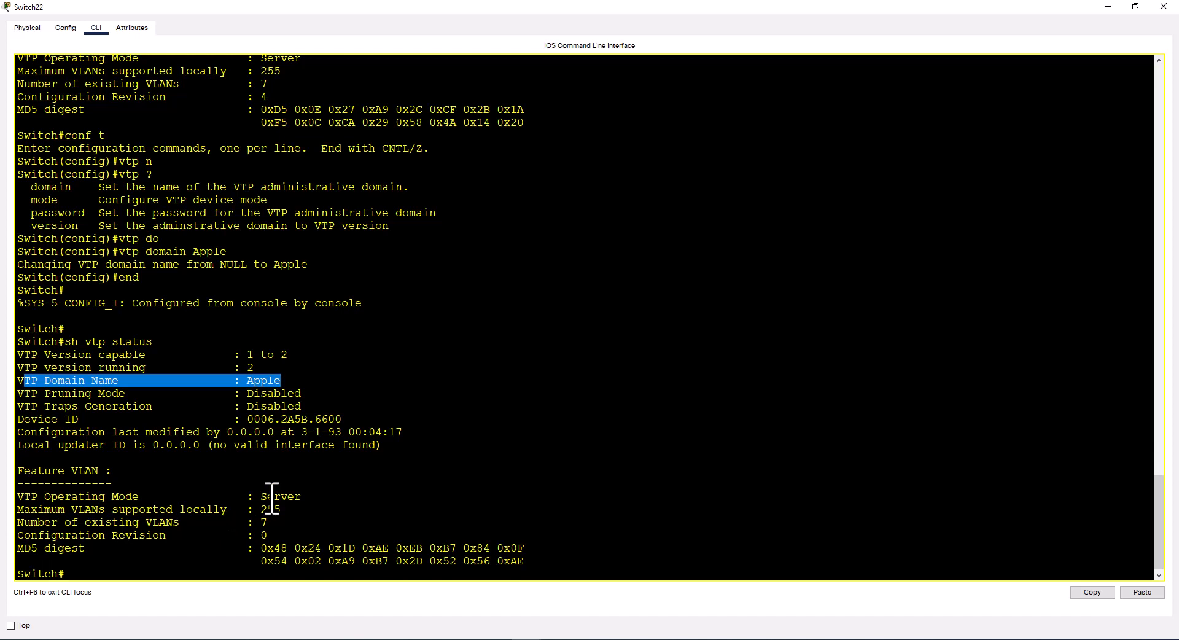
mouse_move(306, 514)
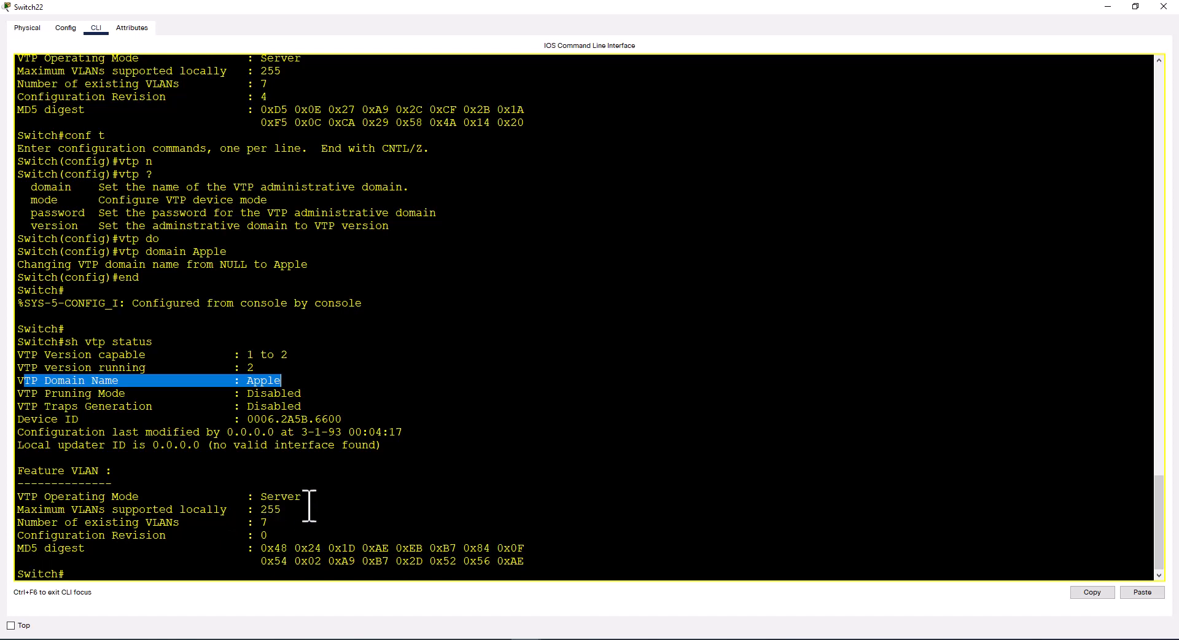
mouse_move(275, 393)
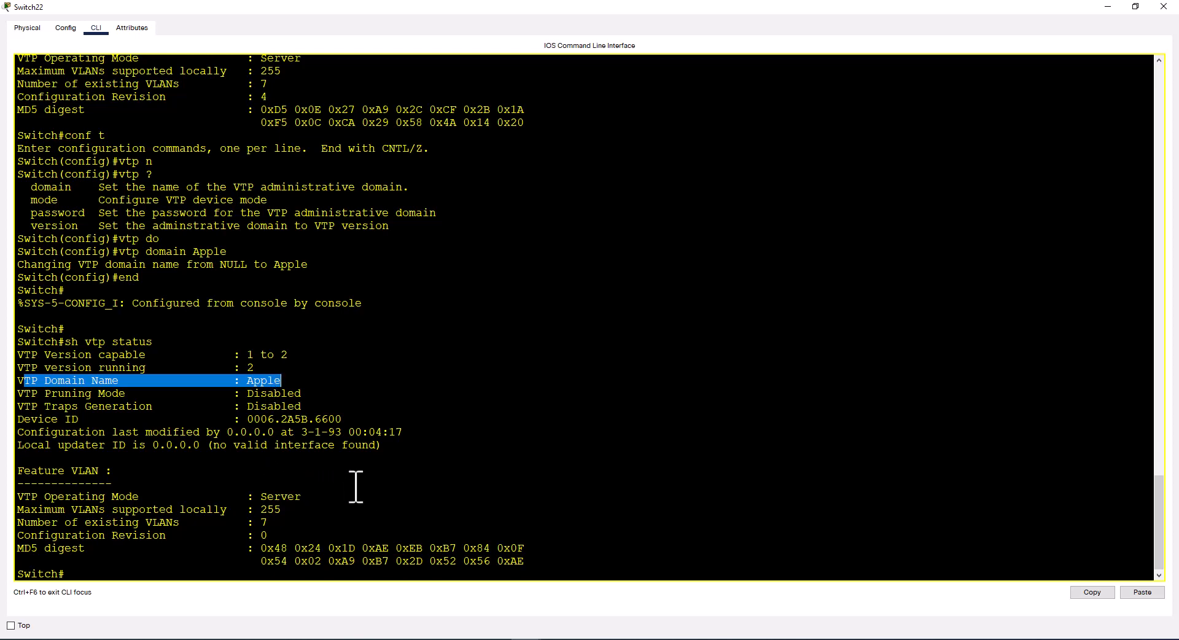
mouse_move(393, 499)
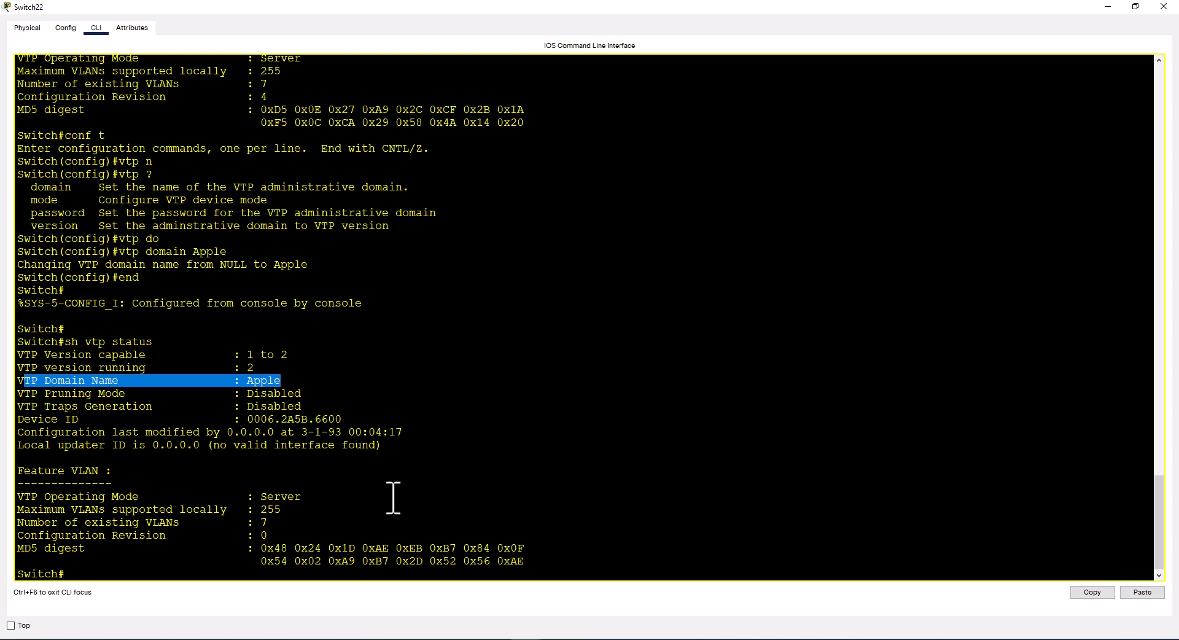
mouse_move(332, 508)
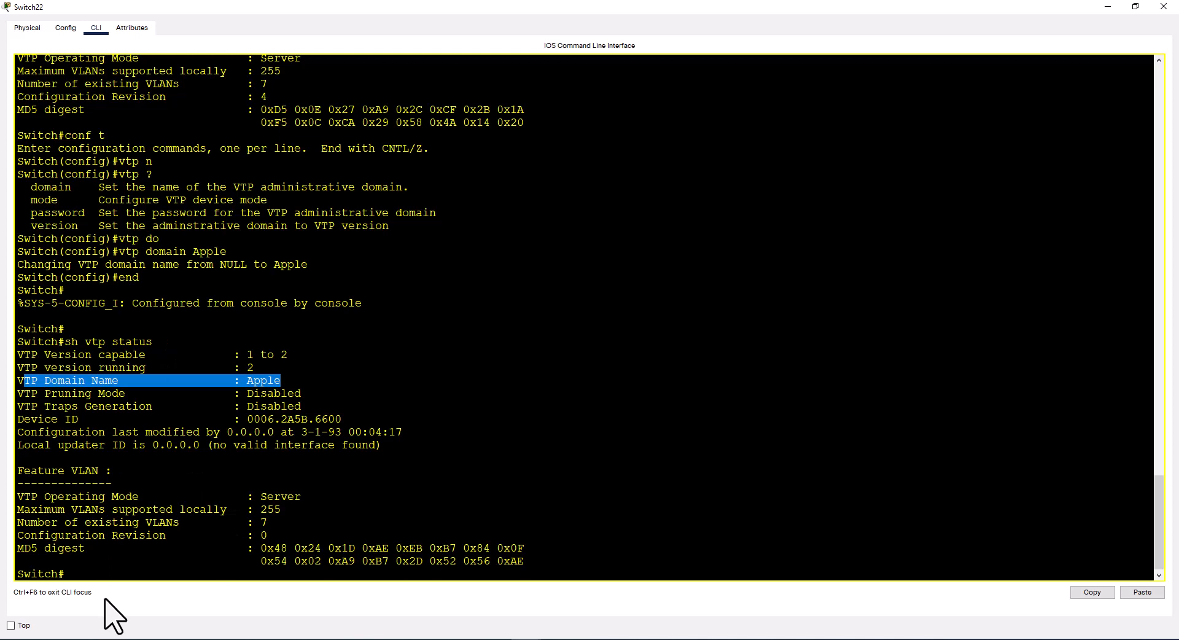
mouse_move(125, 580)
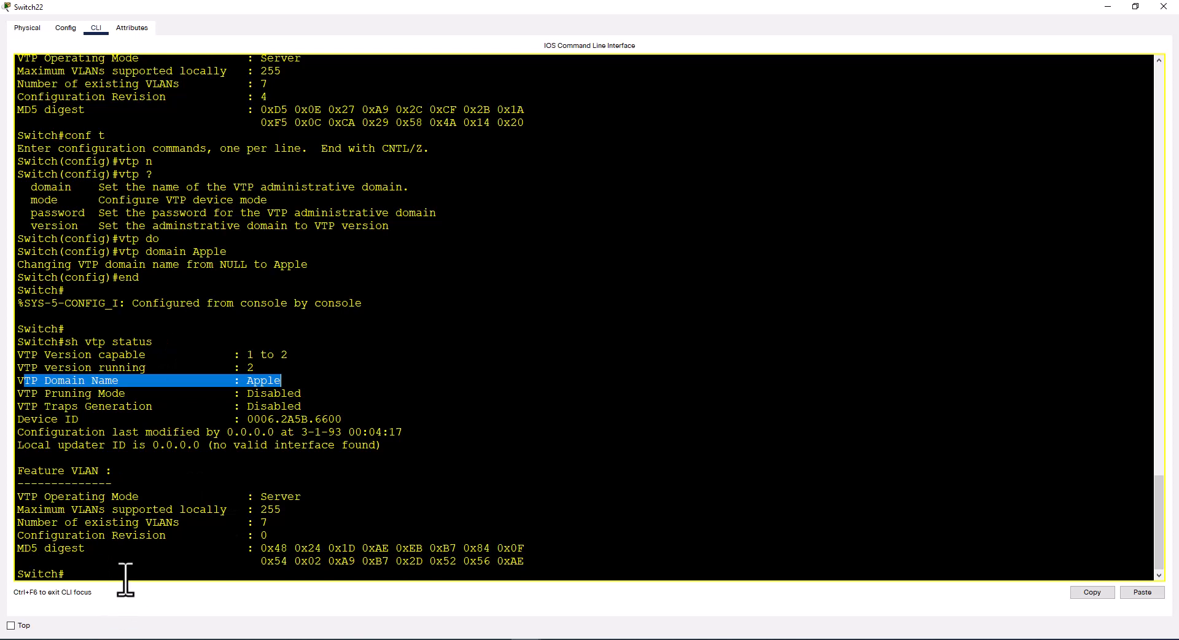
mouse_move(415, 470)
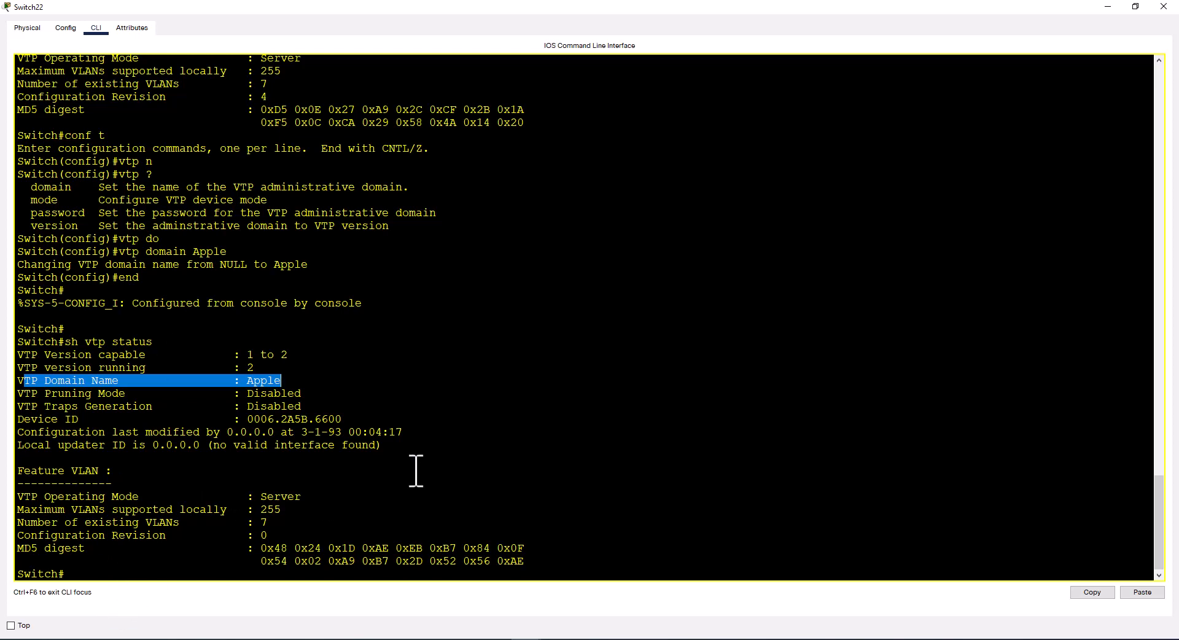
mouse_move(388, 502)
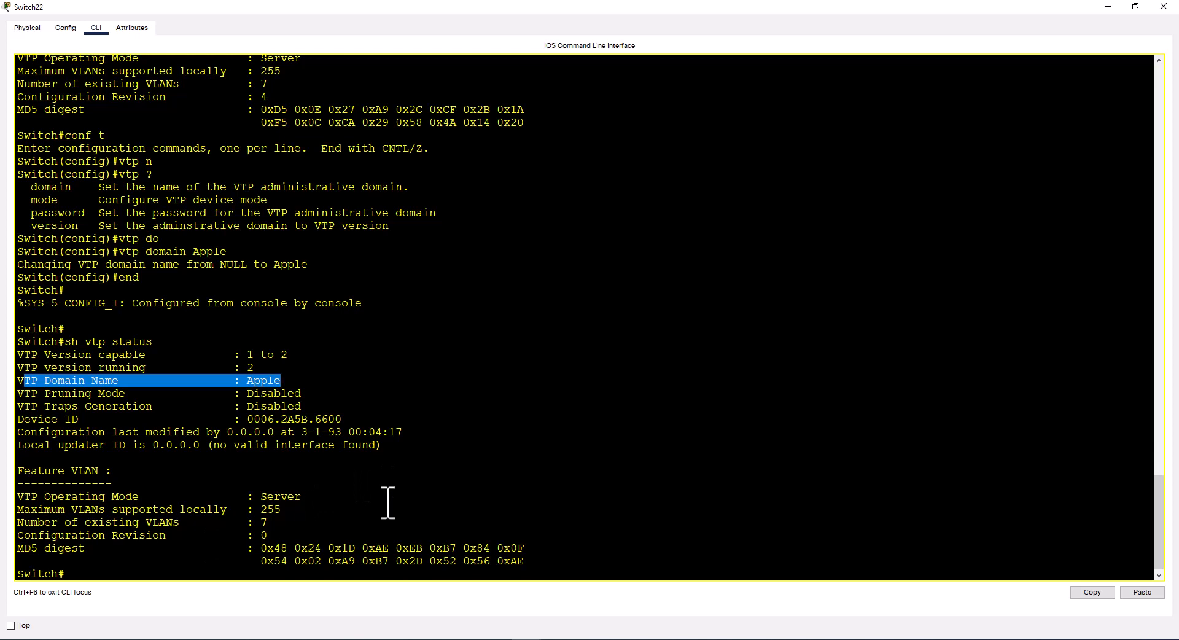
mouse_move(423, 472)
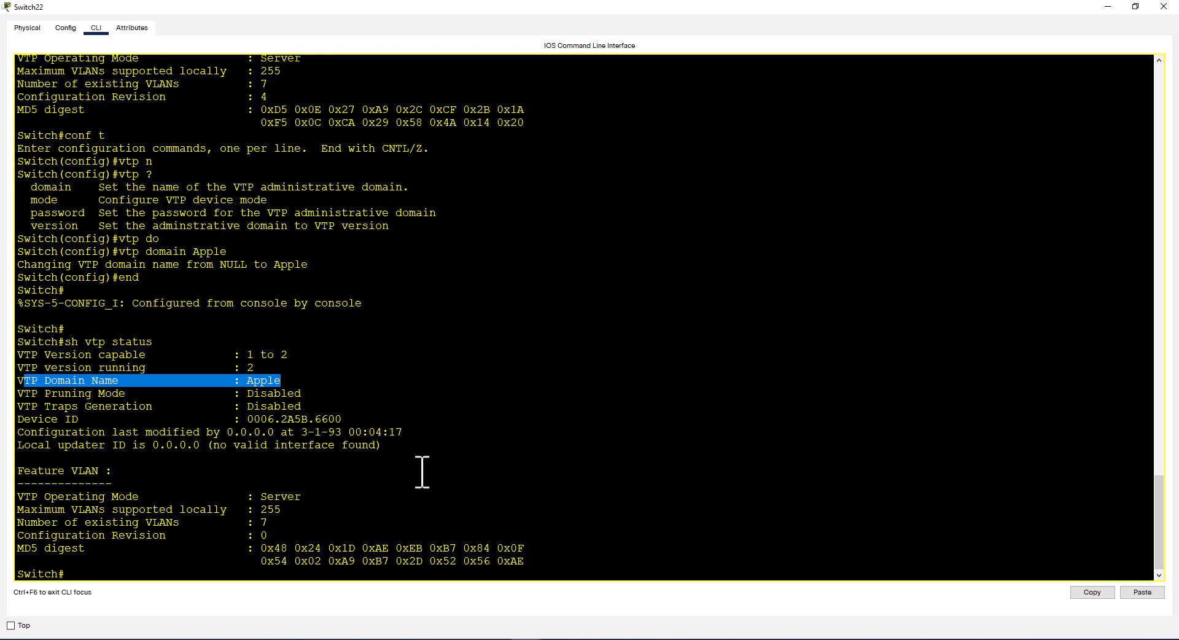
mouse_move(324, 496)
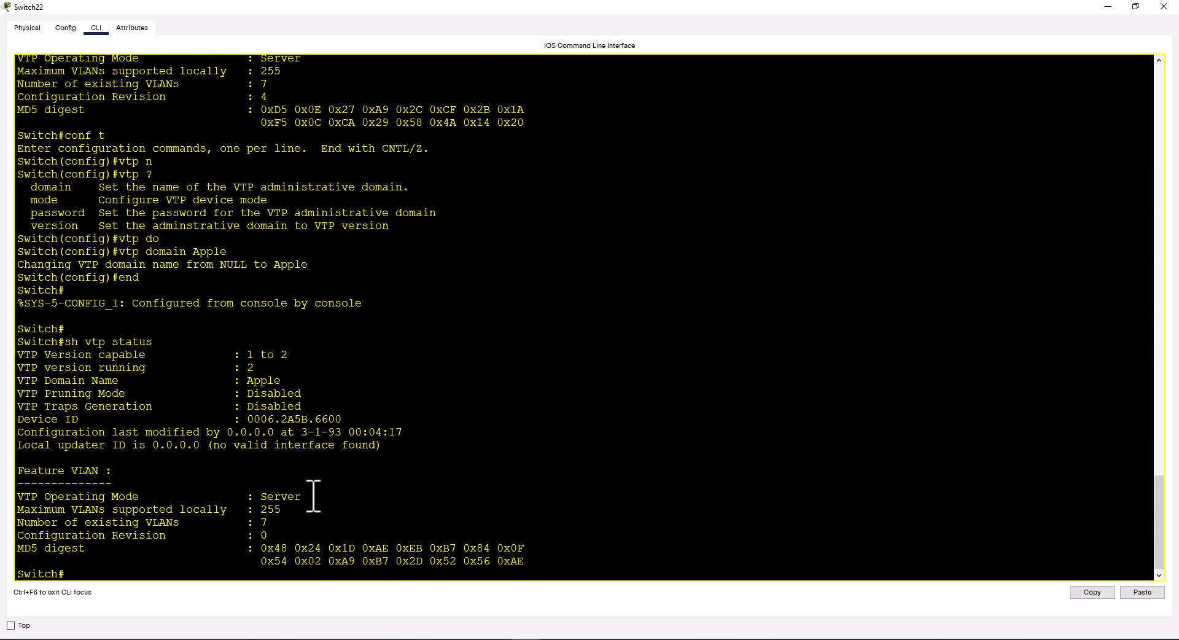
mouse_move(145, 568)
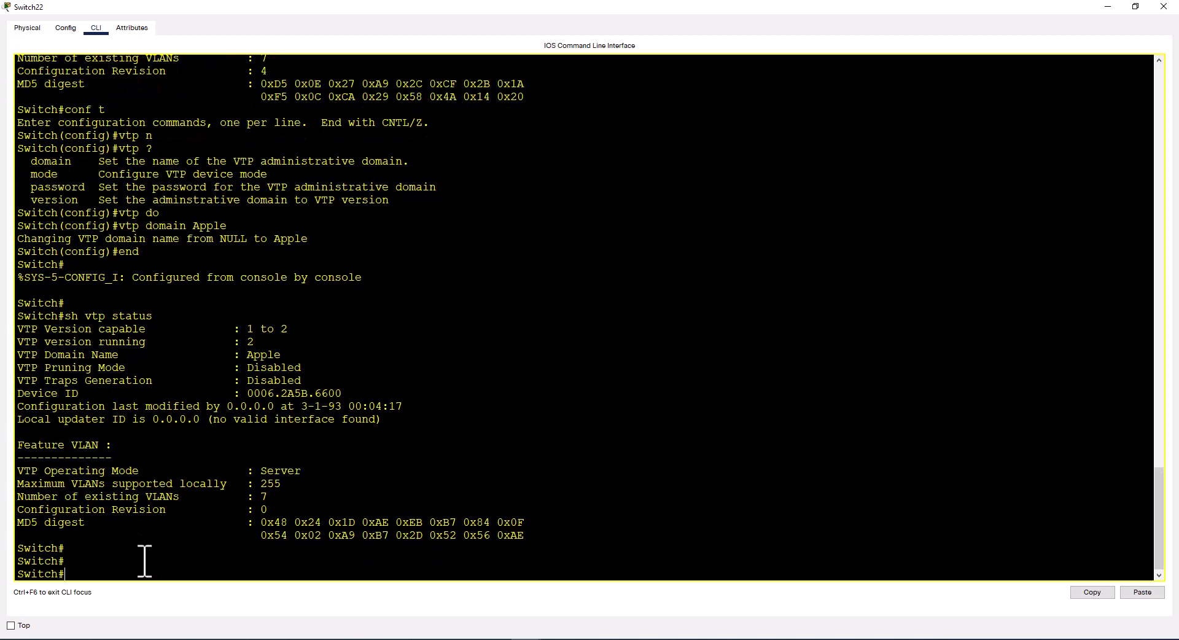
type("vtp mode Client")
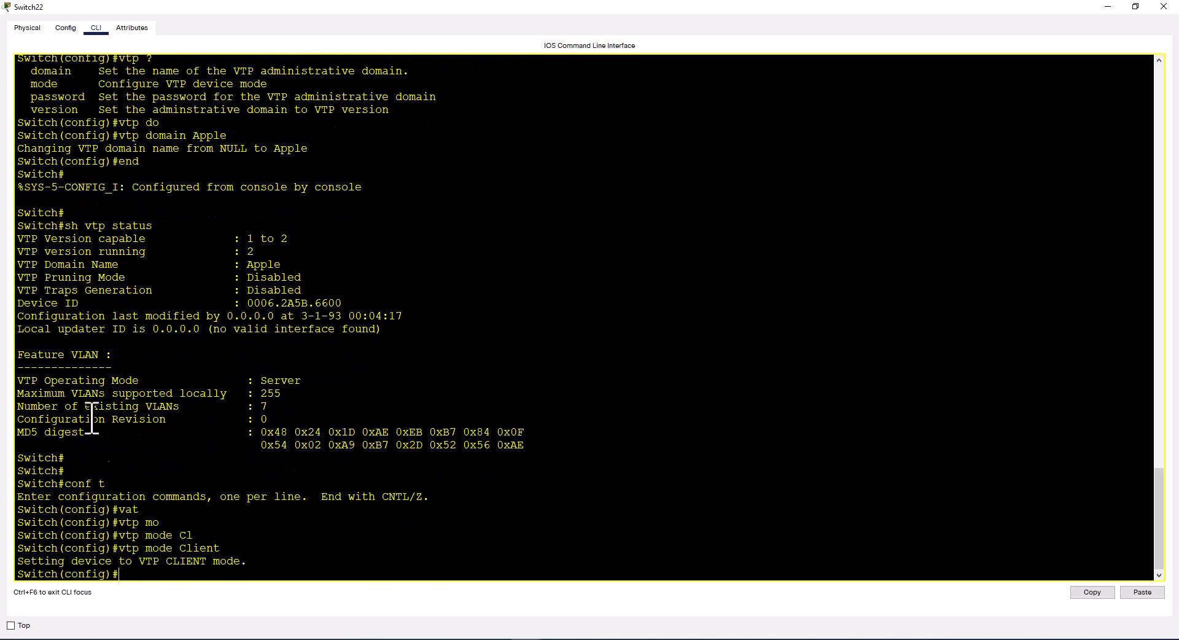
mouse_move(361, 284)
type("sh v")
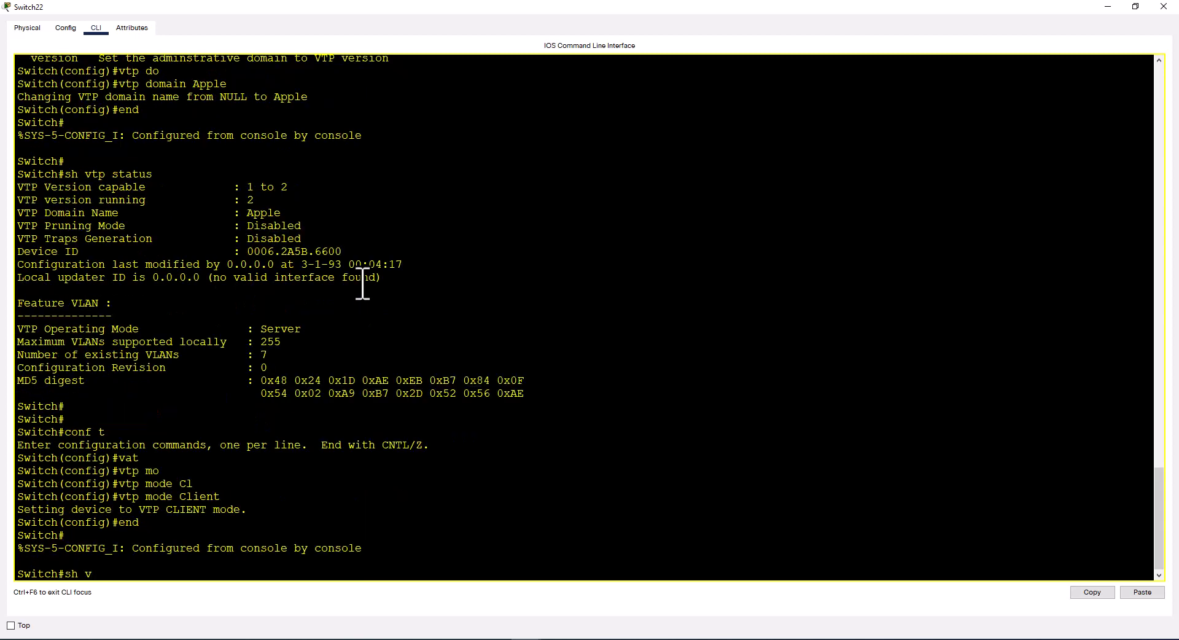
Step: Confirm Client operating mode in show vtp status, then try vlan 250 and get the client-mode refusal
type("tp stt")
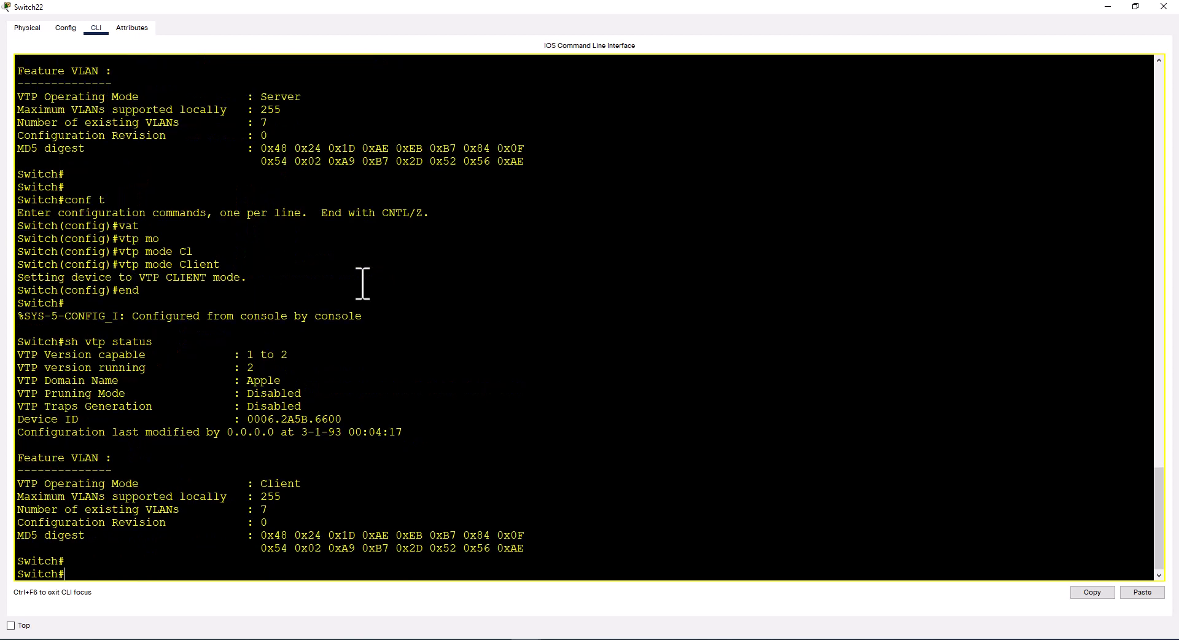
double_click(280, 482)
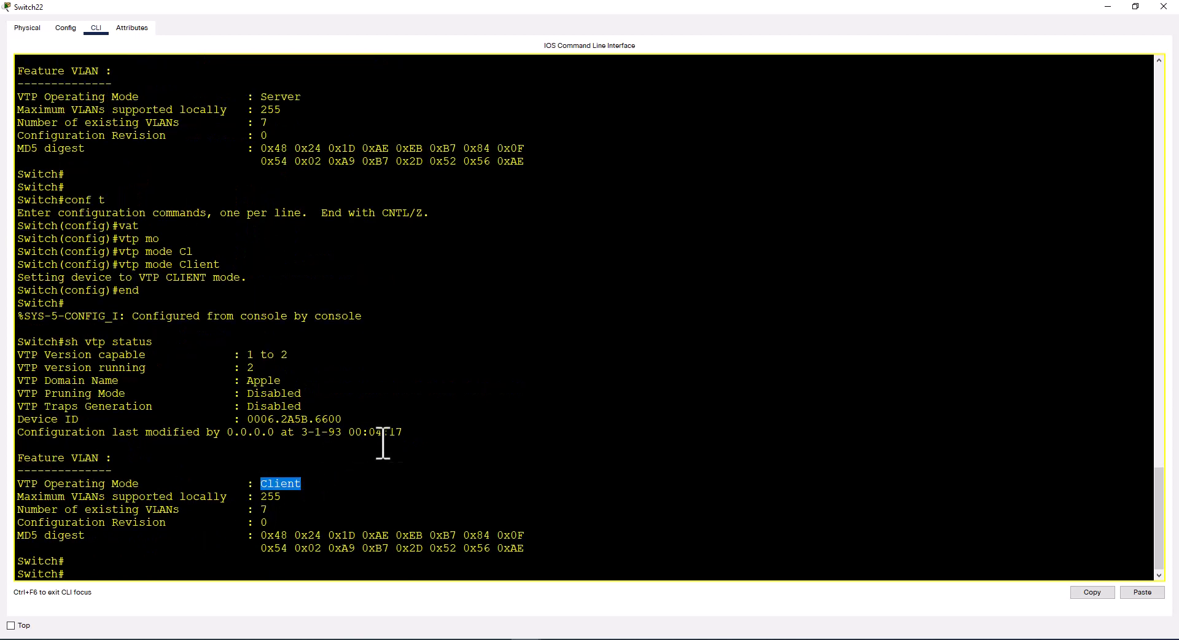
type("conf t")
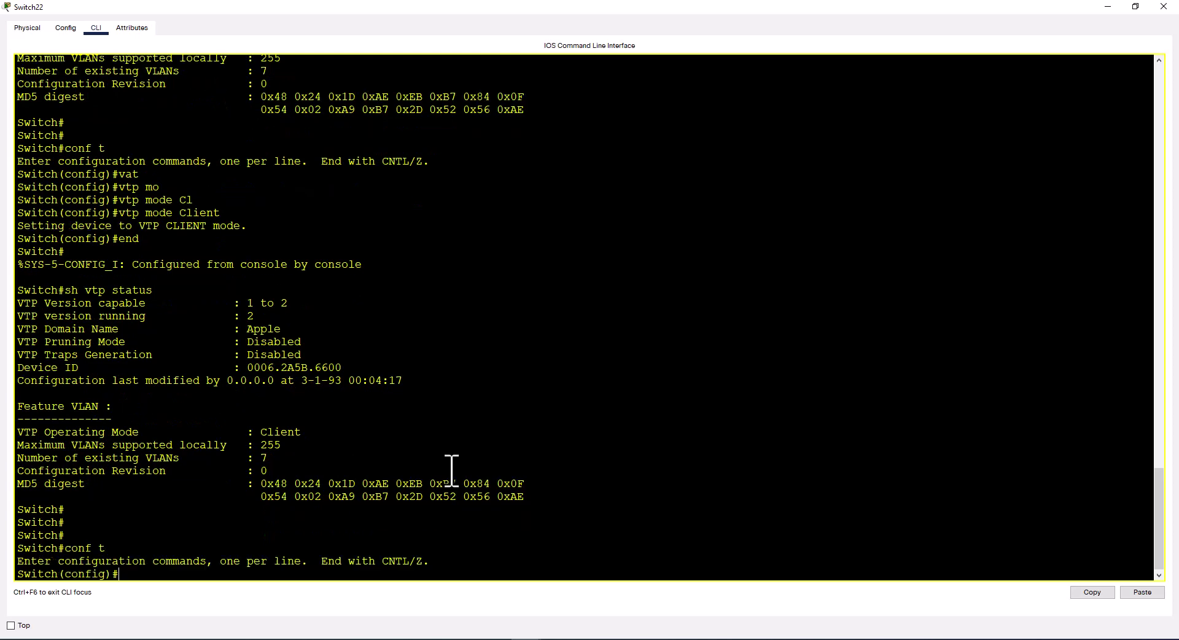
type("vlan 250")
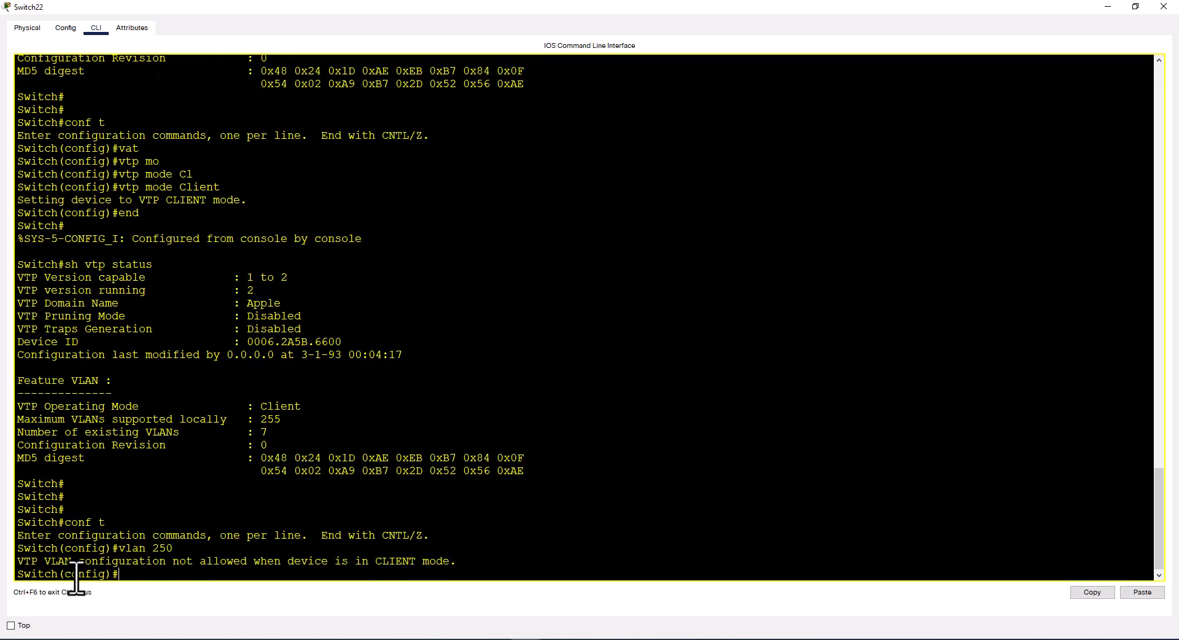
mouse_move(219, 618)
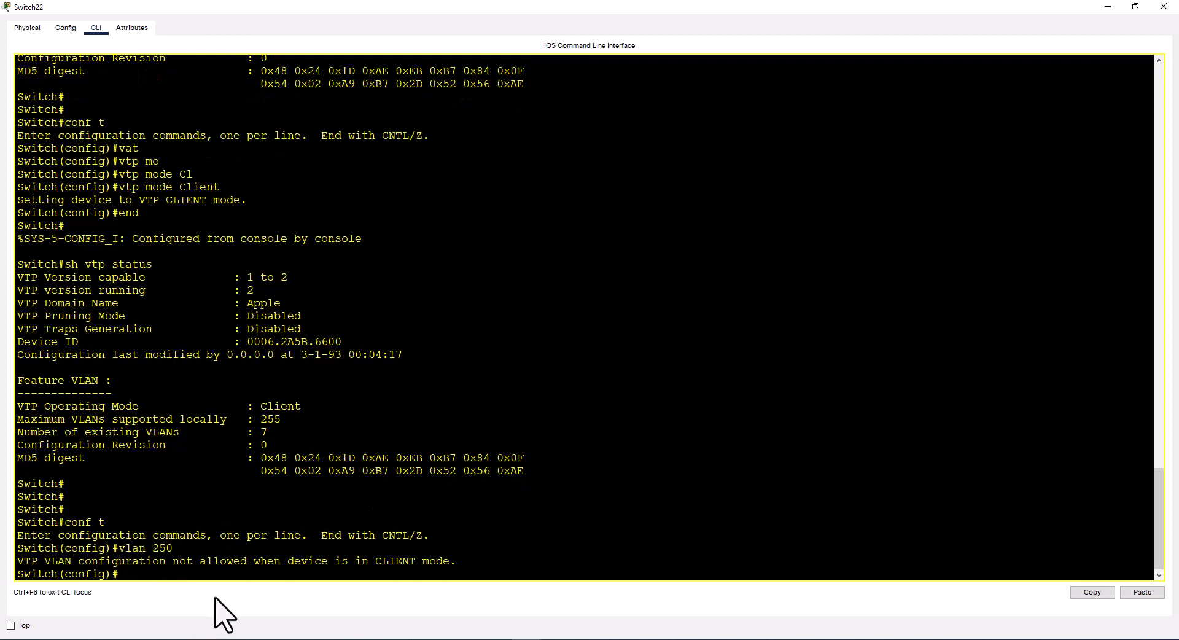
mouse_move(348, 606)
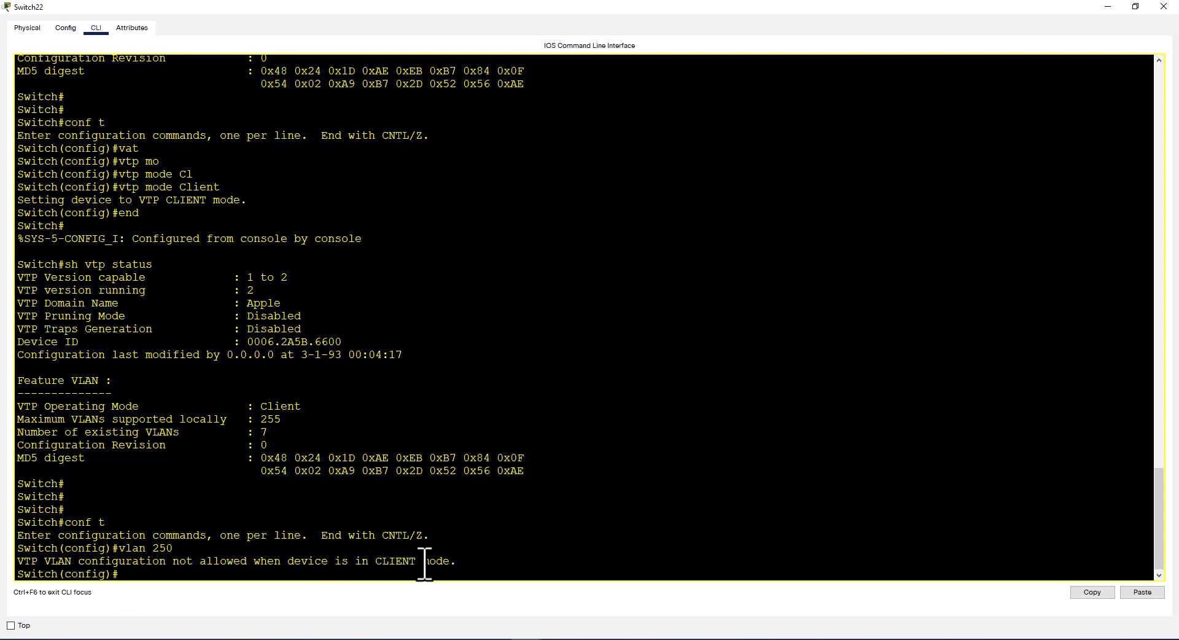
type("e")
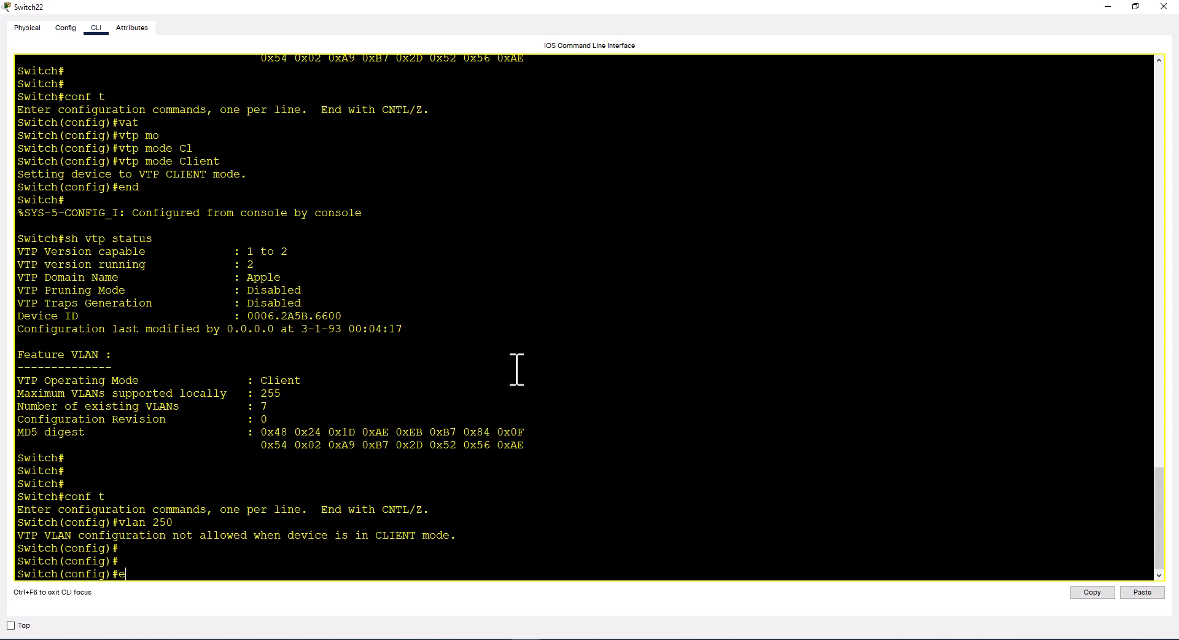
key("Backspace")
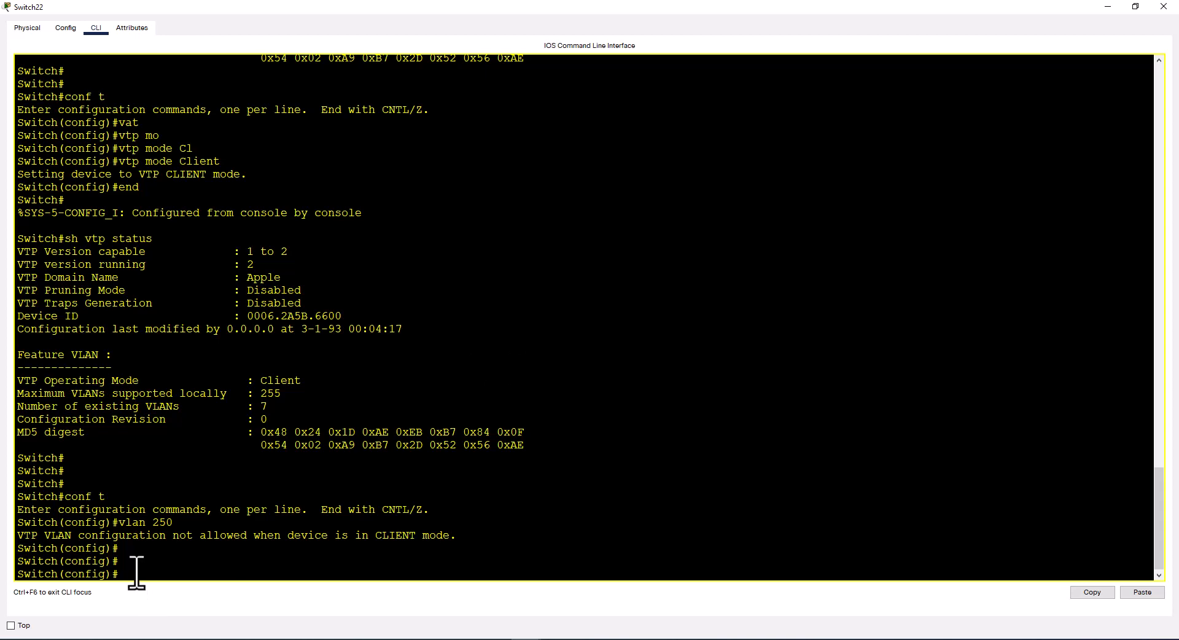
Step: Set vtp mode transparent and highlight Transparent operating mode in the status report
type("v")
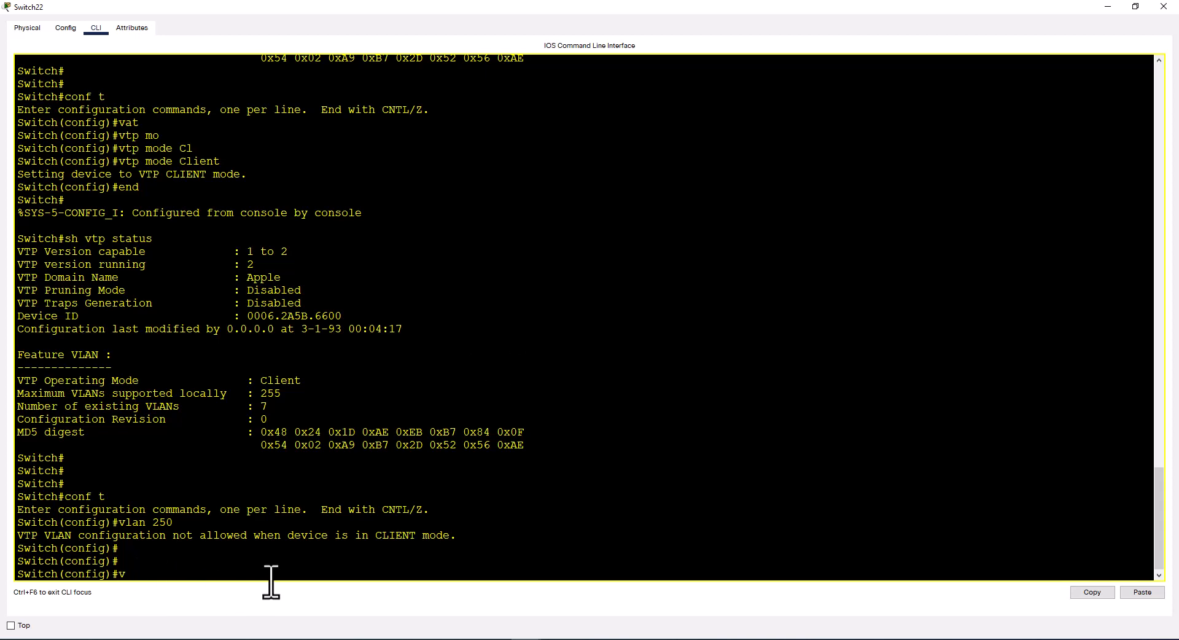
type("tp mo")
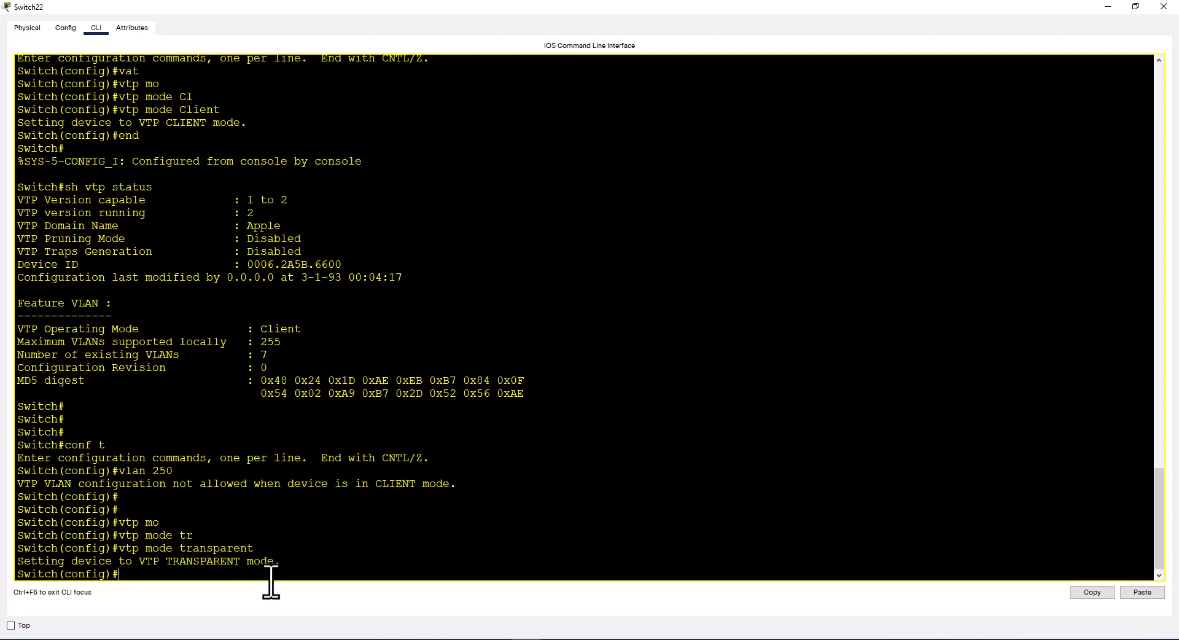
type("end")
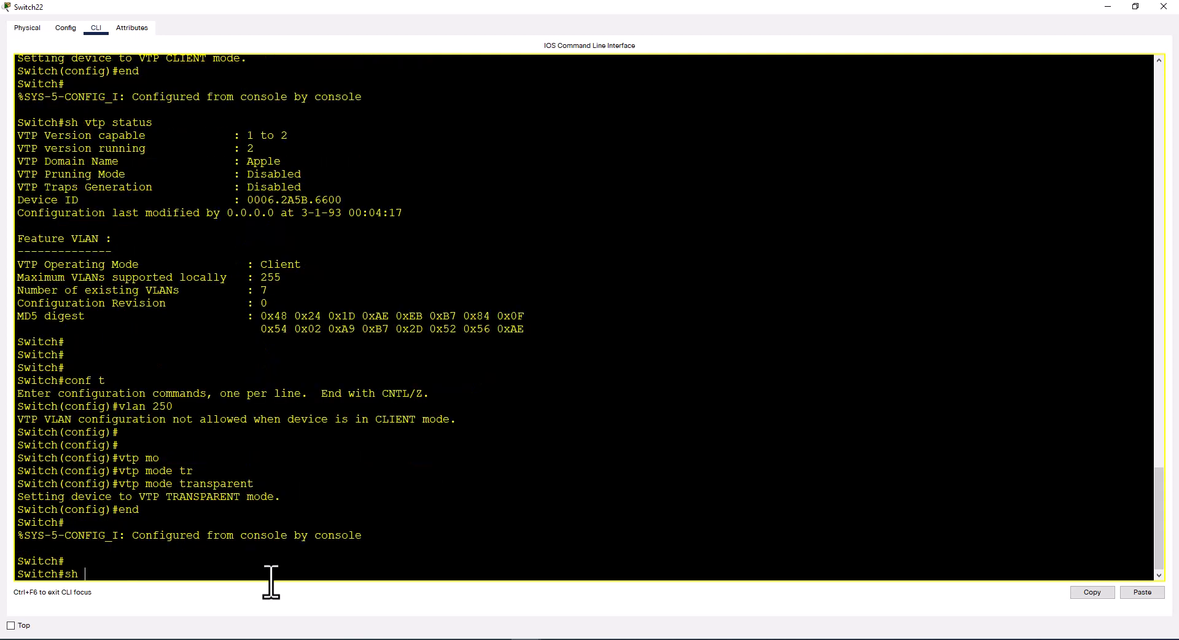
type("vtp status")
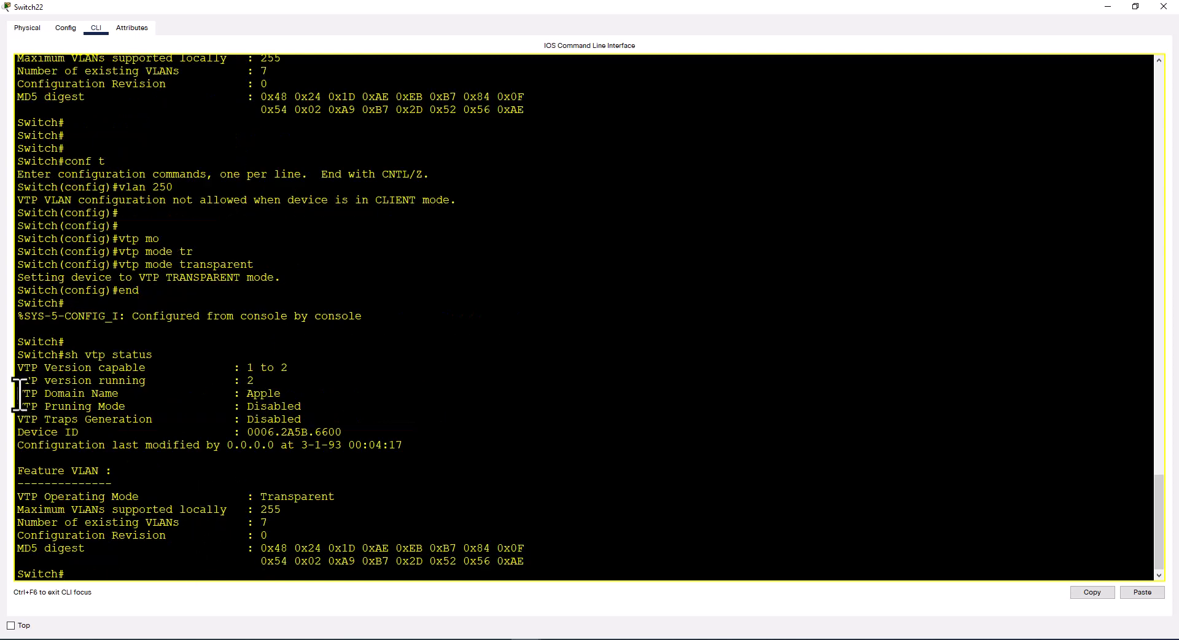
left_click_drag(18, 393, 309, 393)
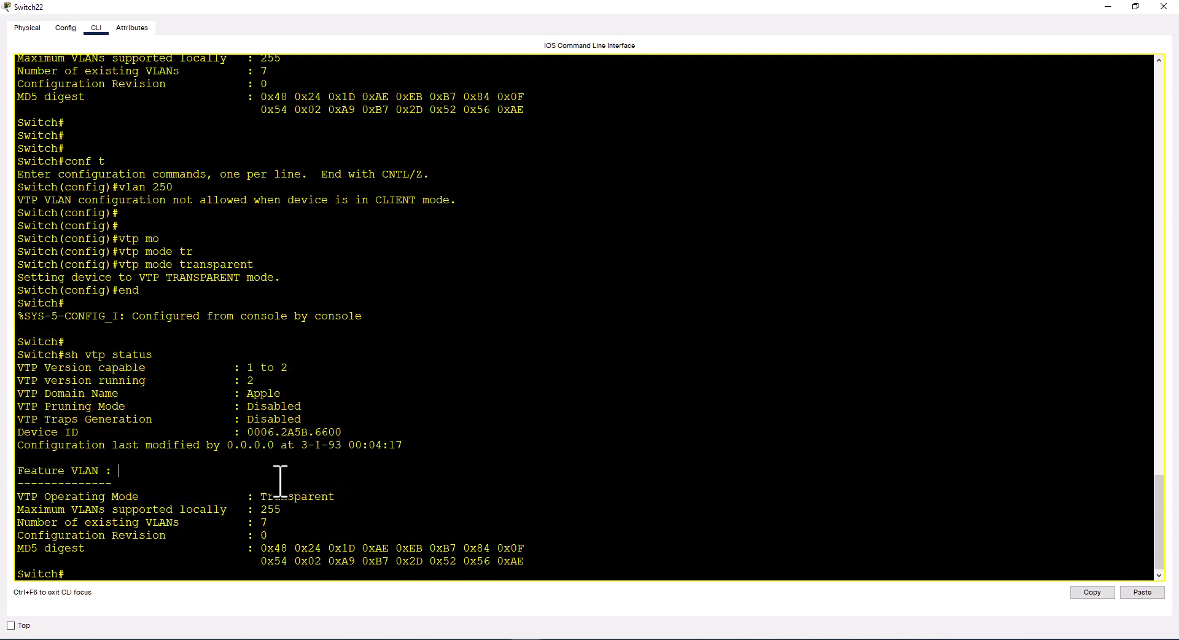
mouse_move(548, 322)
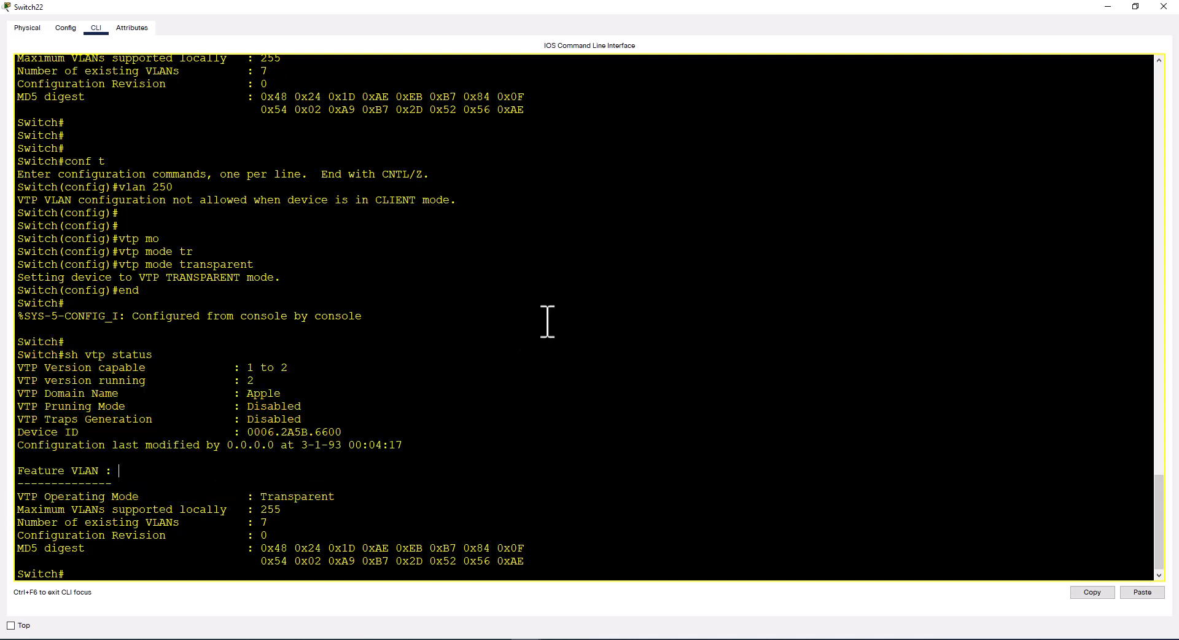
mouse_move(332, 462)
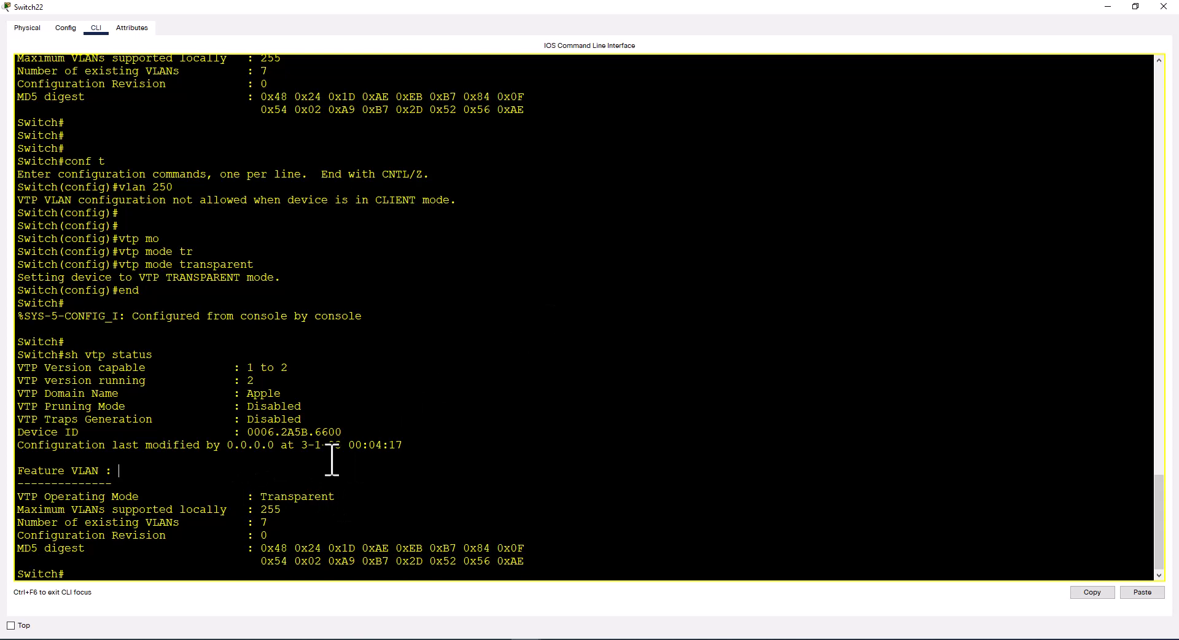
mouse_move(447, 485)
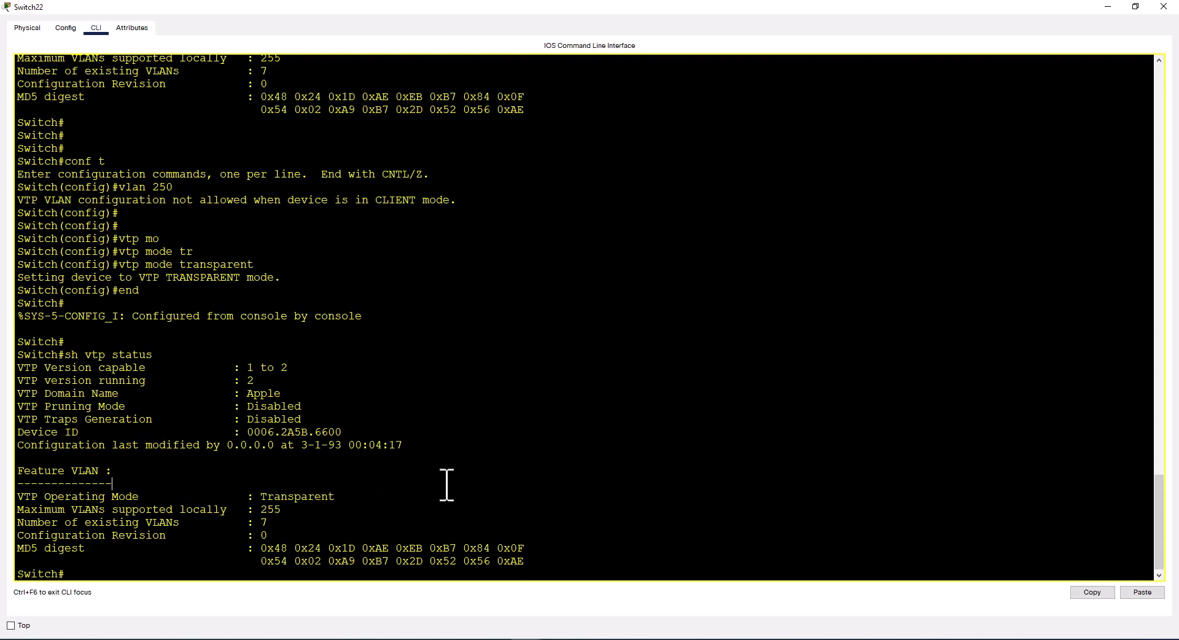
Step: Create VLAN 4000 named Ext-1 and list VLANs showing 100 Sales, 200 Marketing, 4000 Ext-1
type("cong")
type("vlan")
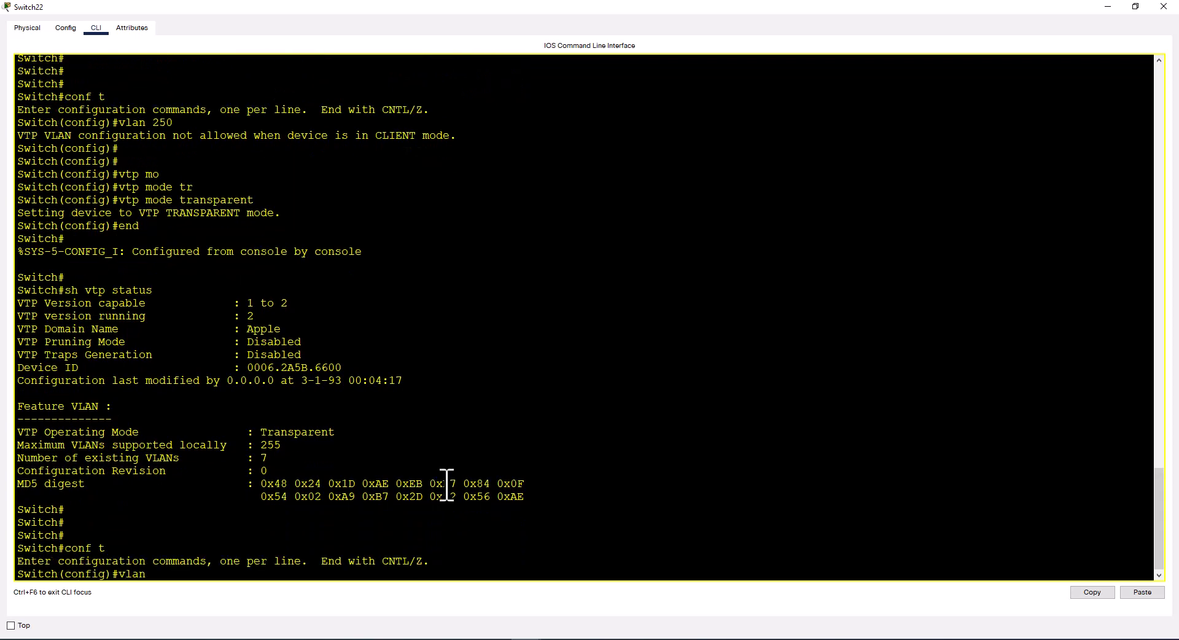
type("4000")
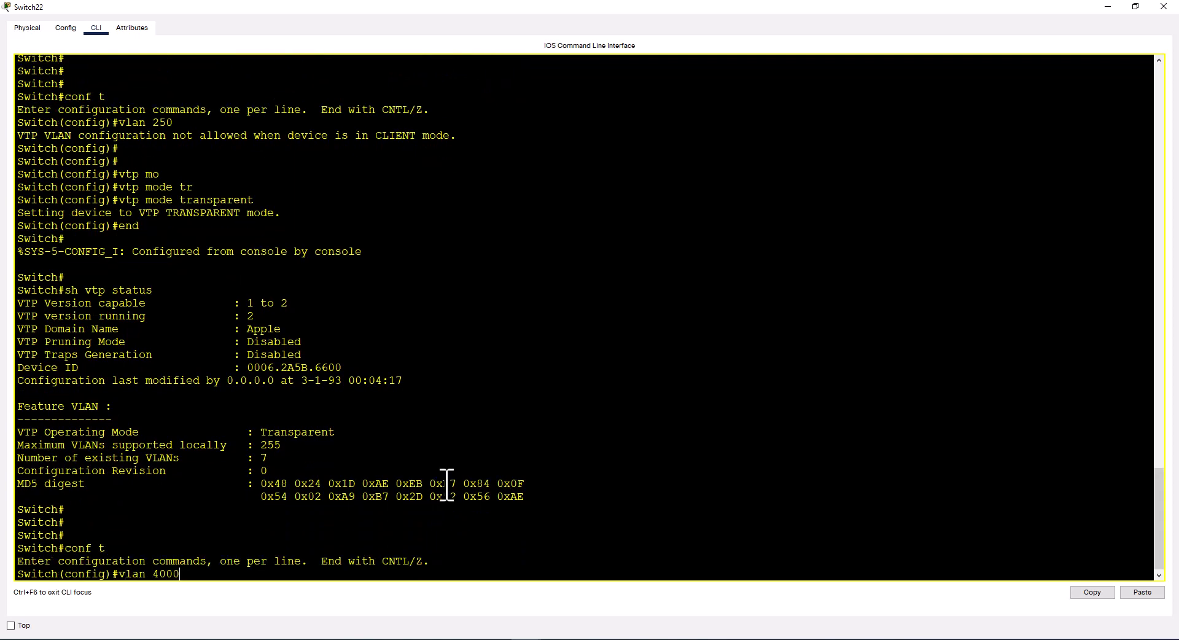
type("name Ext-1")
type("sh")
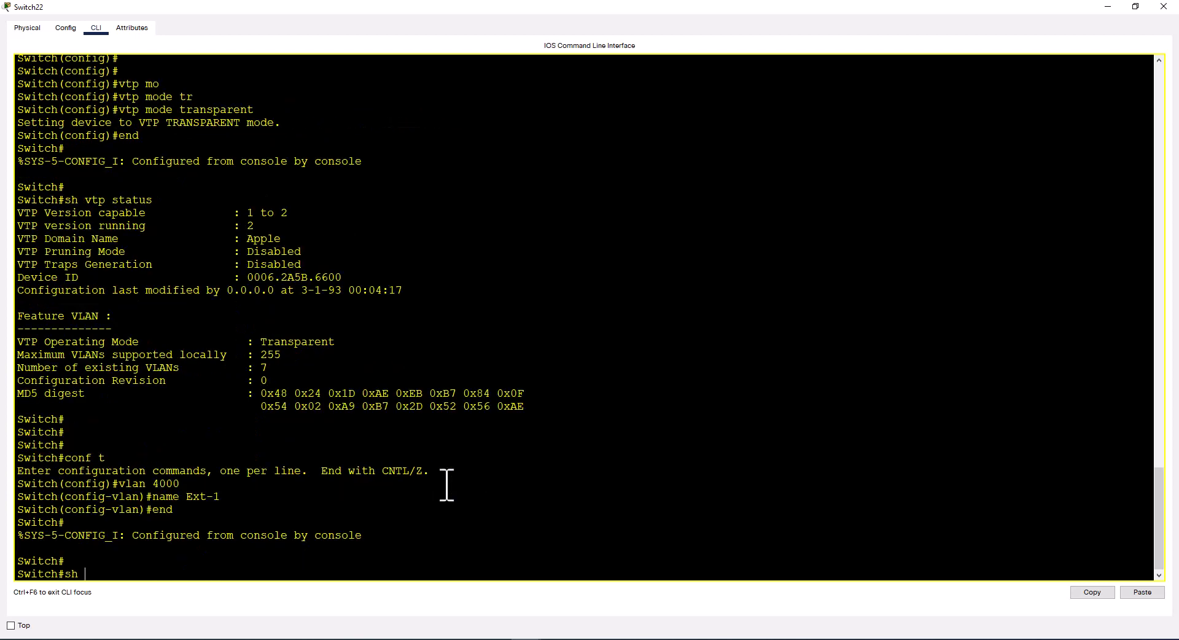
key("enter")
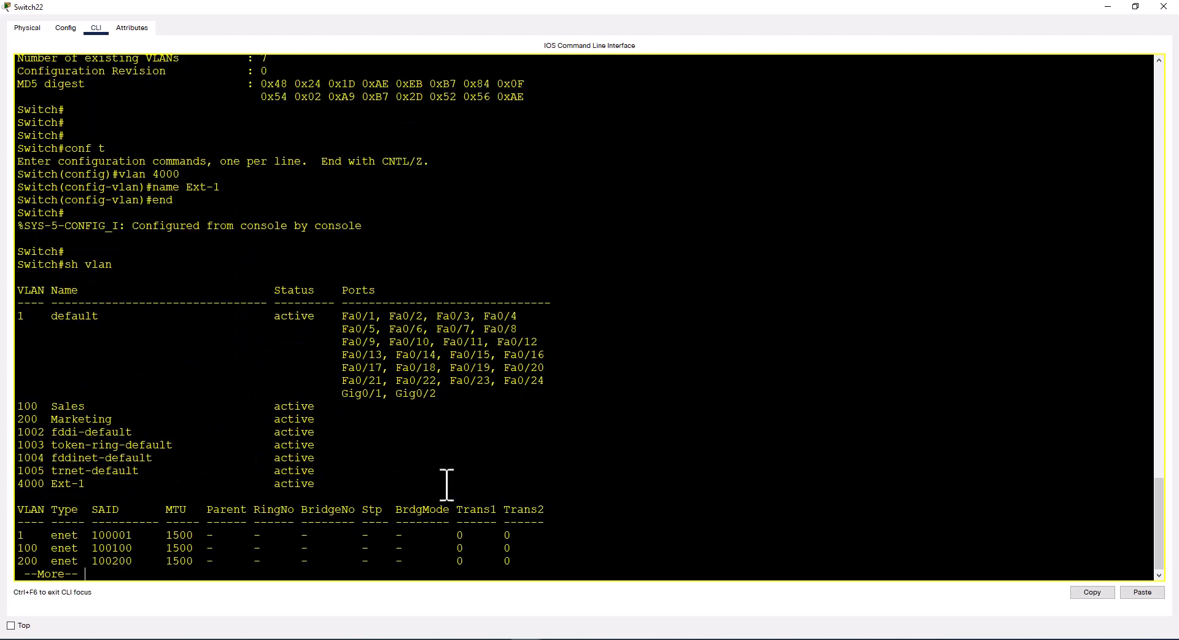
key("space")
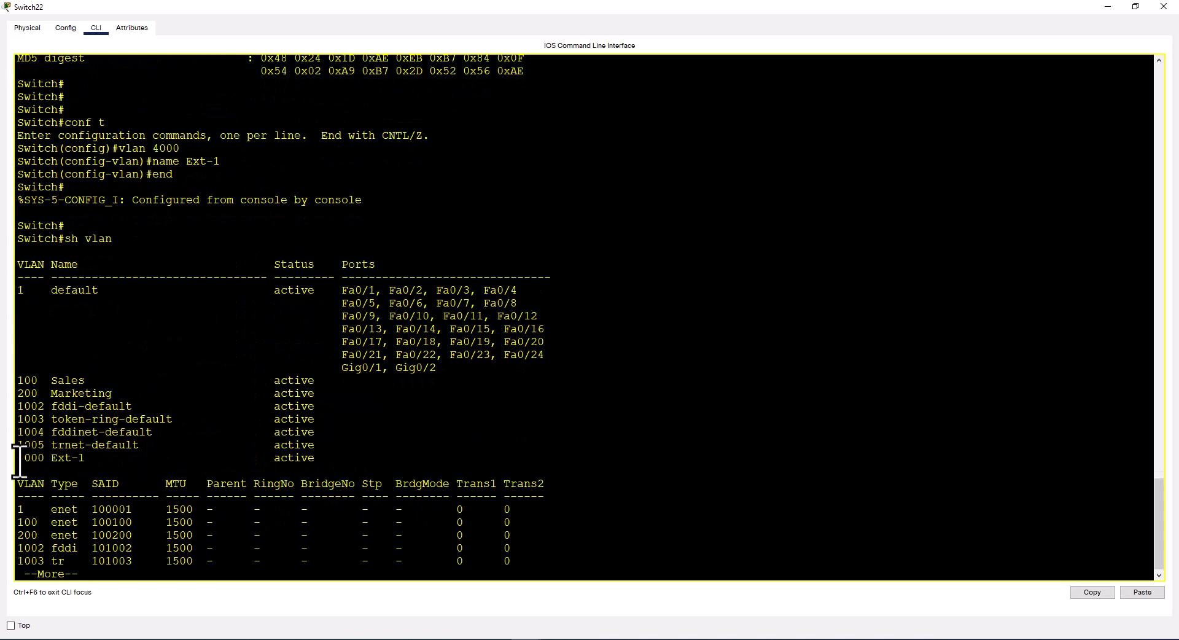